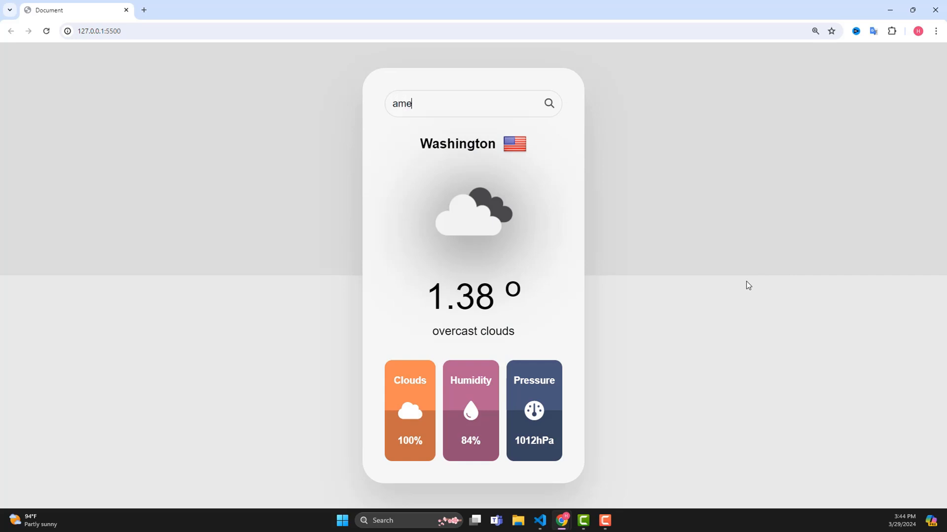
# Search the running weather card for vietnam, Belarus and other countries to view each forecast.
pyautogui.press('Enter')
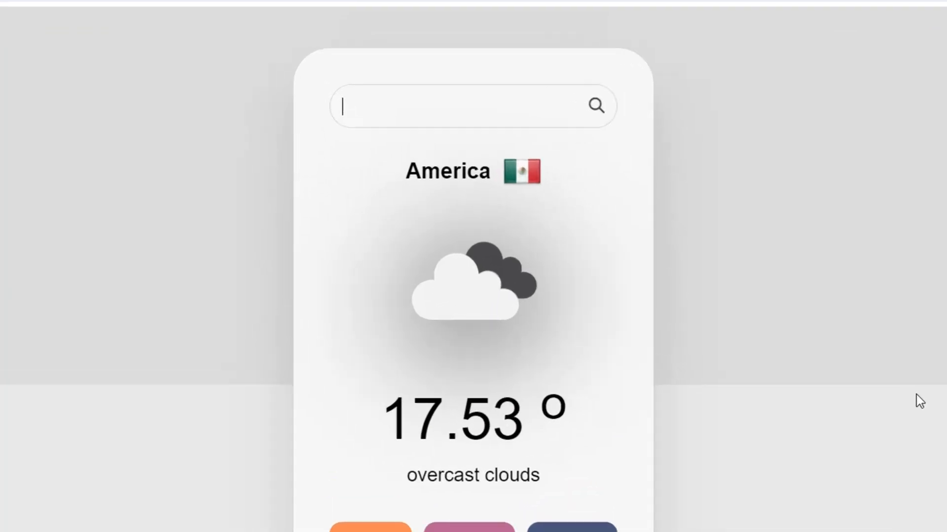
pyautogui.write('vietnam')
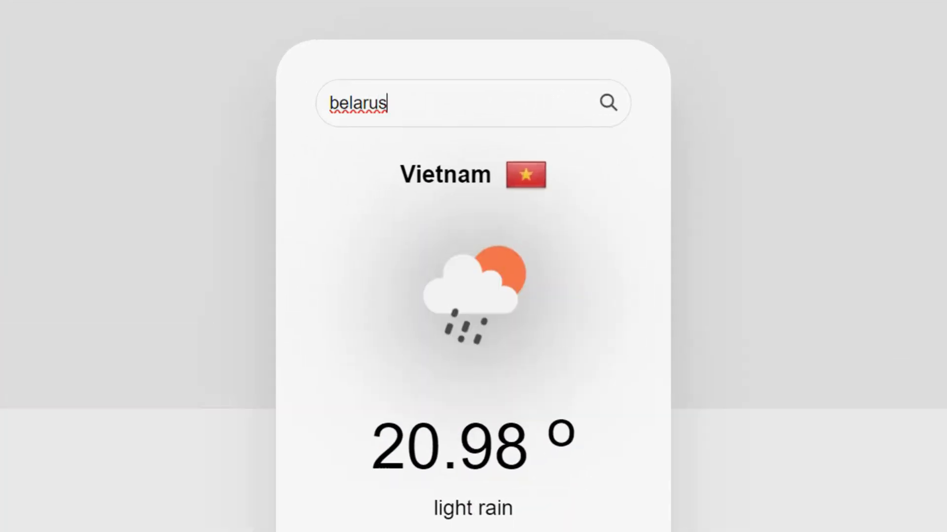
pyautogui.press('Enter')
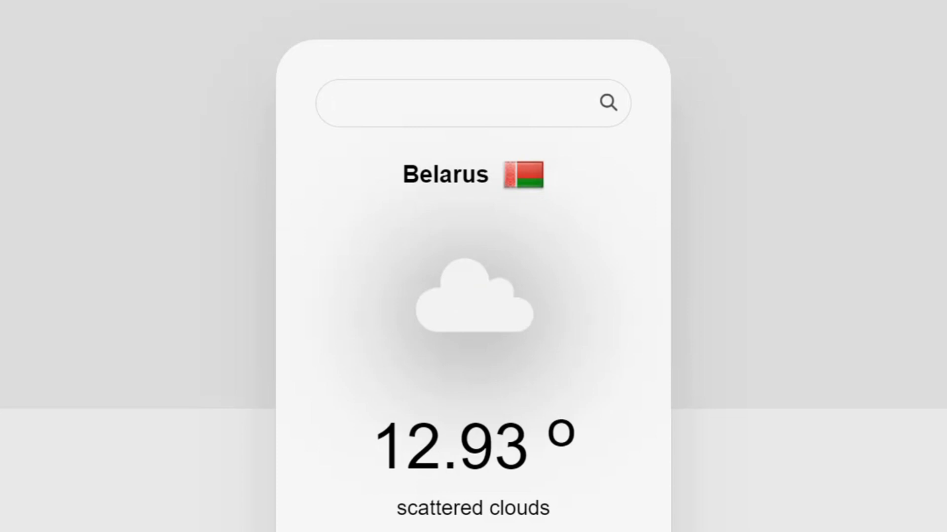
pyautogui.scroll(-3)
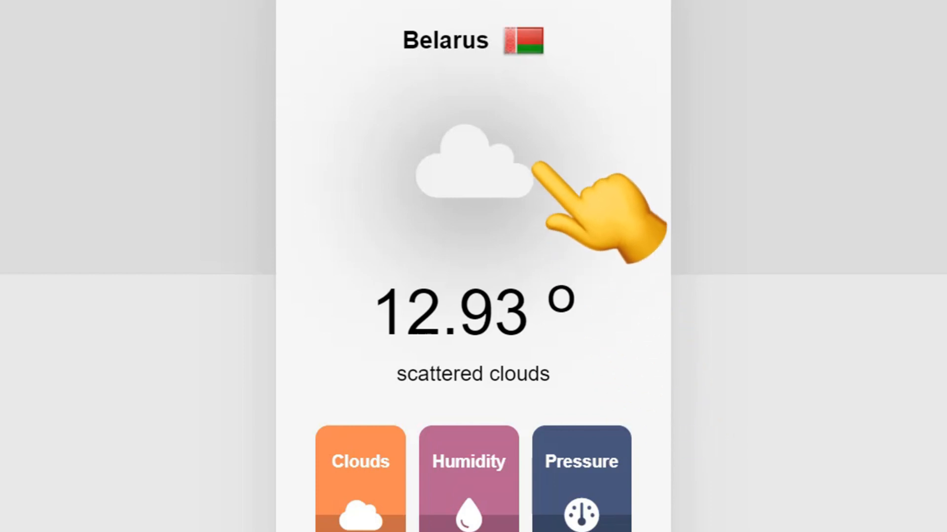
pyautogui.scroll(-3)
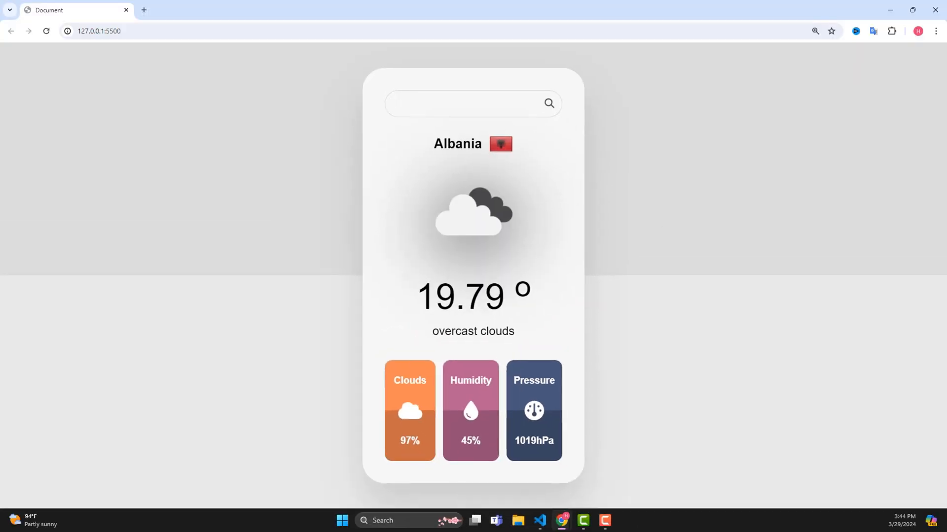
pyautogui.write('dfdf')
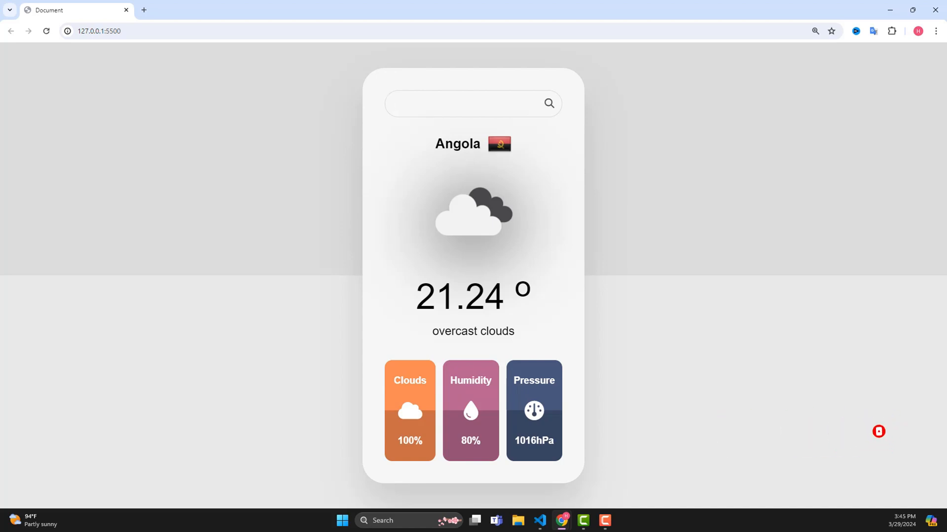
pyautogui.write('bel')
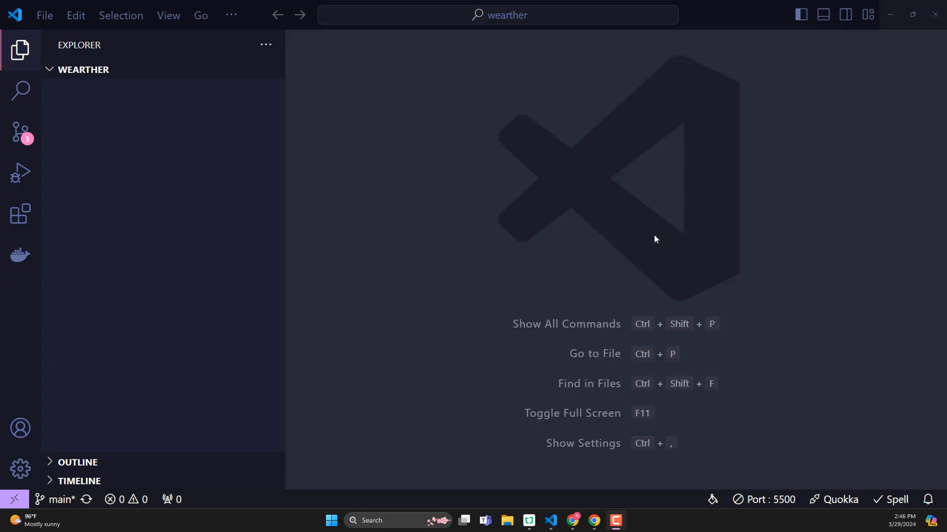
# Create index.html and app.js in the WEARTHER project via the Explorer New File button.
pyautogui.click(211, 69)
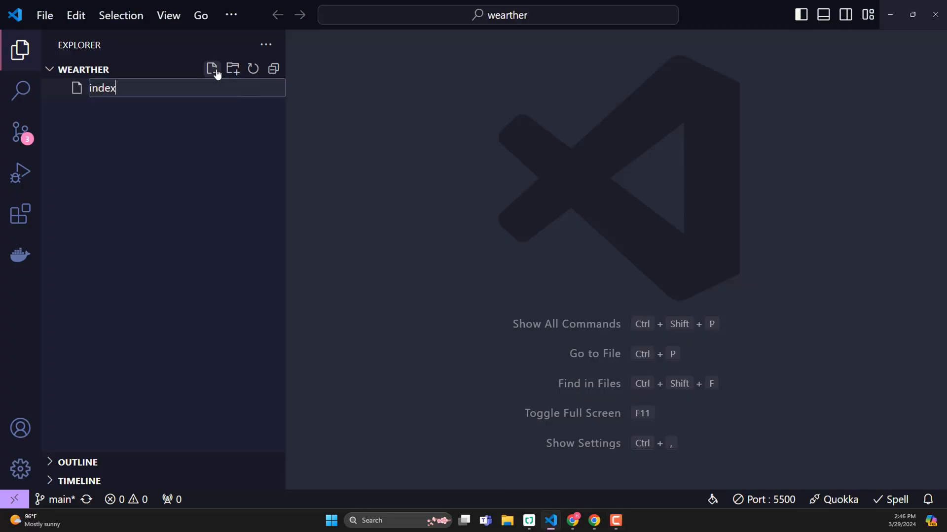
pyautogui.press('Enter')
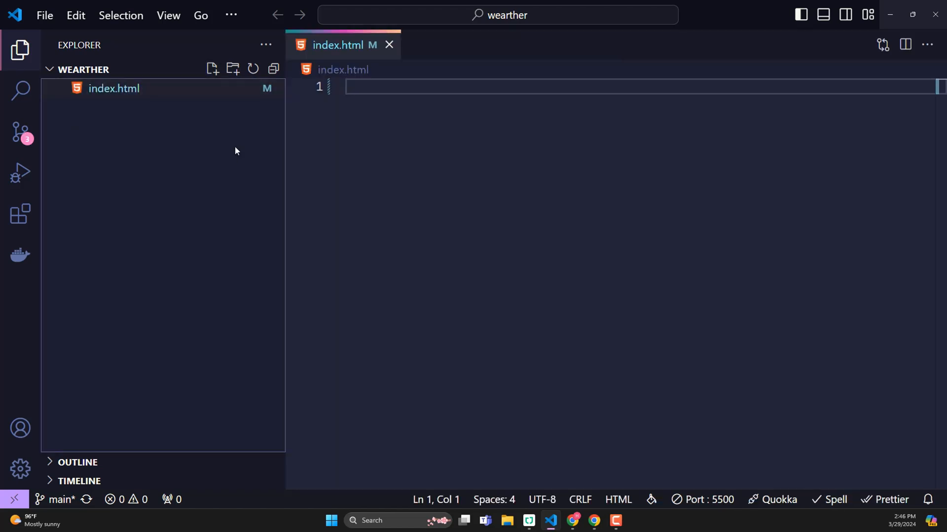
pyautogui.click(213, 69)
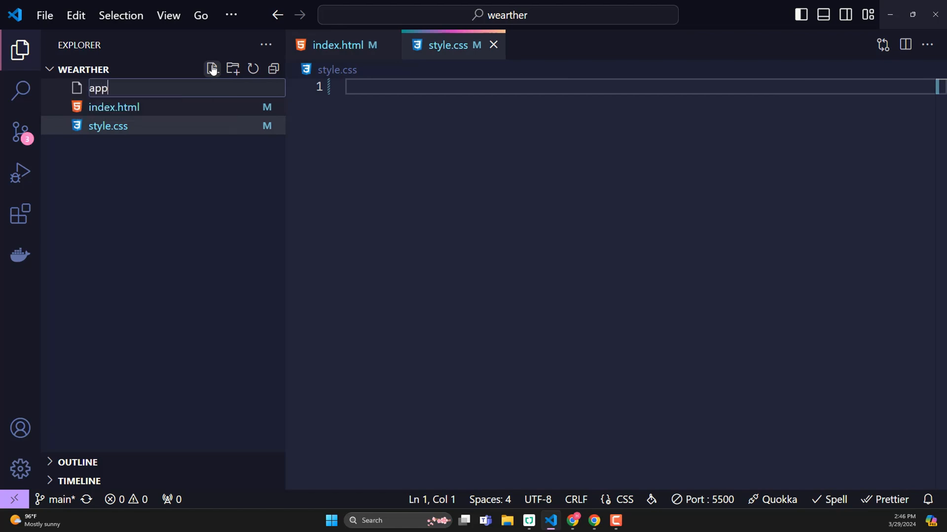
pyautogui.press('Enter')
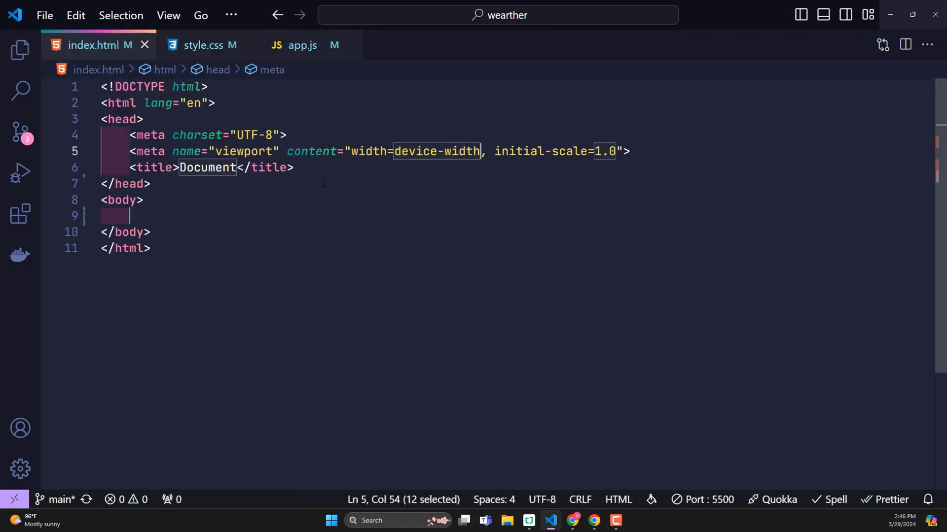
# Link style.css in index.html and add a main element holding a form.
pyautogui.write('link rel="stylesheet" href="style.css">')
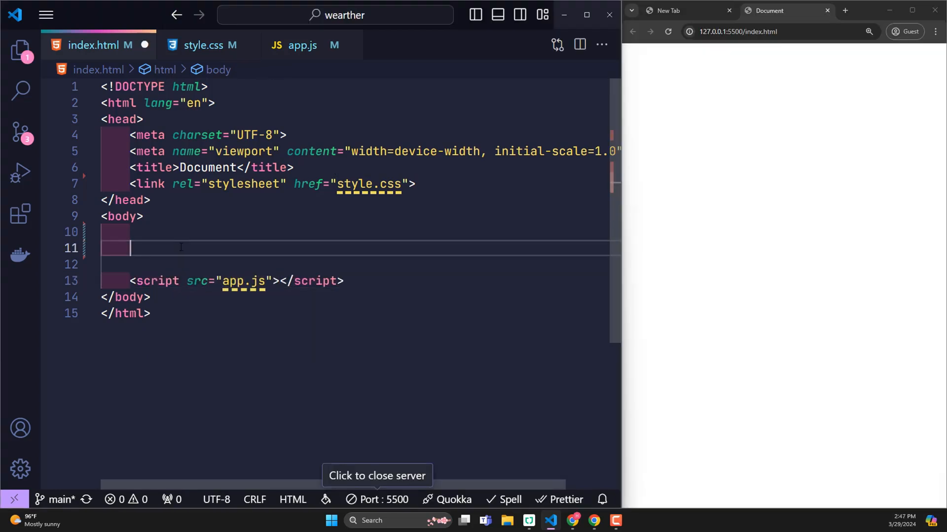
pyautogui.write('<main>')
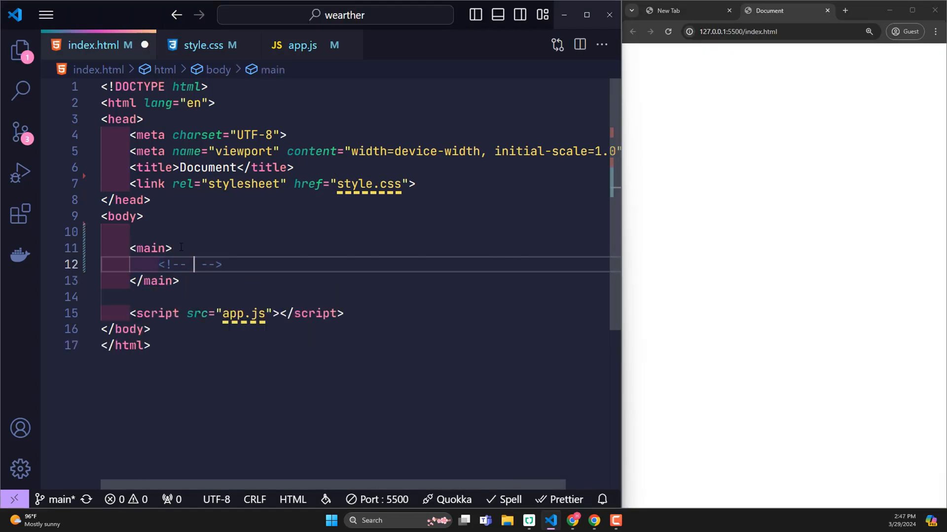
pyautogui.write('<form action=""></form>')
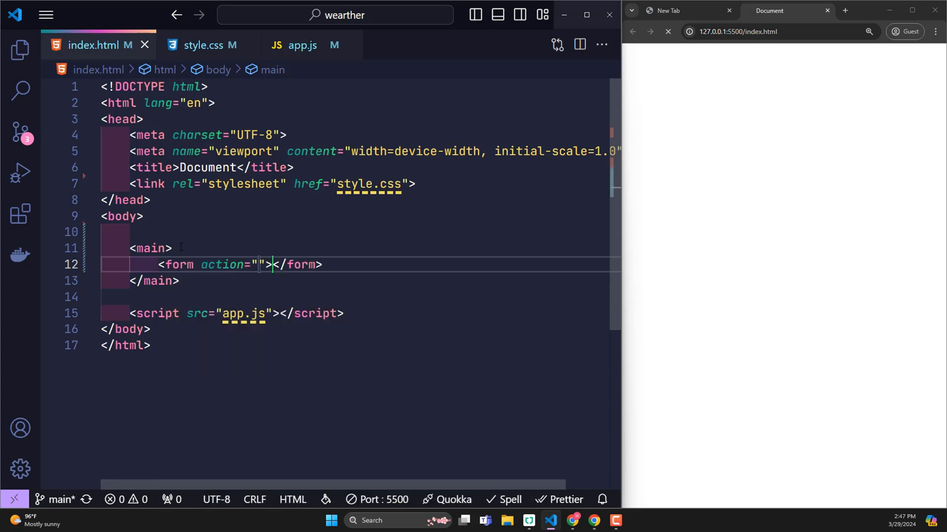
# Add a text input with autocomplete="off" and a Search button inside the form.
pyautogui.write('inpu')
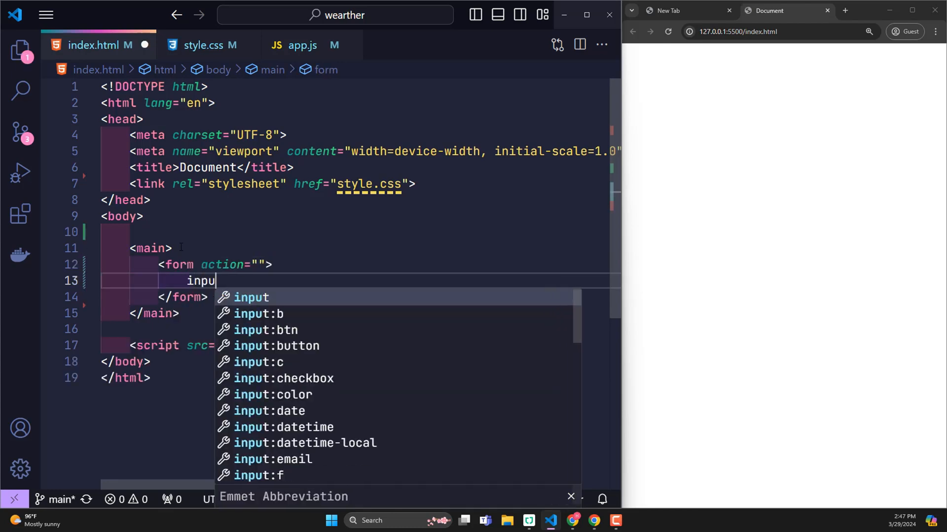
pyautogui.press('Tab')
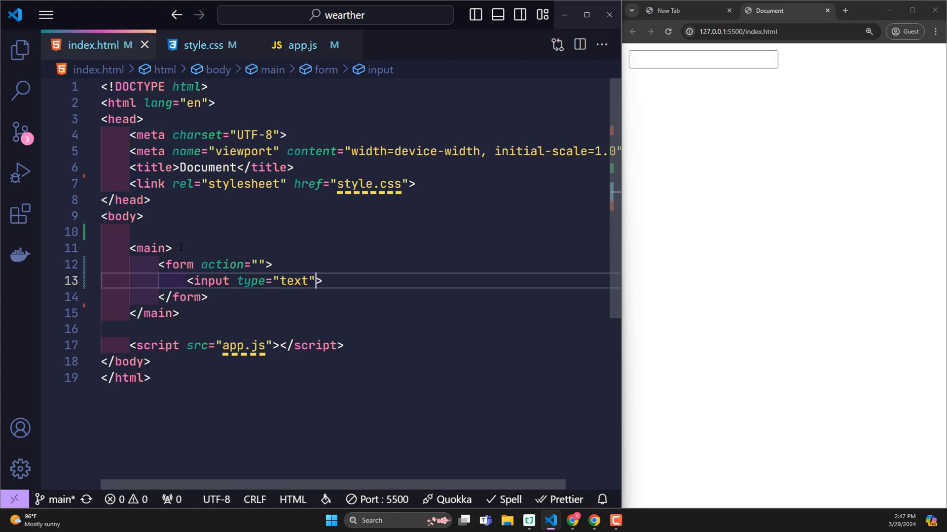
pyautogui.write('autocomplete=""')
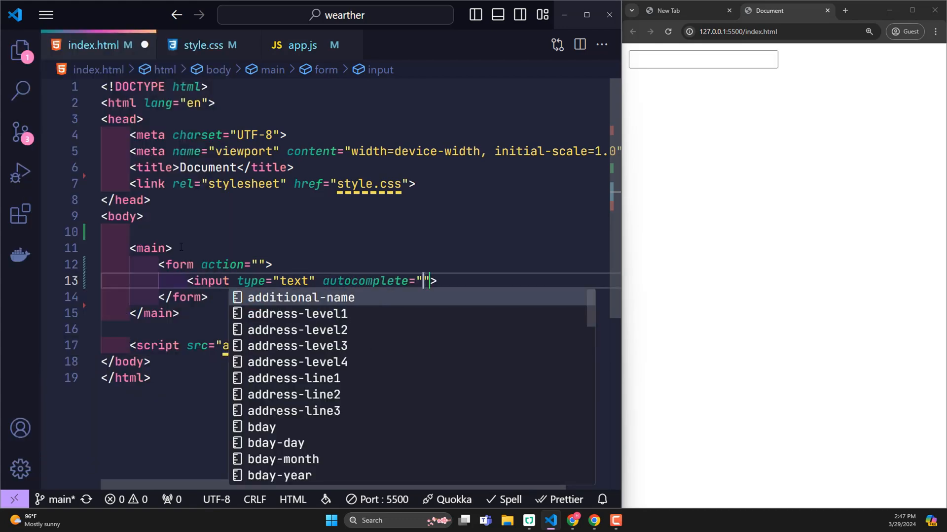
pyautogui.write('off')
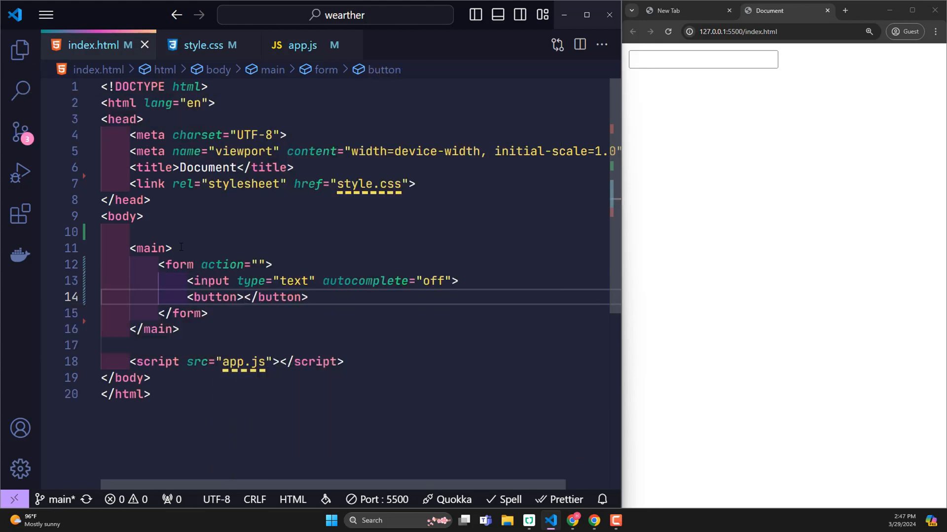
pyautogui.write('Search')
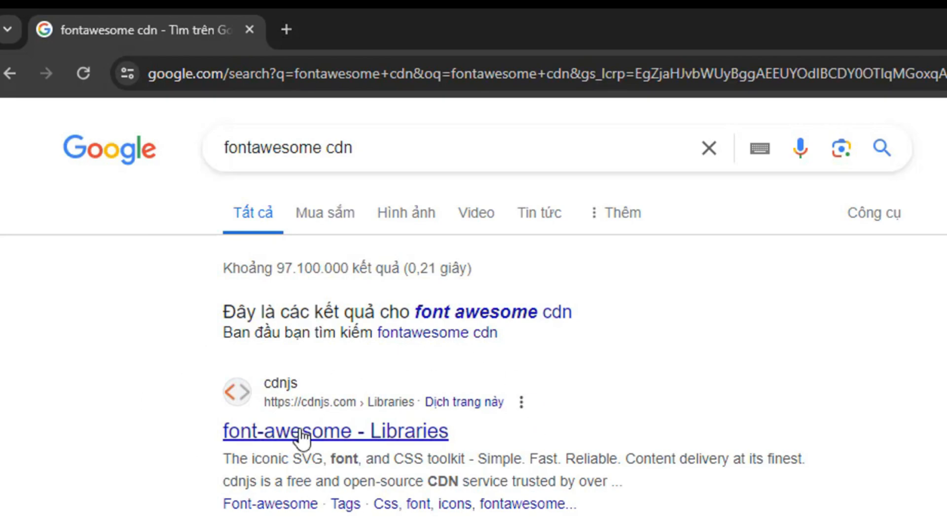
# Open the cdnjs font-awesome library page from the Google results.
pyautogui.click(300, 432)
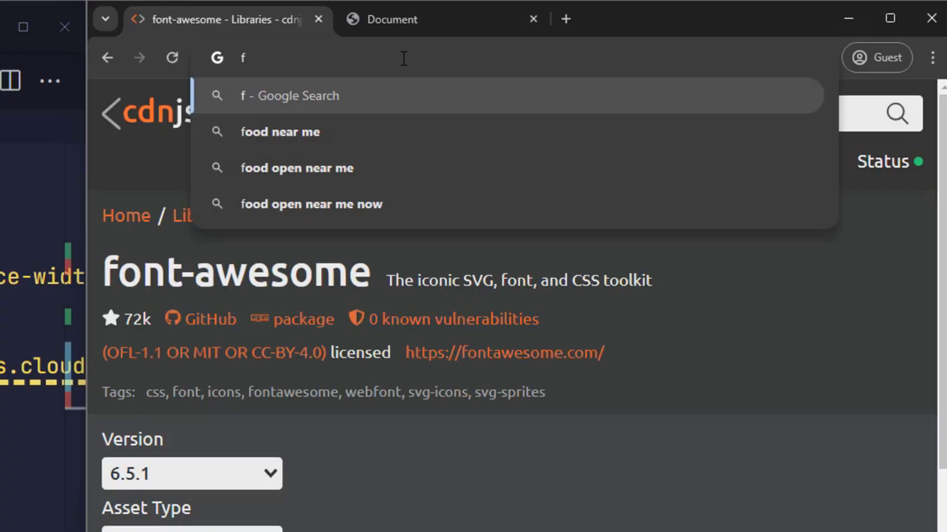
# On fontawesome.com, search the icon gallery for "search" and pick the magnifying-glass icon.
pyautogui.write('ontawesome.com')
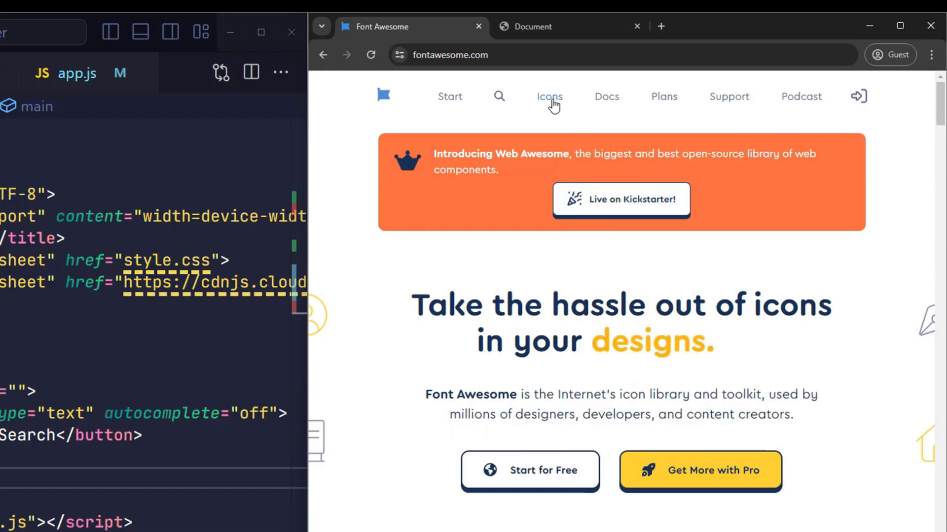
pyautogui.click(549, 97)
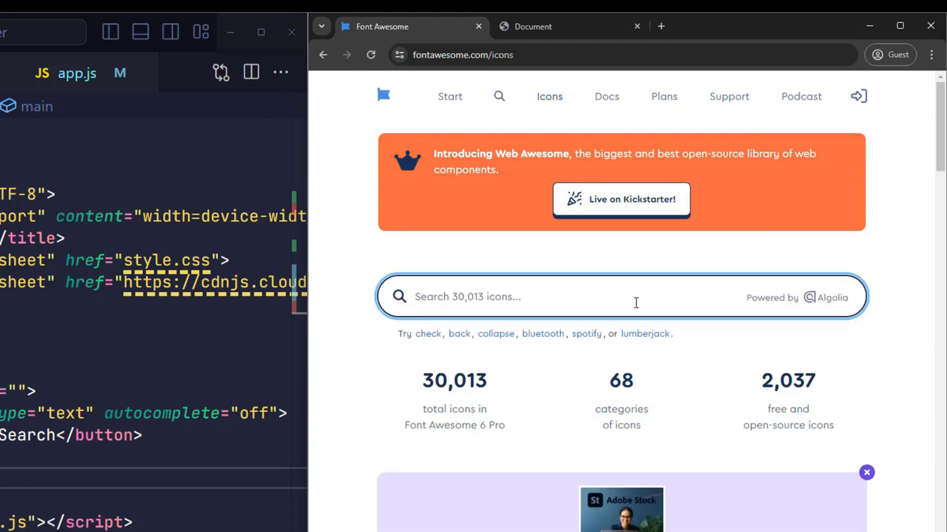
pyautogui.write('search')
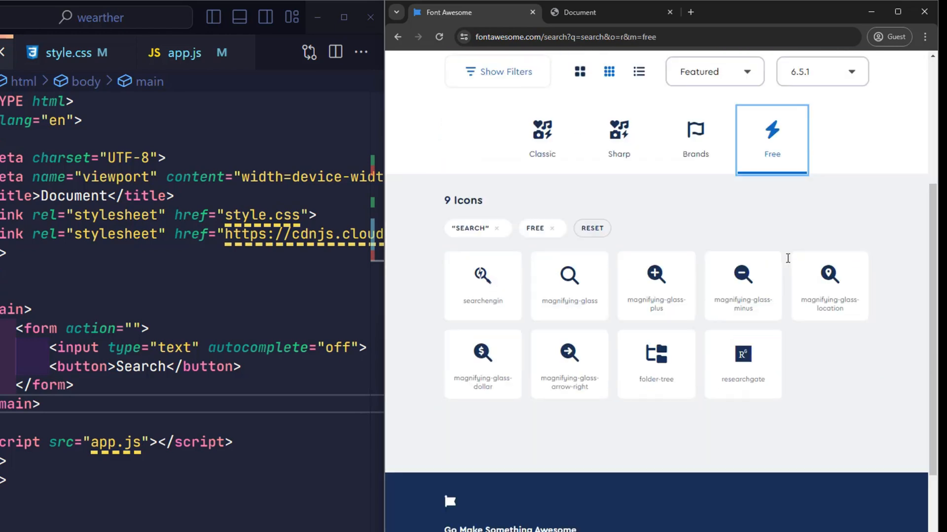
pyautogui.click(570, 275)
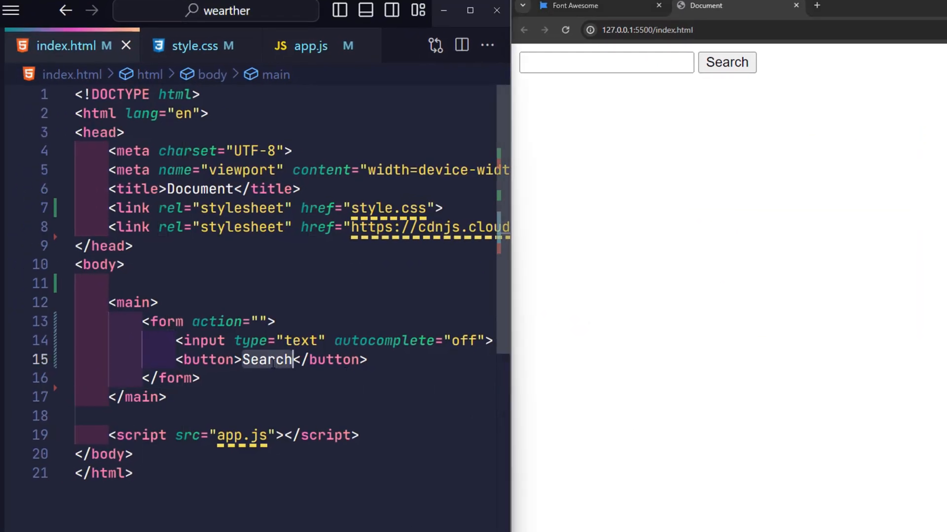
# Paste the fa-solid fa-magnifying-glass icon markup into the Search button.
pyautogui.write('<i class="fa-solid fa-magnifying-glass"></i>')
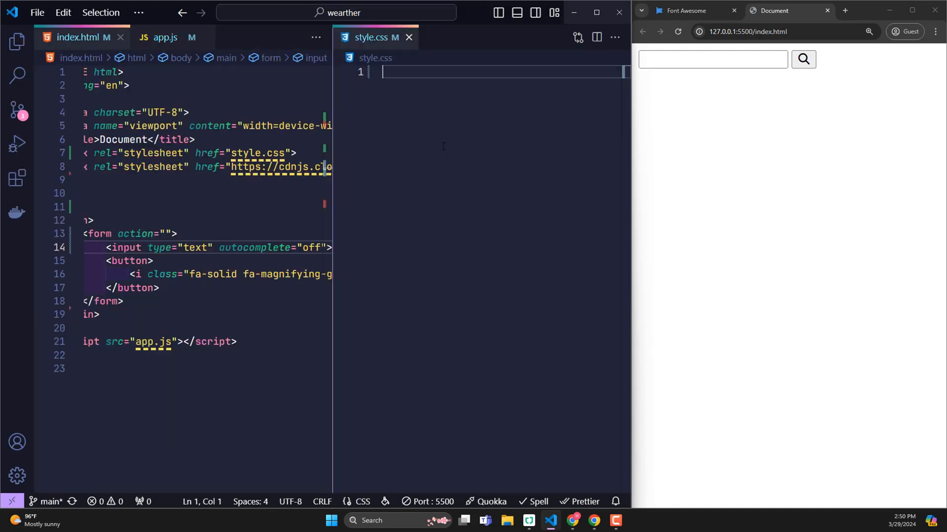
# Style body with margin 0, min-height 100vh, centred flex, gradient background and sans-serif font, then begin a * rule.
pyautogui.write('body{')
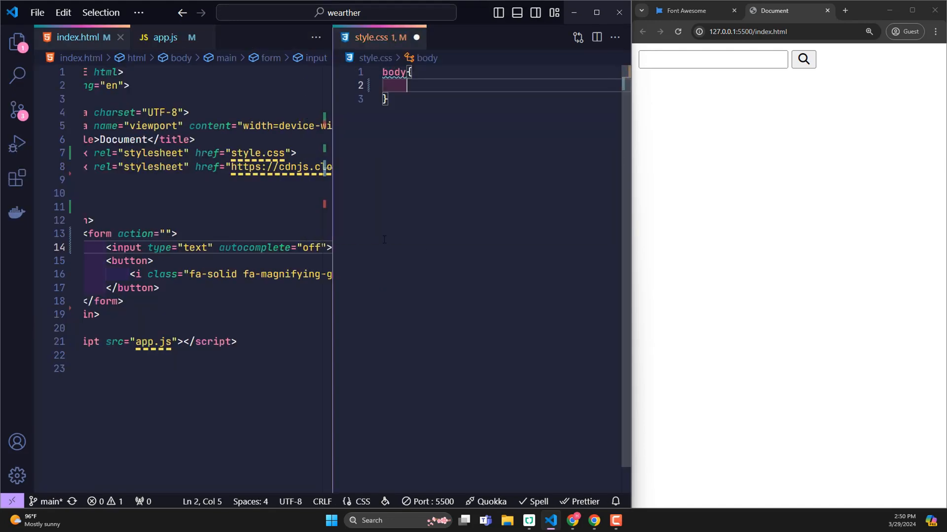
pyautogui.write('margin: 0;')
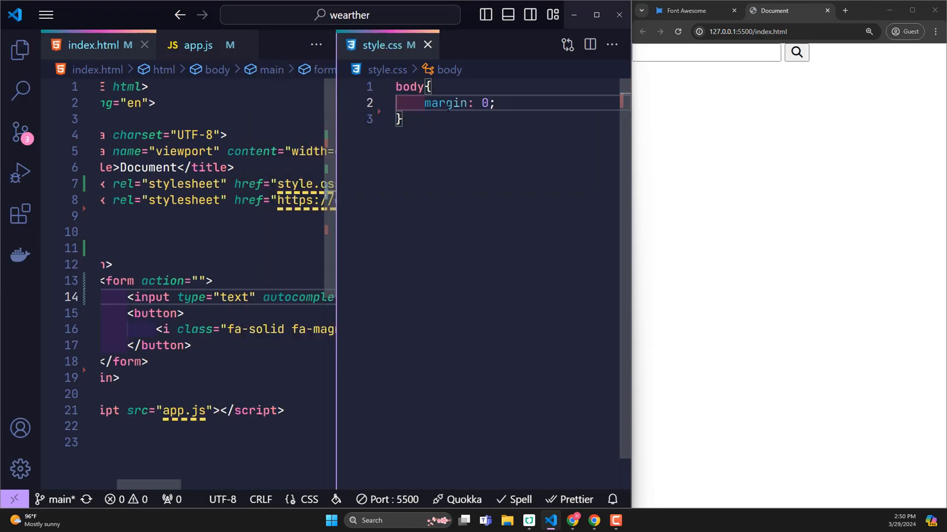
pyautogui.write('min-height: 100vh;')
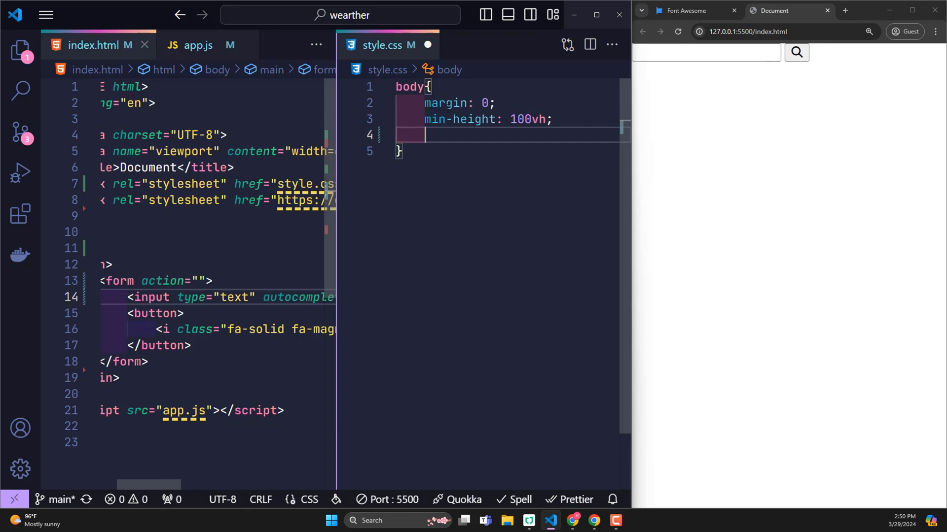
pyautogui.write('display: flex;')
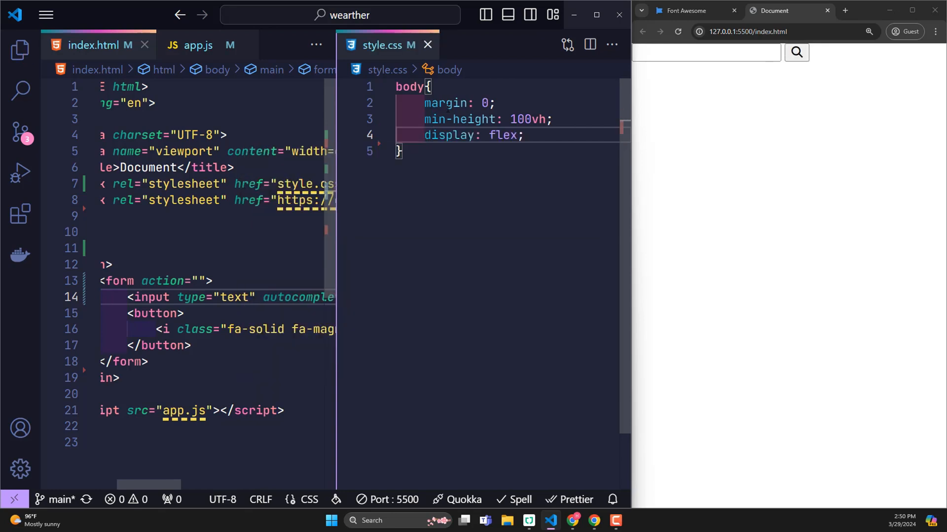
pyautogui.write('justify-content: center;')
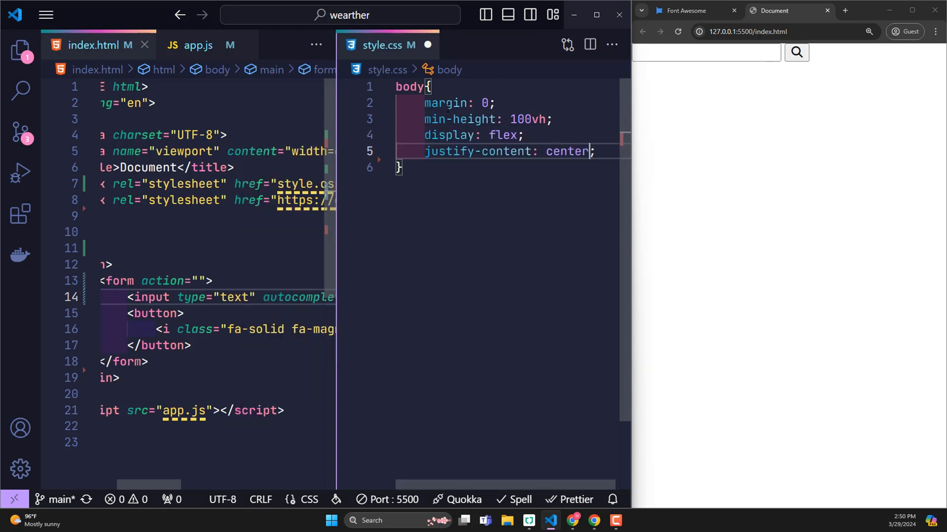
pyautogui.write('align-items: center;')
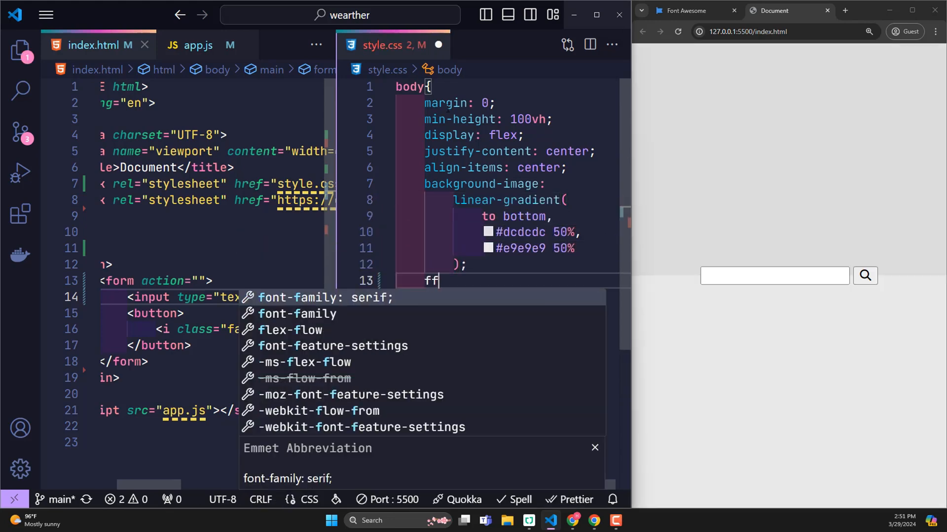
pyautogui.press('Tab')
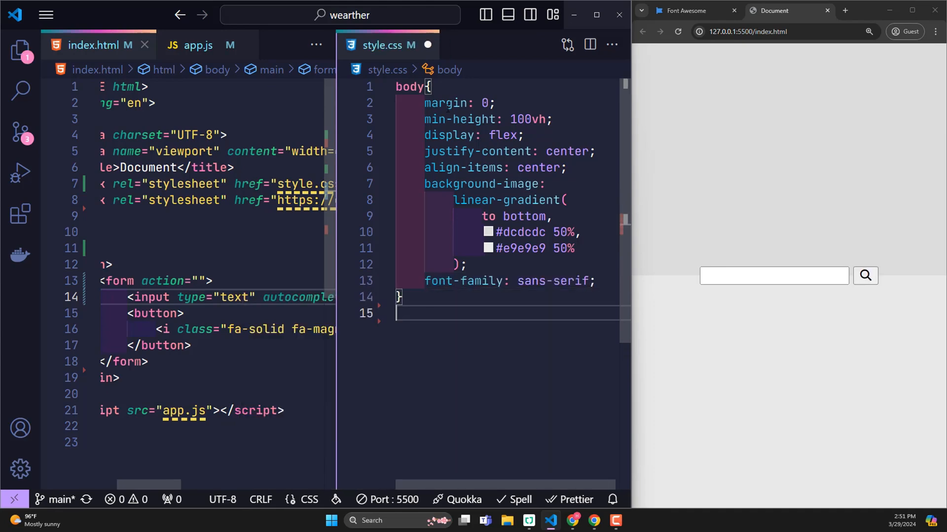
pyautogui.write('*{')
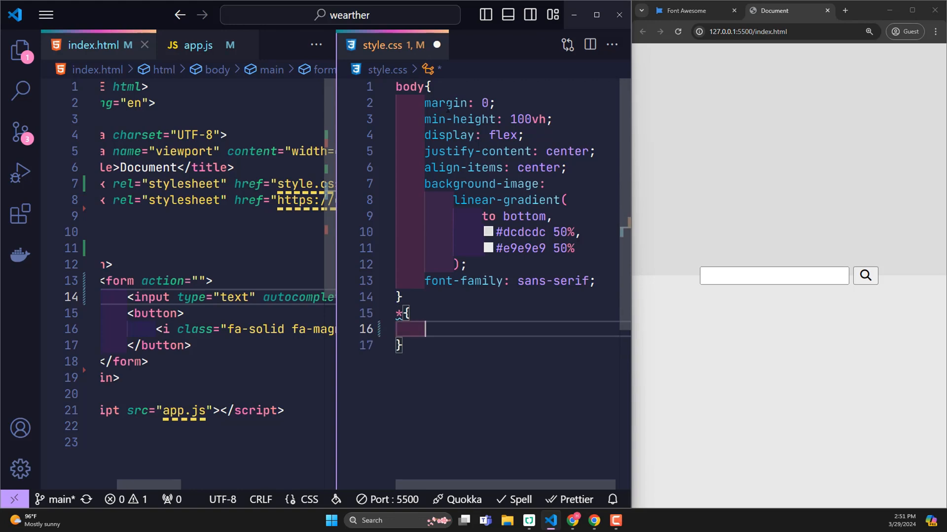
# Zero margin and padding on * and start the main card's box properties.
pyautogui.write('margin: 0;')
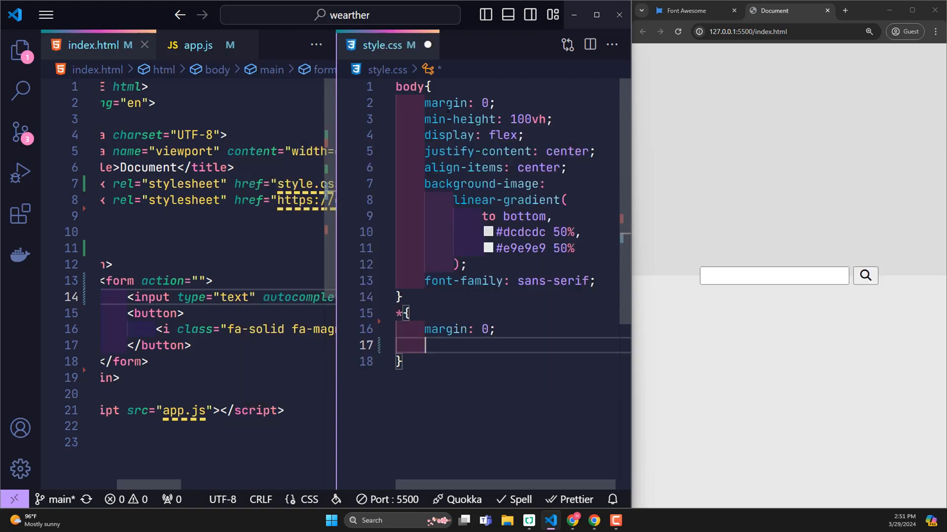
pyautogui.write('padding: 0;')
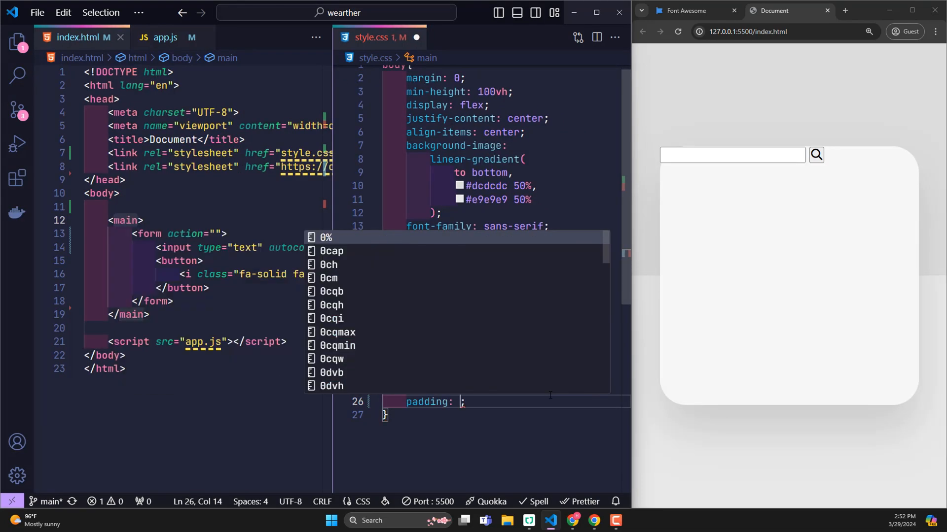
pyautogui.write('box-sizing: border-box;')
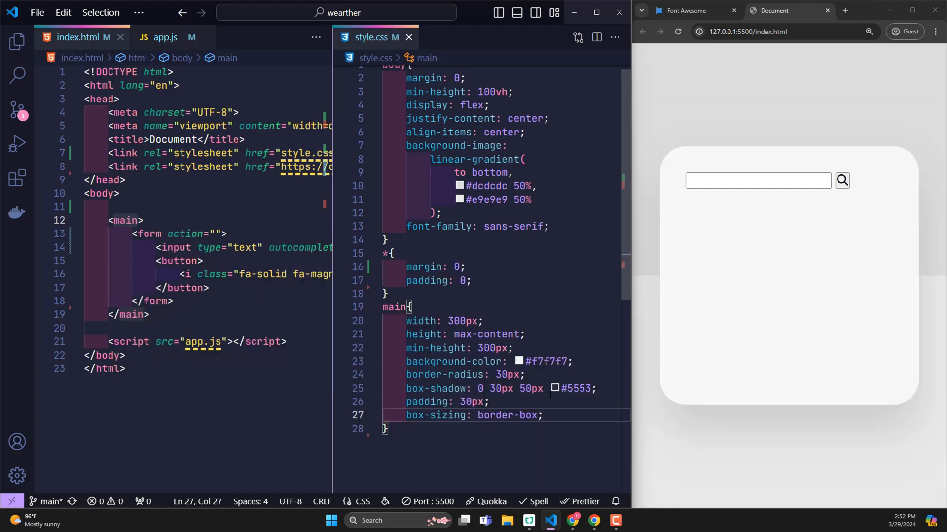
# Style main form with a 1px solid #555 border, flex layout and space-between justification.
pyautogui.write('main form{')
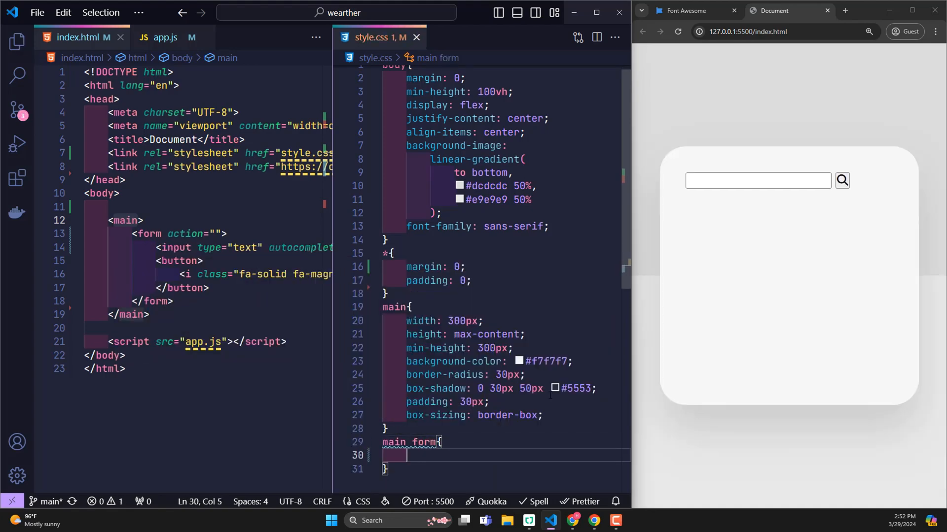
pyautogui.write('border: 1px solid #555;')
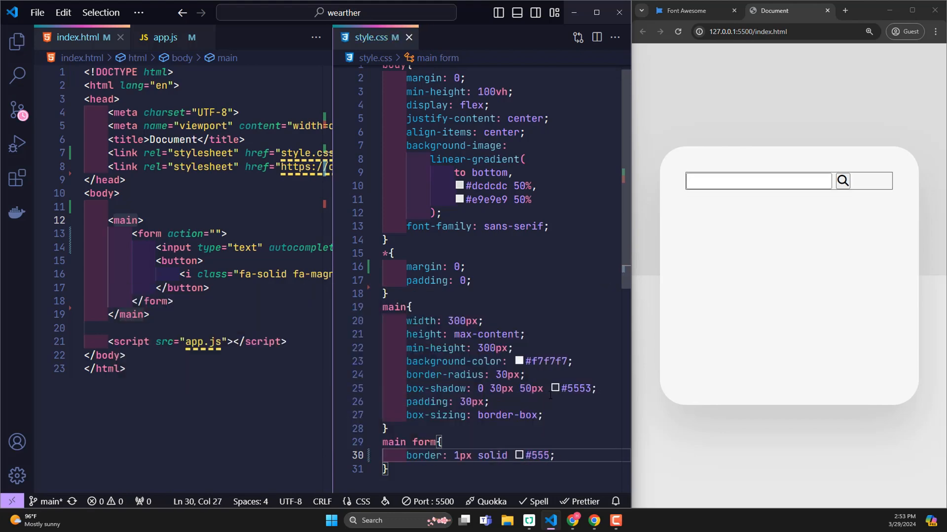
pyautogui.write('3')
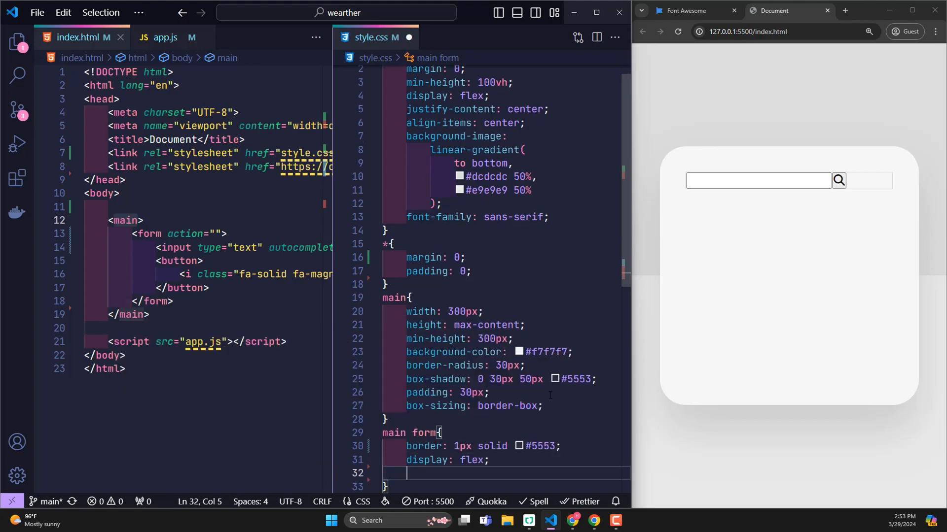
pyautogui.write('justify-content: space-between;')
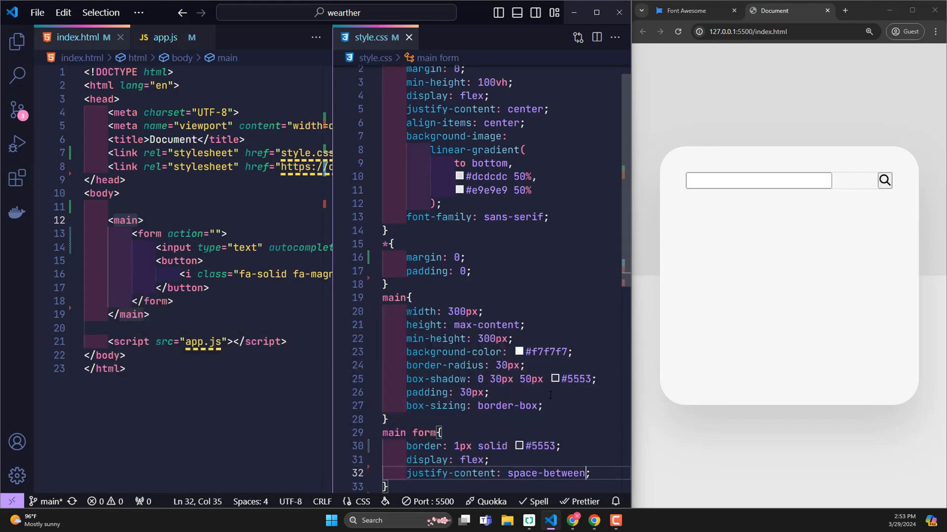
pyautogui.write('main')
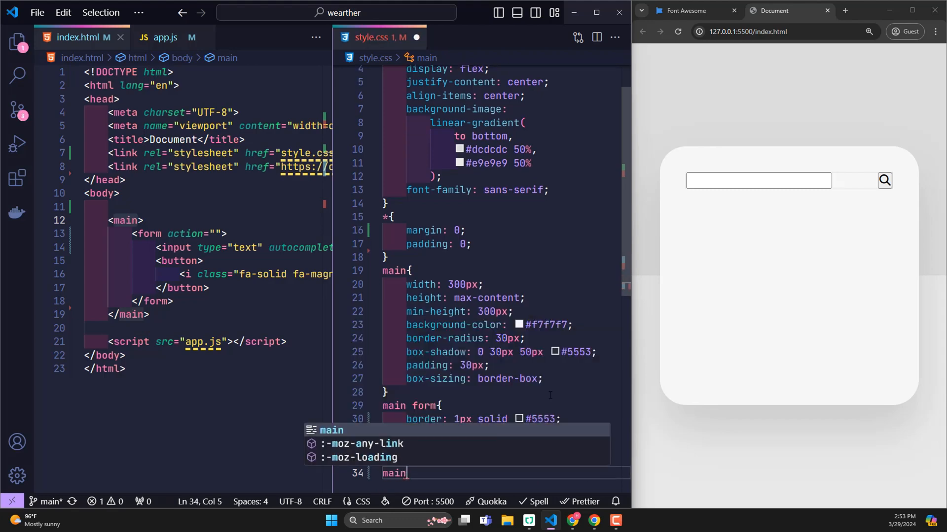
# Give main form input and button no border, transparent background and 10px padding, then start a main form i rule.
pyautogui.write('main form input, main form button{')
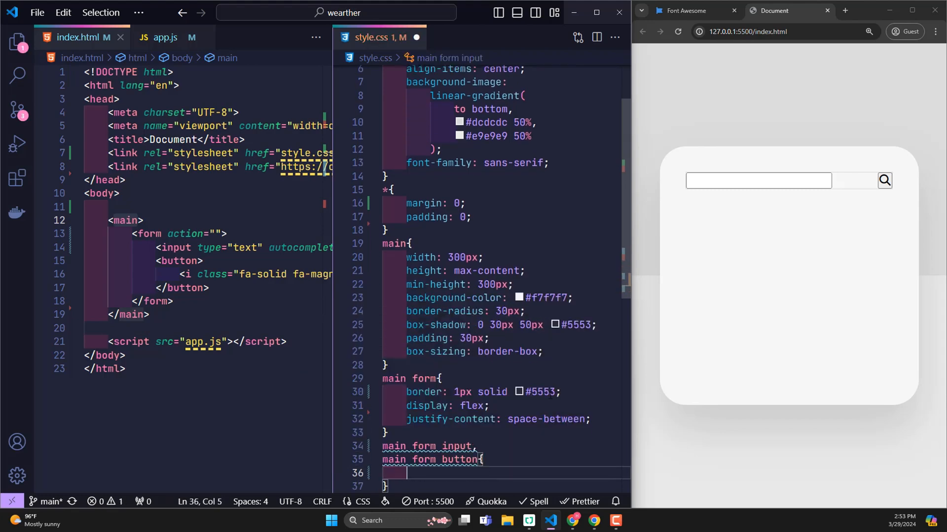
pyautogui.write('border: none;')
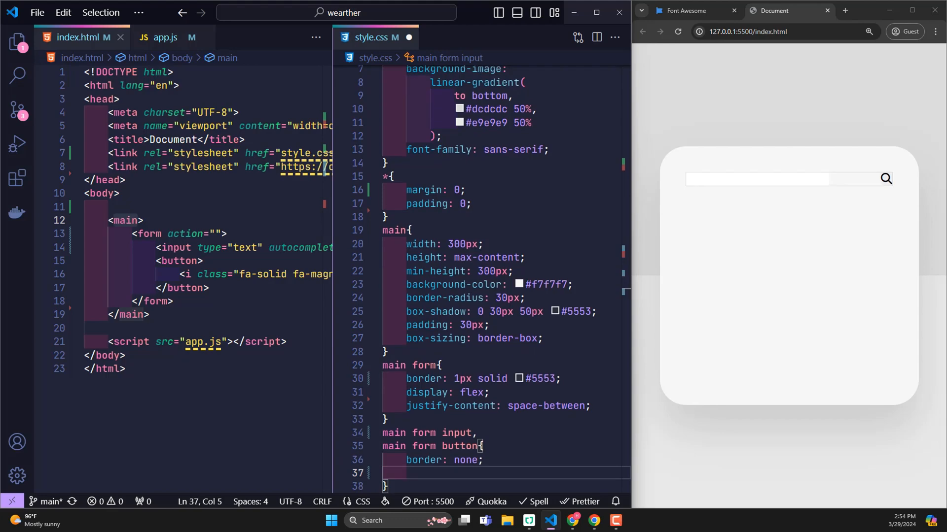
pyautogui.write('background-color: transparent;')
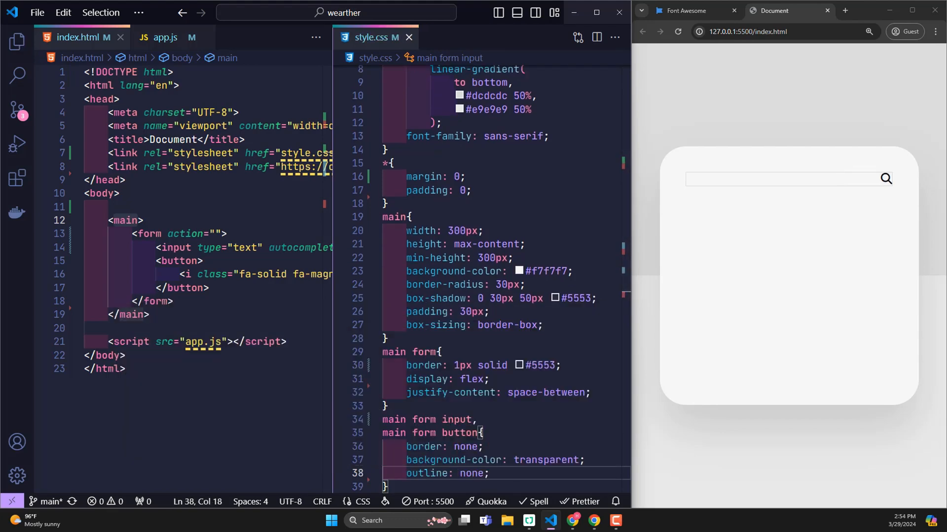
pyautogui.write('padding: 10px;')
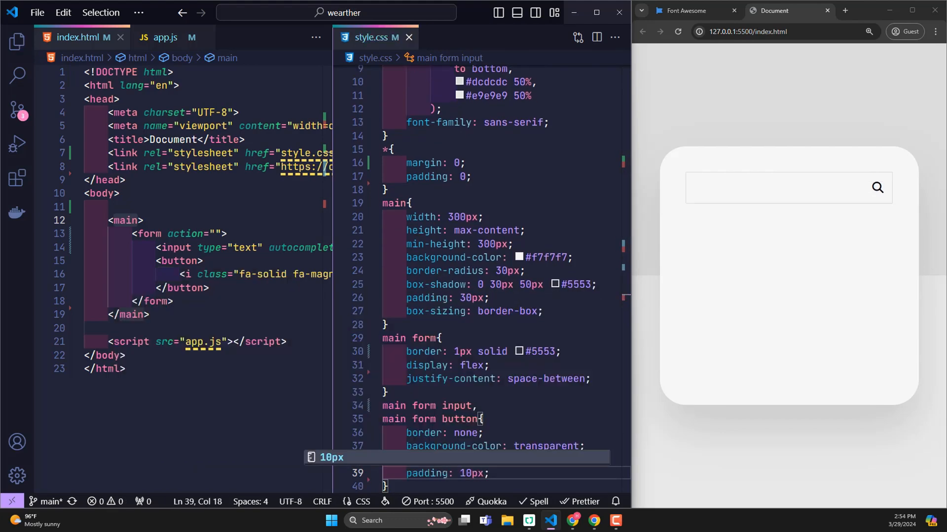
pyautogui.write('border-radius: 30px;')
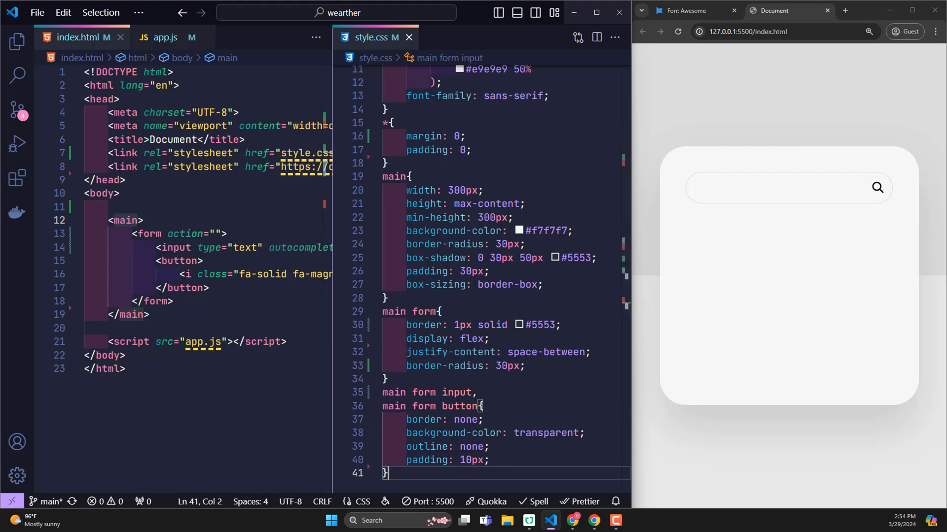
pyautogui.write('main form i{')
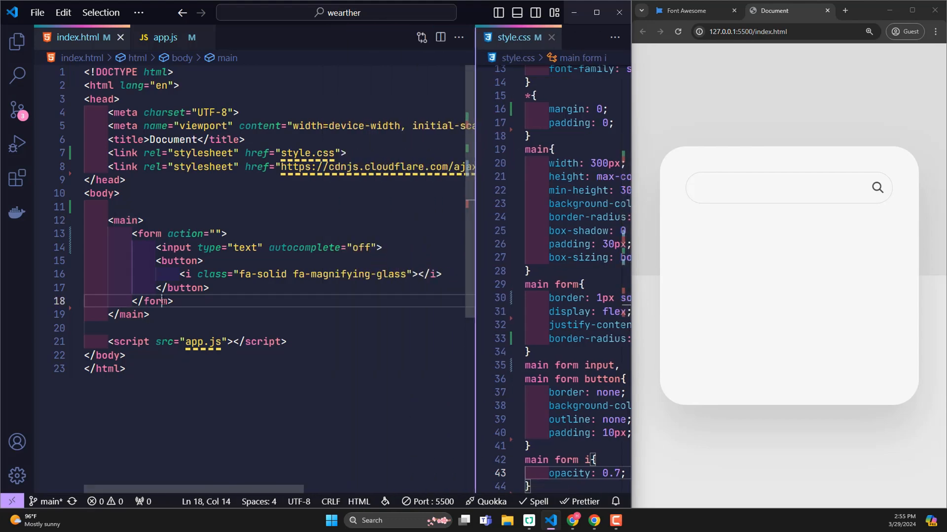
# Add a result section with a figure holding the GB/shiny/32.png flag image.
pyautogui.write('section.')
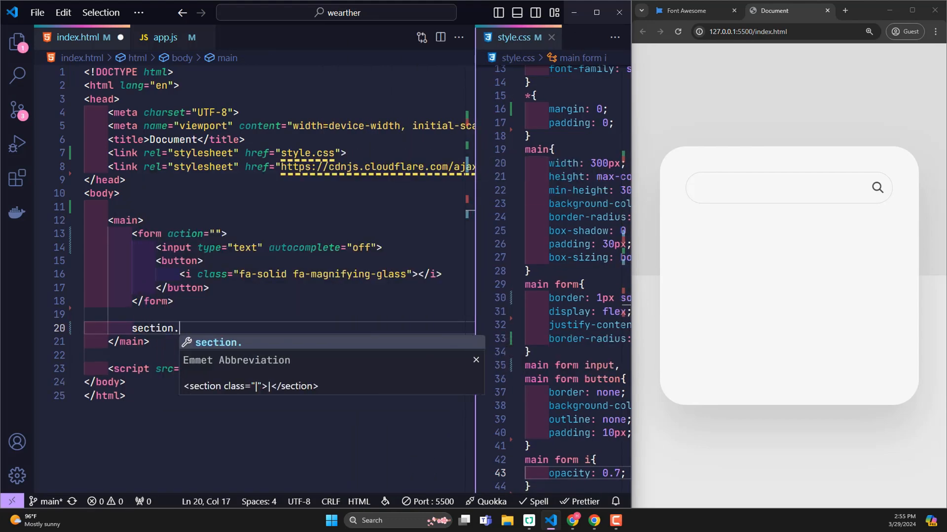
pyautogui.write('resul')
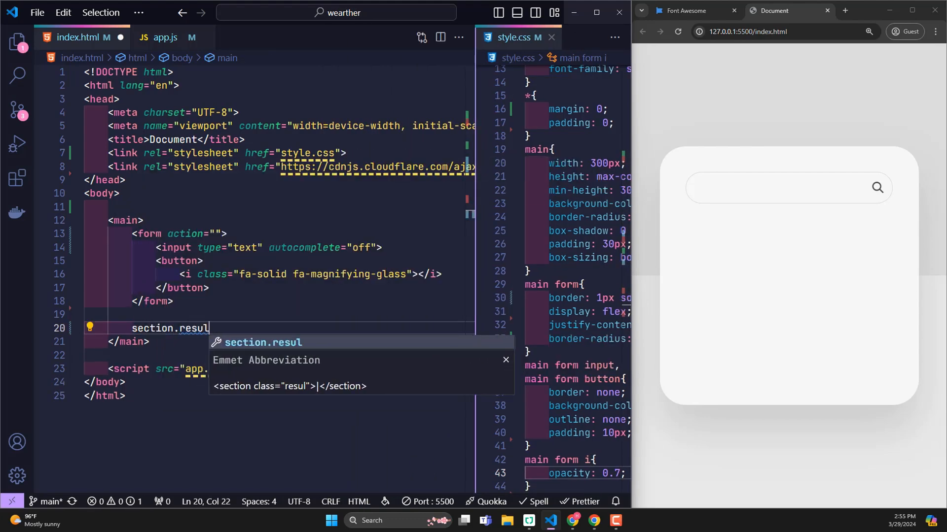
pyautogui.press('Tab')
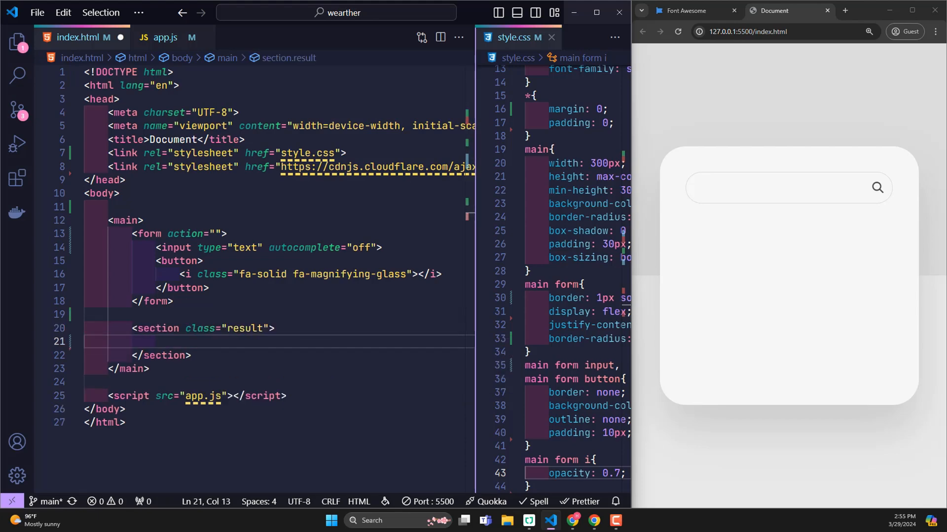
pyautogui.write('figure.')
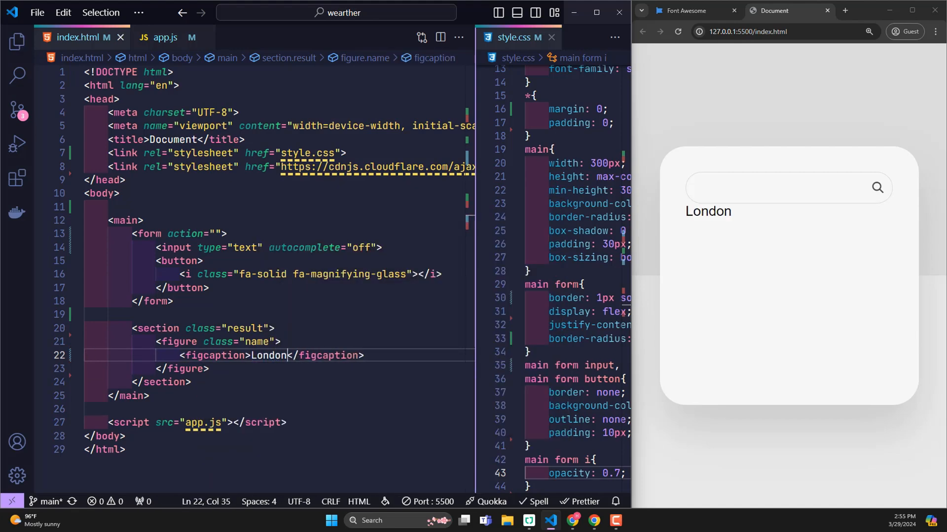
pyautogui.write('<img src="" alt="">')
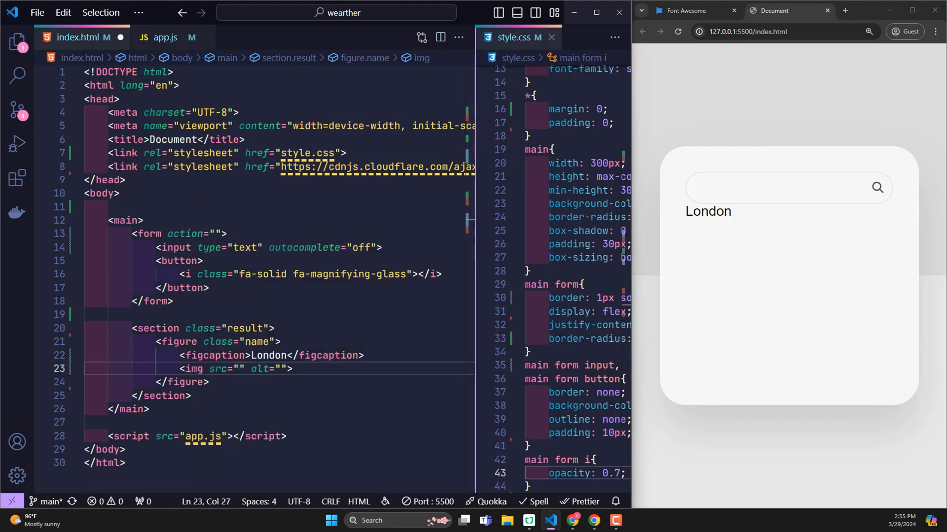
pyautogui.write('https://flagsapi.com/')
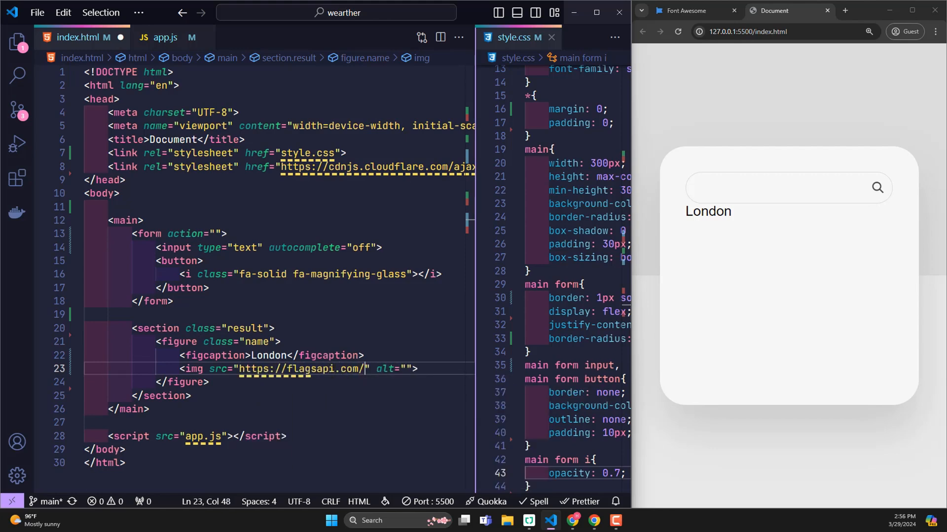
pyautogui.write('GB/shiny/32.png')
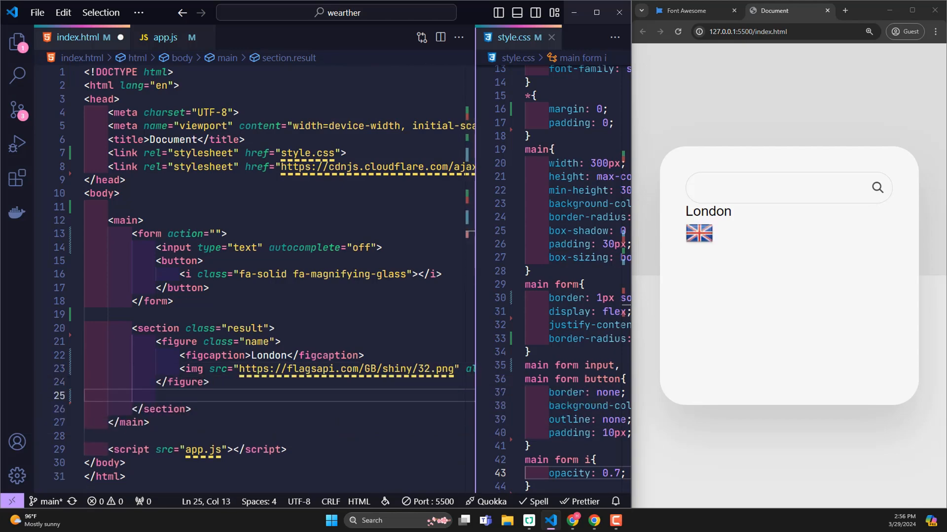
pyautogui.write('figure.')
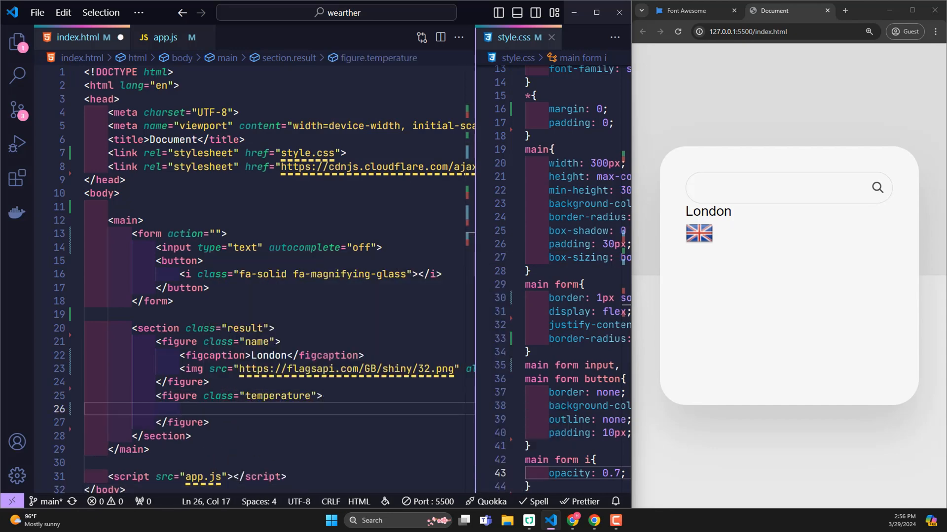
pyautogui.write('<img src="http://openweather" alt="">')
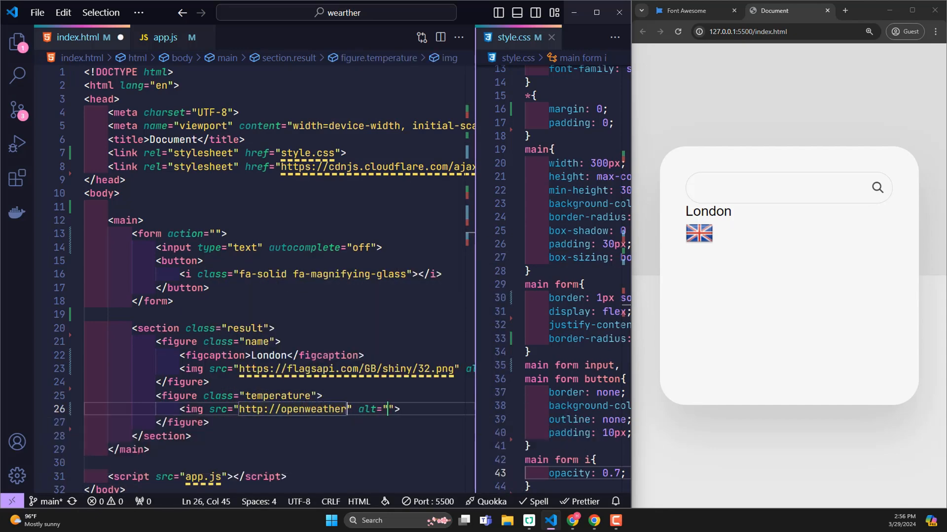
pyautogui.write('openweathermap.org/img/wn/10d@4')
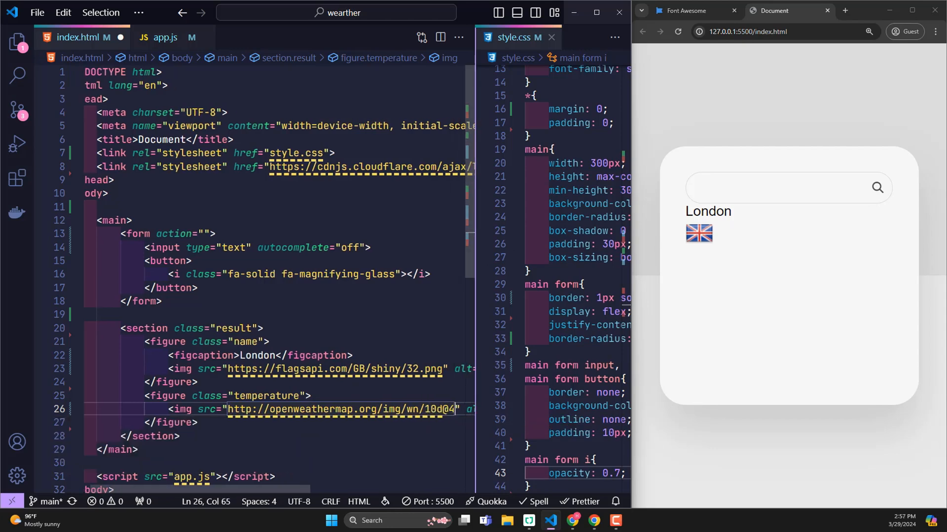
pyautogui.write('.png')
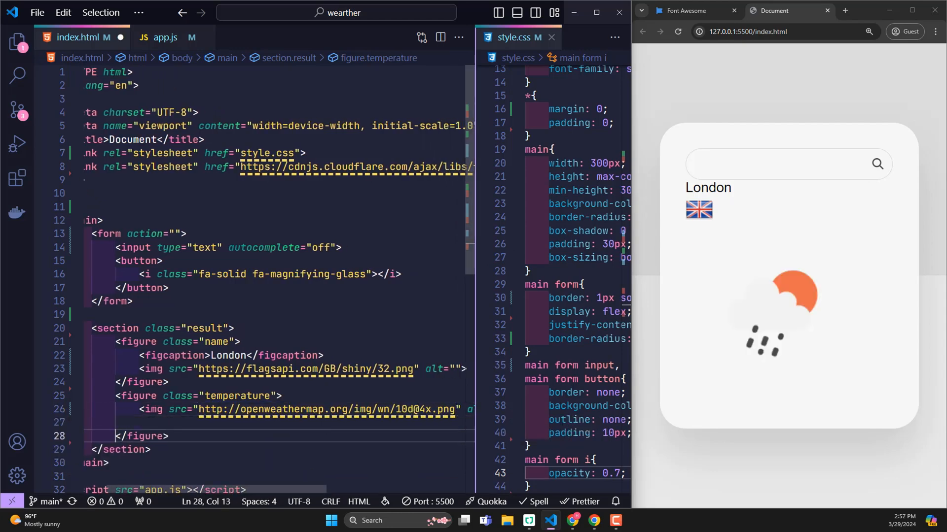
pyautogui.write('<figcaption></figcaption>')
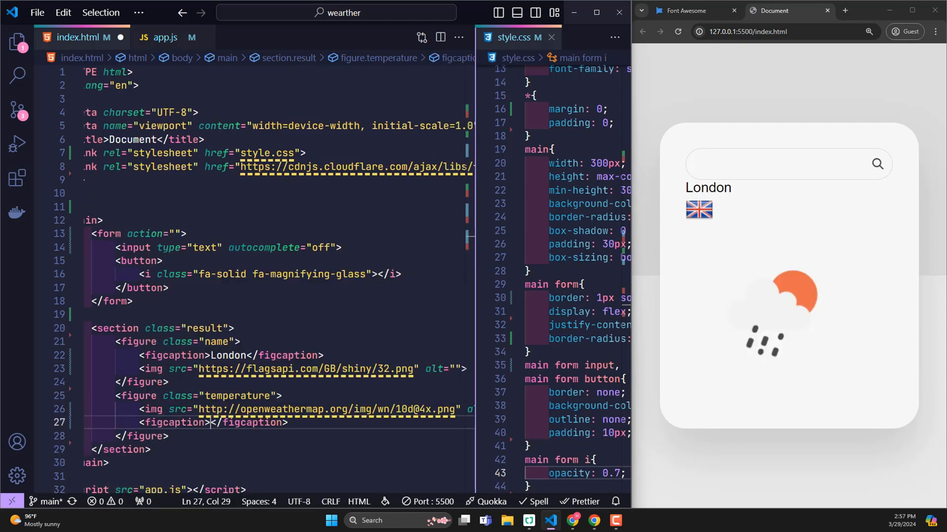
pyautogui.write('<span></span>')
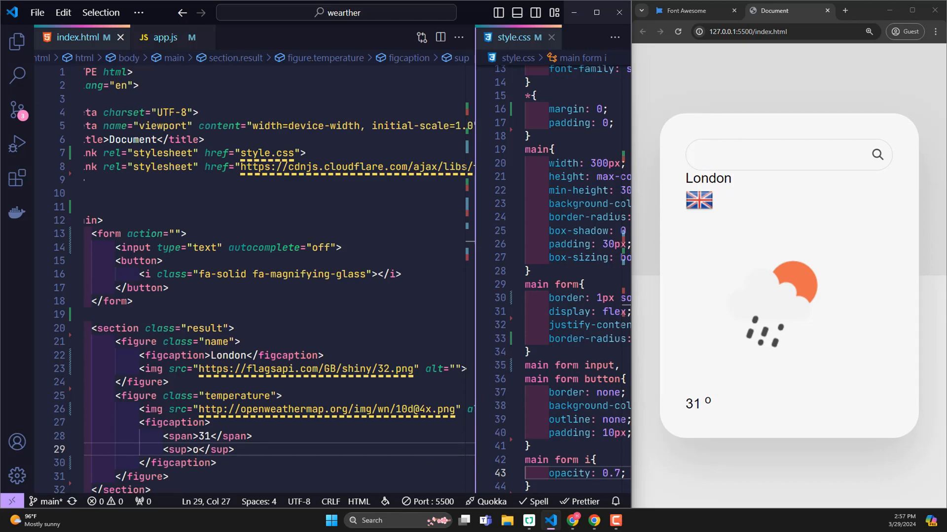
# Add a description paragraph reading Overcast clouds.
pyautogui.write('p.des')
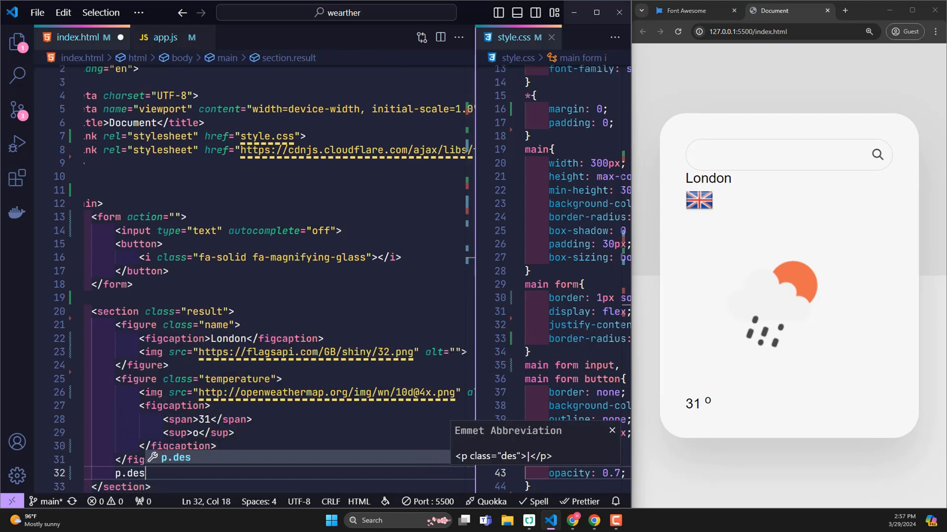
pyautogui.press('Tab')
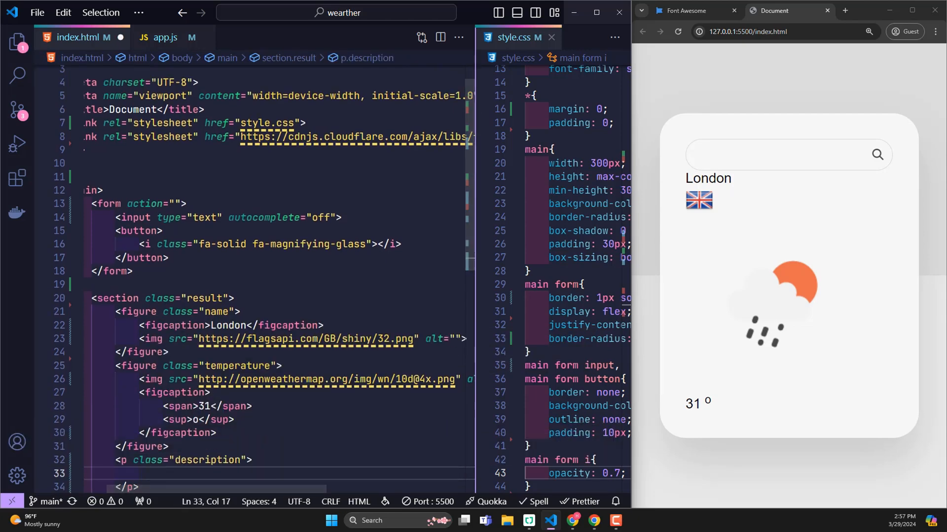
pyautogui.write('Overcast clouds')
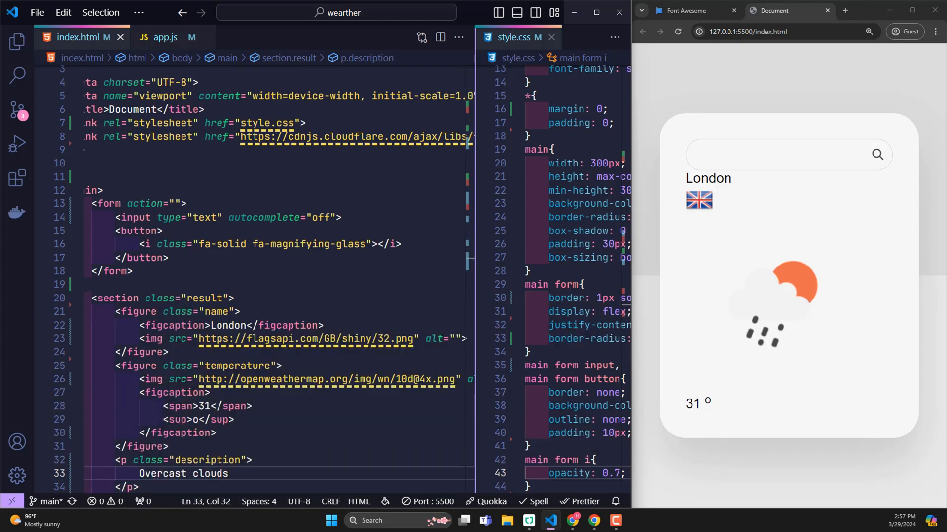
# Add a ul with span-labelled items Clouds 98% and Pressure 1001 hPa.
pyautogui.write('ul>')
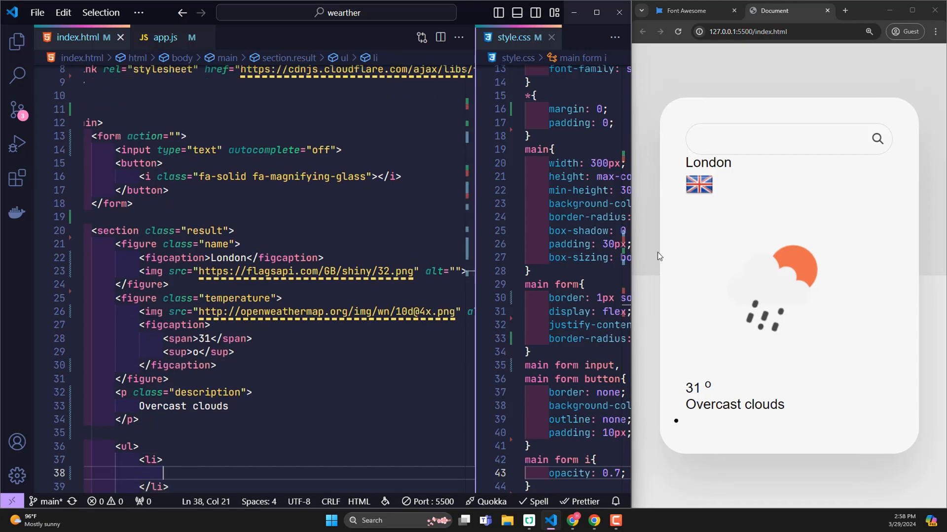
pyautogui.write('<span>Clouds</span>')
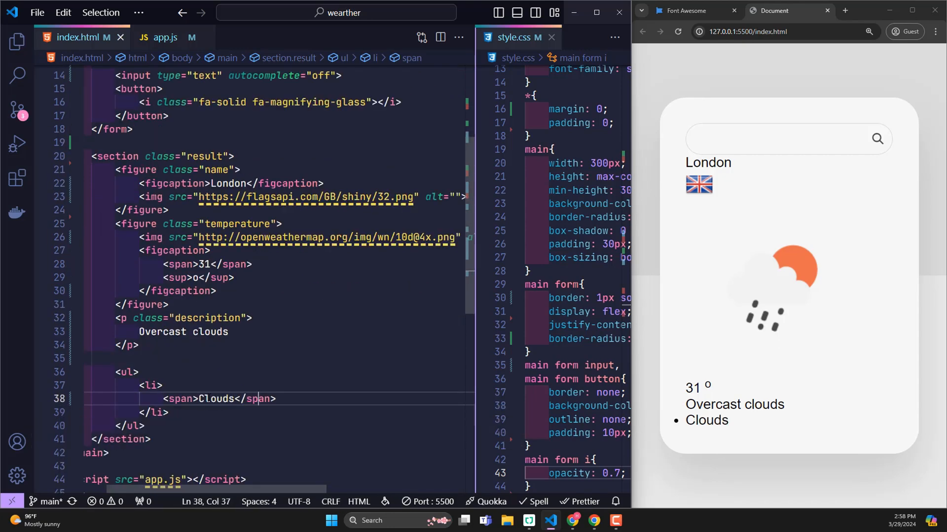
pyautogui.write('<span>98</span>%')
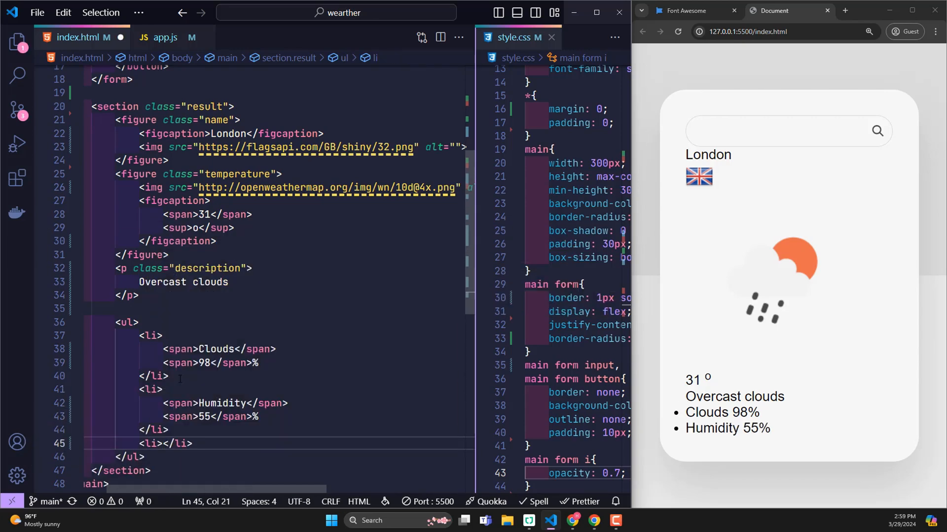
pyautogui.write('<span>Pressure</span>')
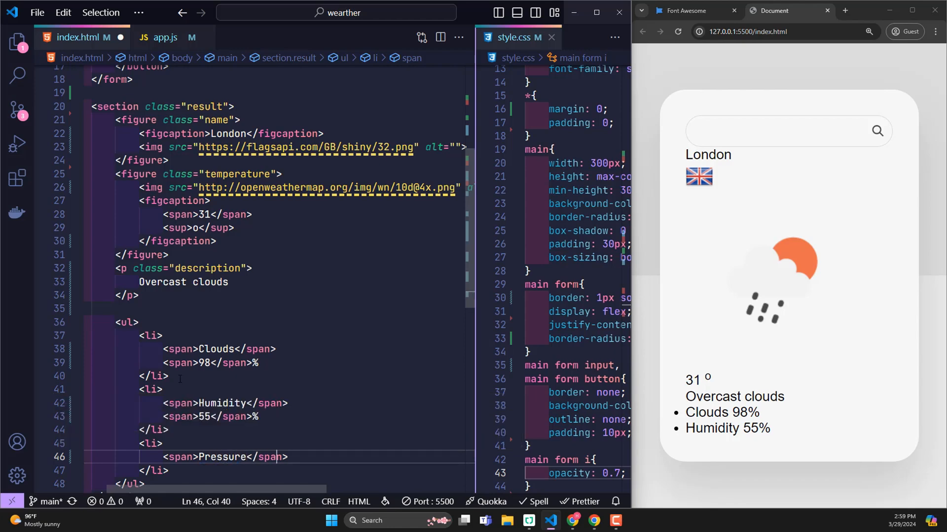
pyautogui.write('<span>1001</span>')
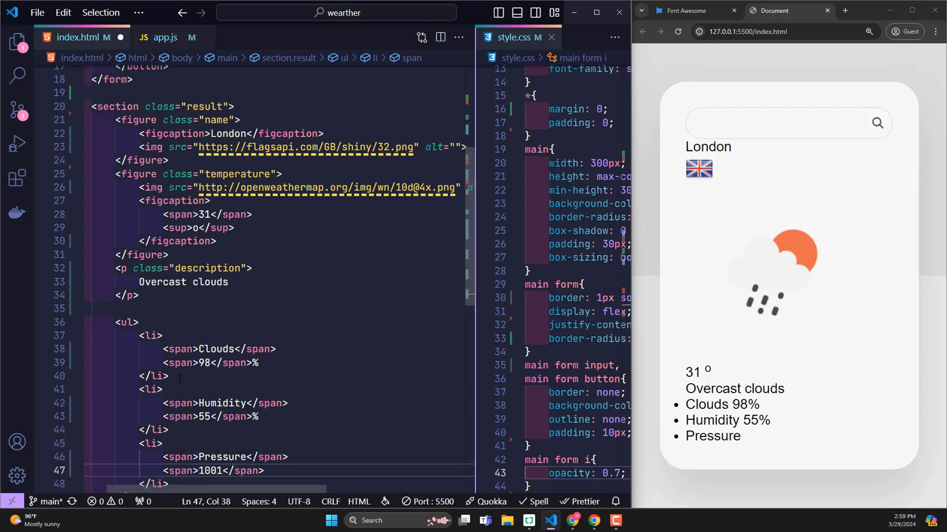
pyautogui.write('hPa')
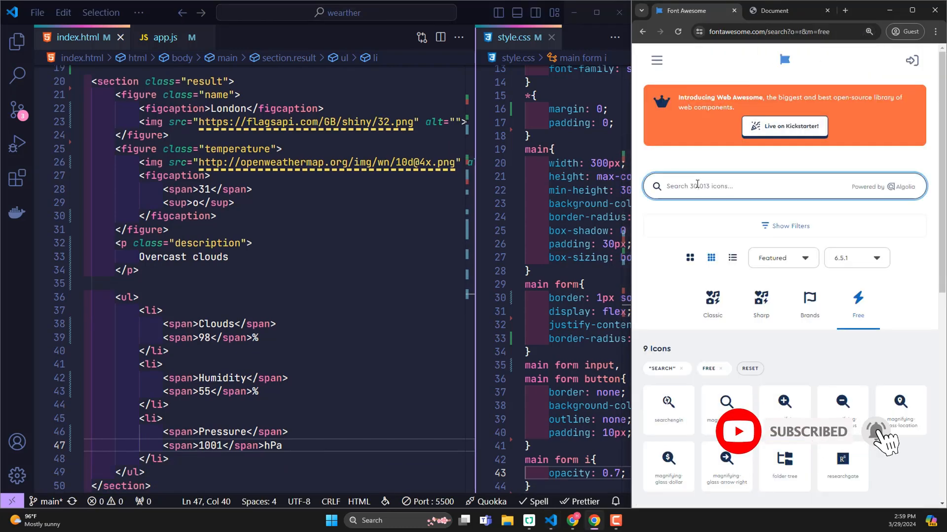
# Pick the cloud, droplet and gauge Font Awesome icons for the Clouds, Humidity and Pressure items.
pyautogui.write('cloud')
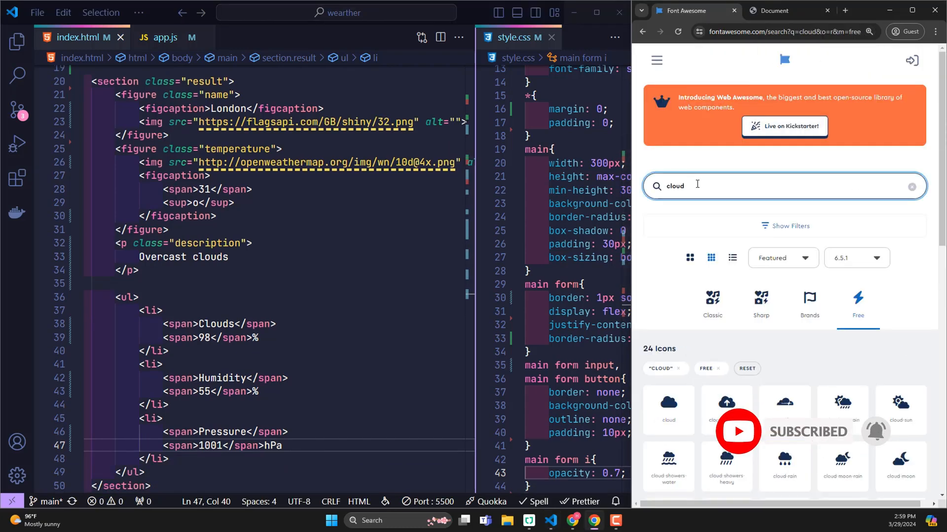
pyautogui.click(668, 402)
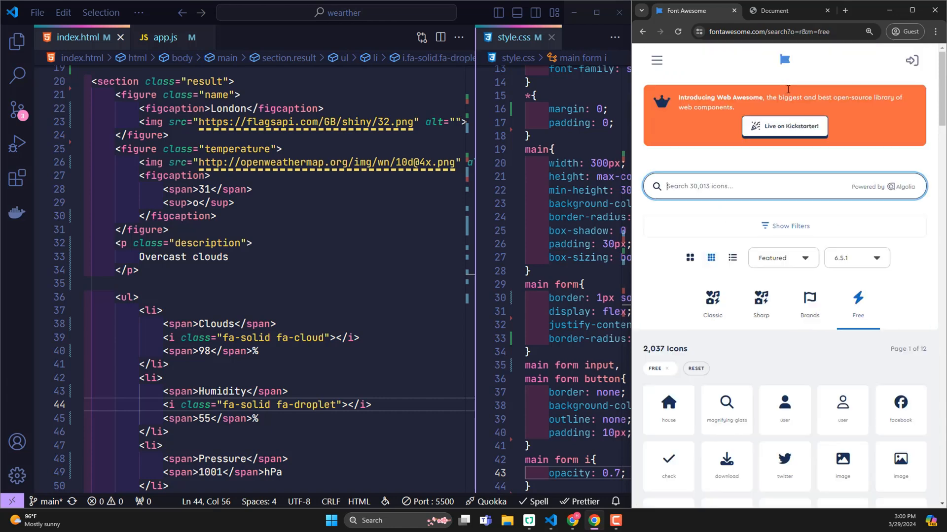
pyautogui.write('gauge')
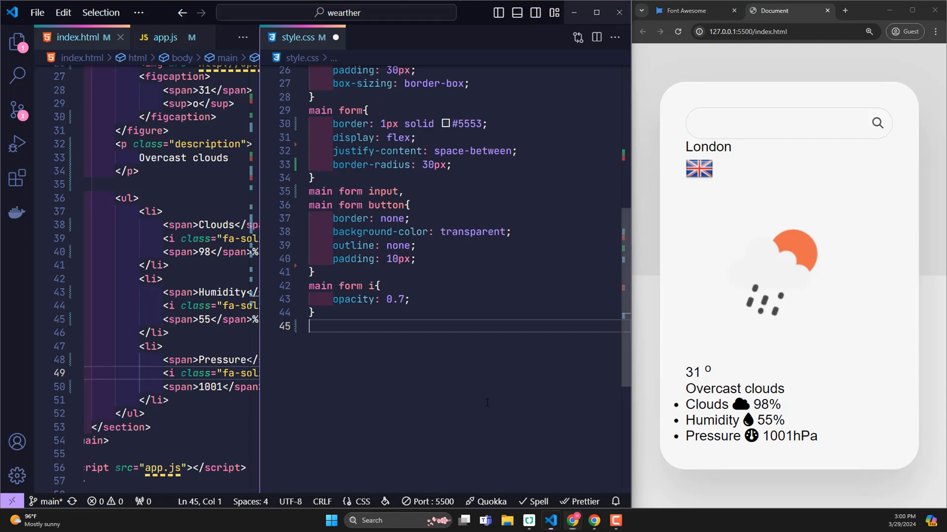
# Add main .result with padding-top 20px and text-align center.
pyautogui.write('main .result{')
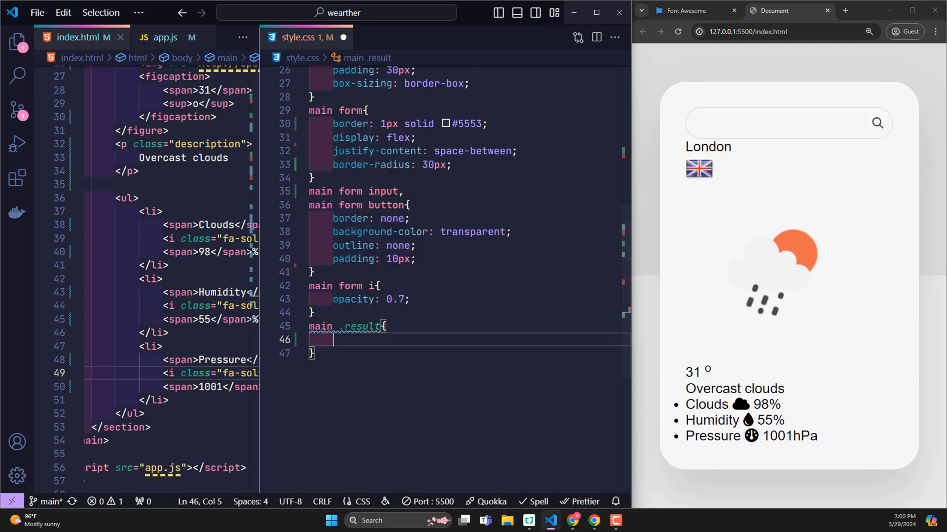
pyautogui.write('pt')
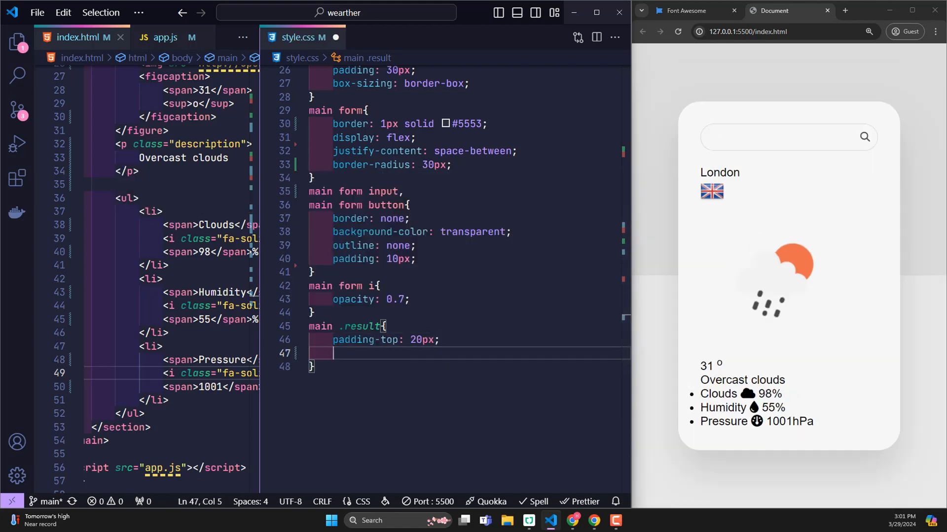
pyautogui.write('text-align: center;')
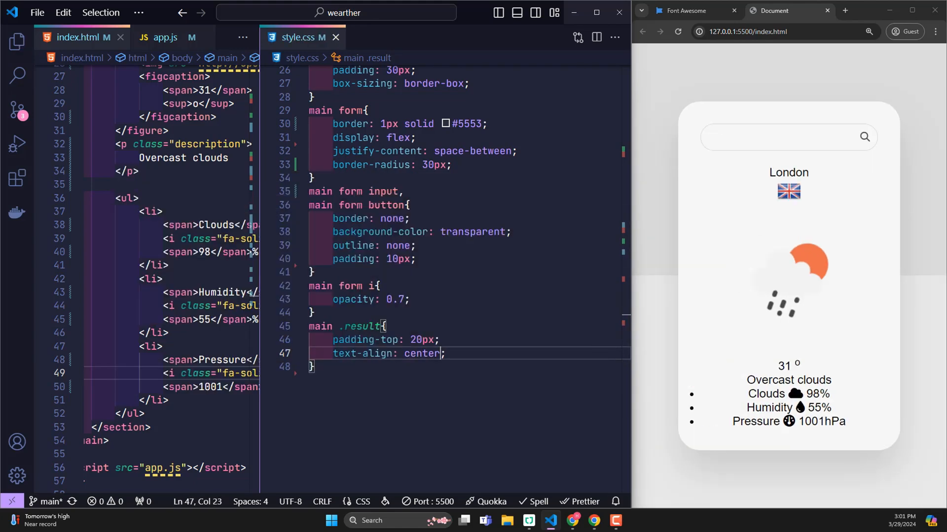
# Make main .result .name bold, large and a centred flex row with its flag, then save.
pyautogui.write('main .result .name{')
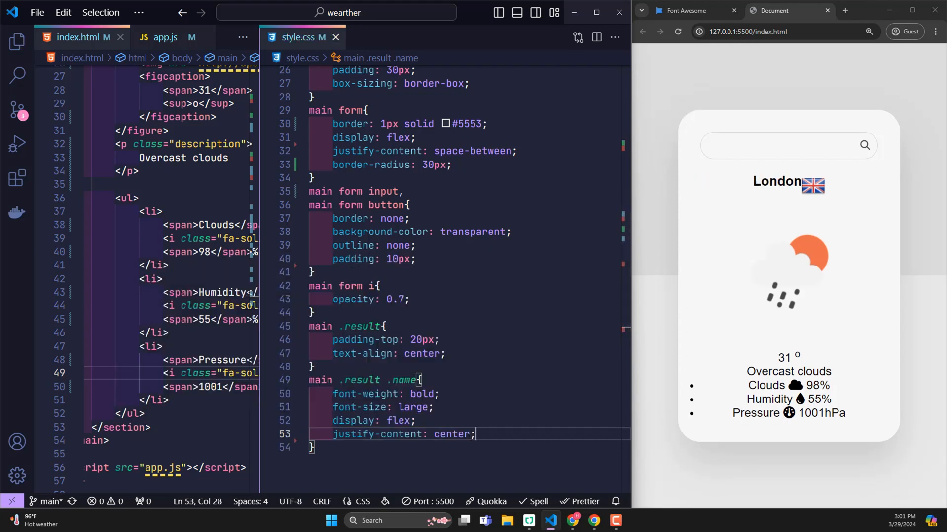
pyautogui.write('align-items: center;')
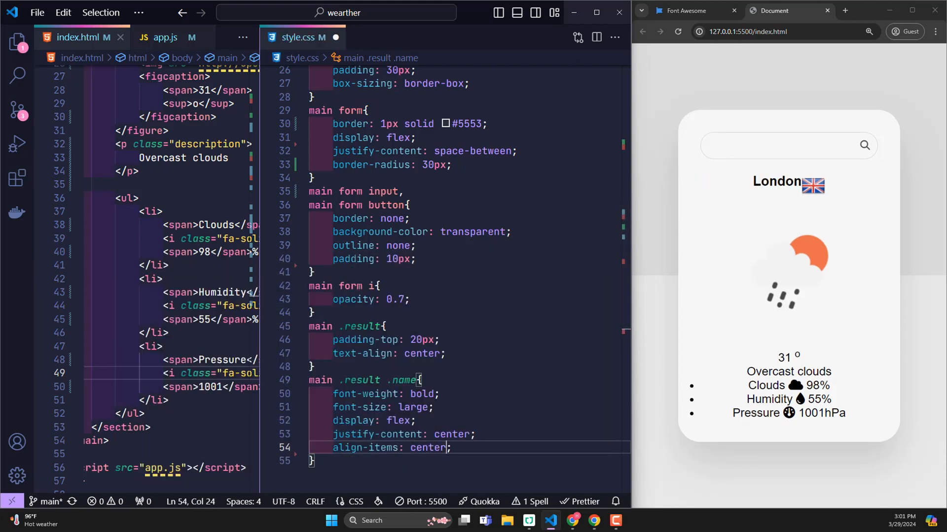
pyautogui.press('Ctrl+s')
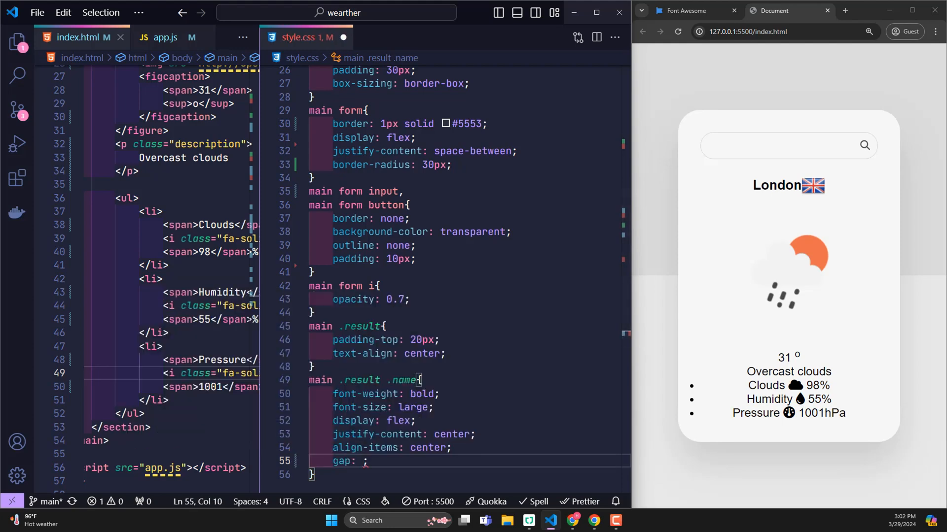
pyautogui.write('main .temerature')
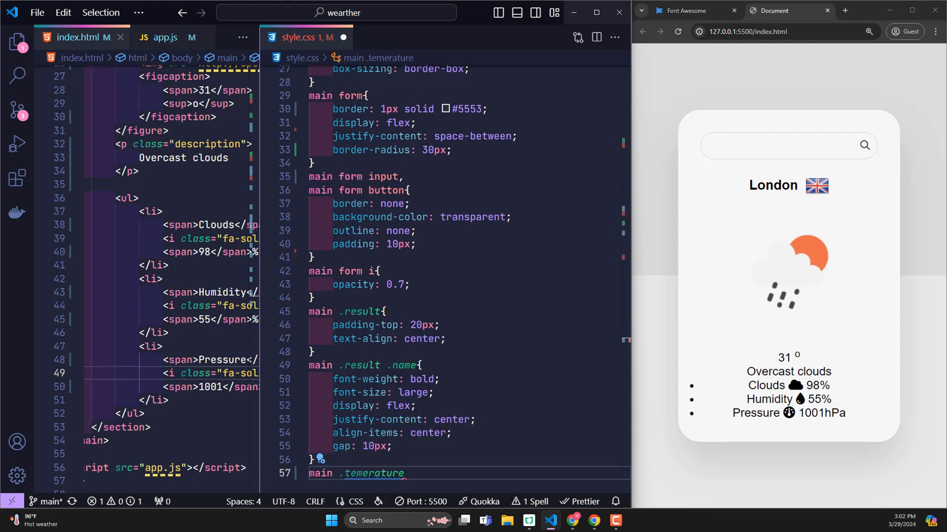
# Give .temperature img a 150px width and drop-shadow(0 10px 50px #000).
pyautogui.write('img{')
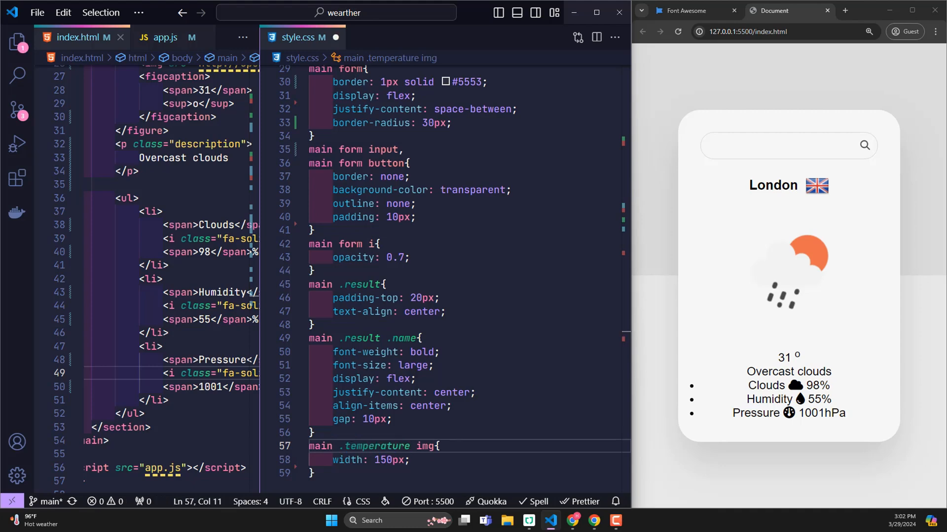
pyautogui.write('drop-shadow(')
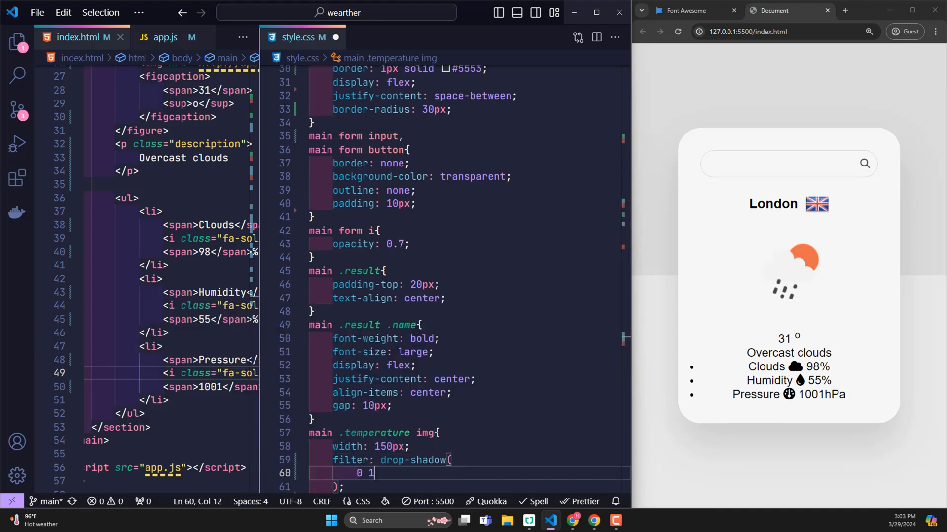
pyautogui.write('0px 50px #000')
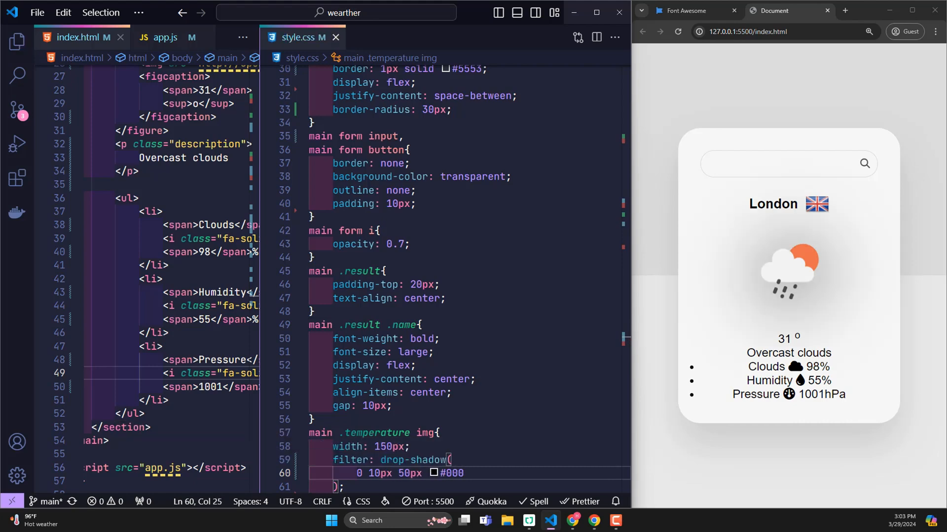
# Set .temperature figcaption font-size 3em and start the .description padding rule.
pyautogui.write('main .temperature')
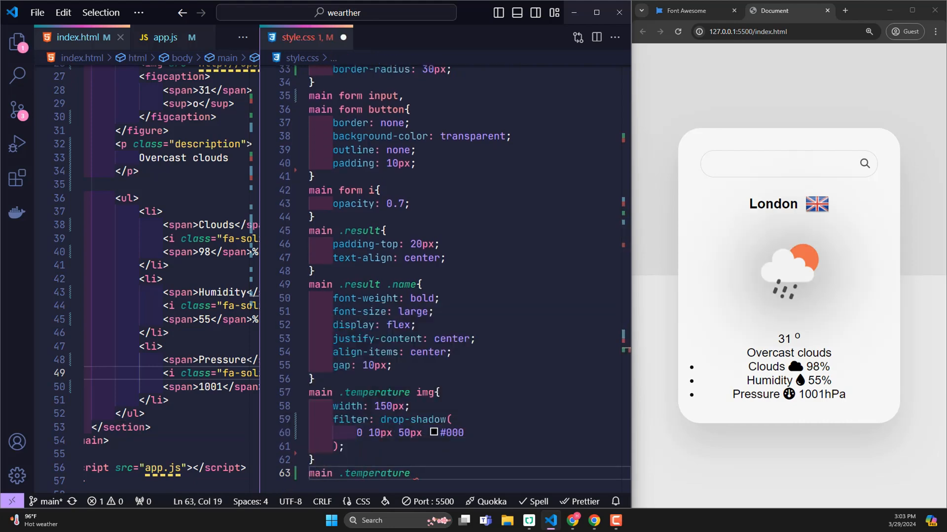
pyautogui.write('font-size: 3em;')
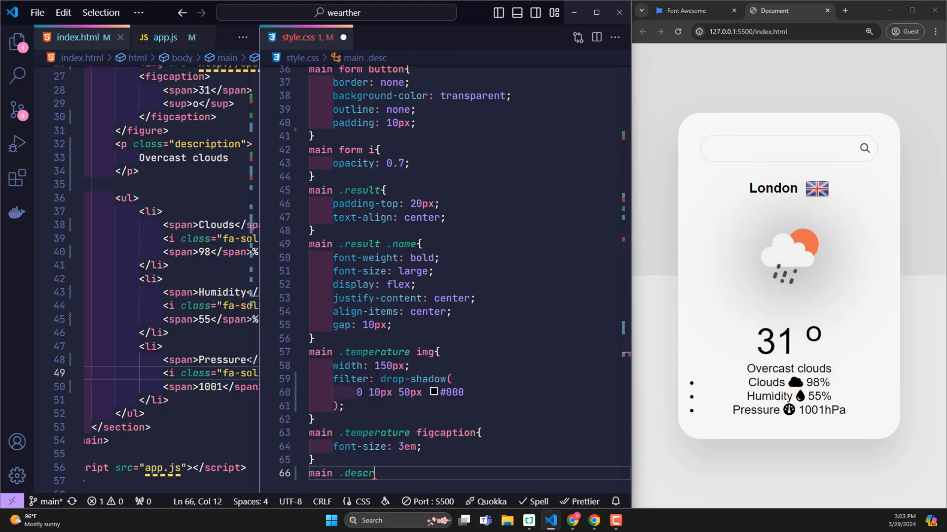
pyautogui.write('iption{')
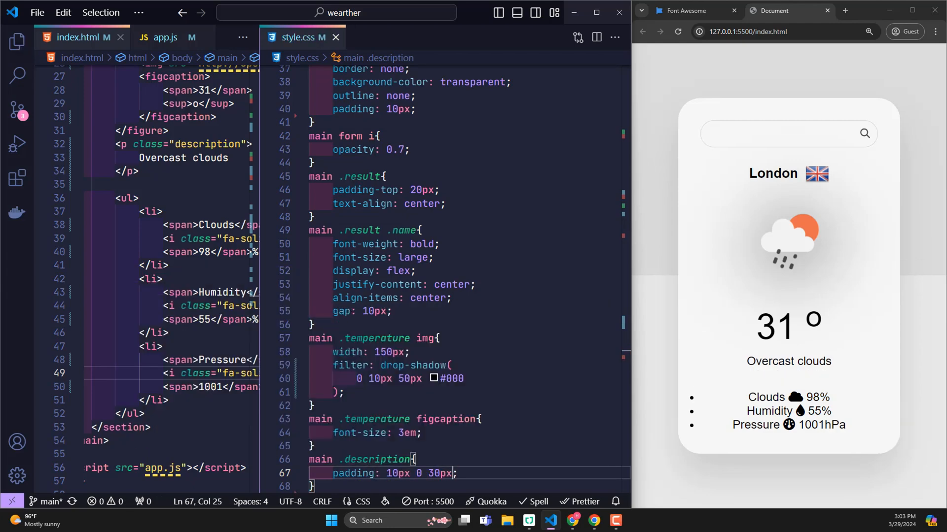
# Style main ul with list-style none, display grid, repeat(3, 1fr) columns and 10px gap.
pyautogui.write('main ul{')
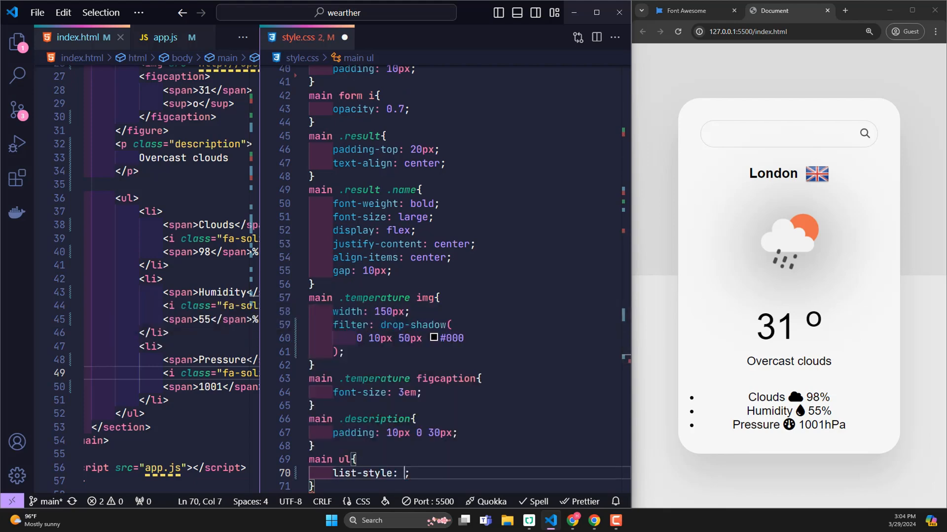
pyautogui.write('none')
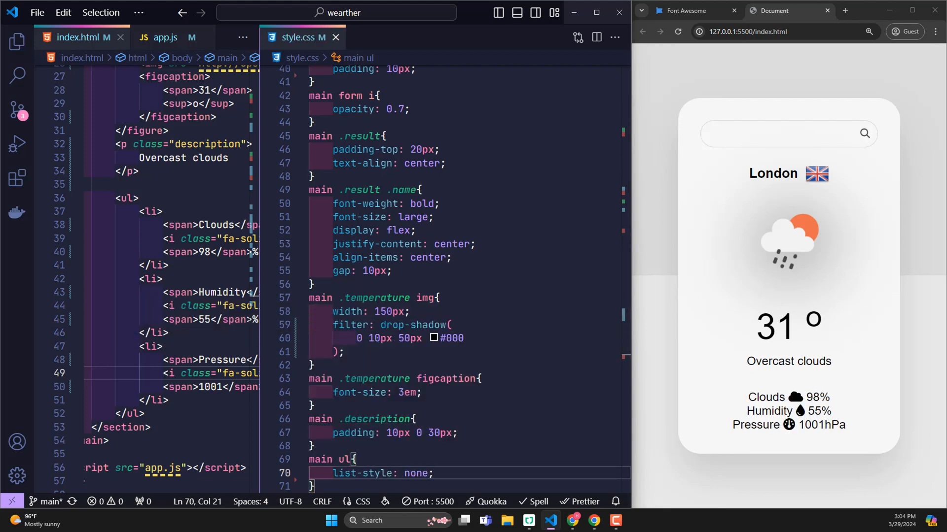
pyautogui.press('Enter')
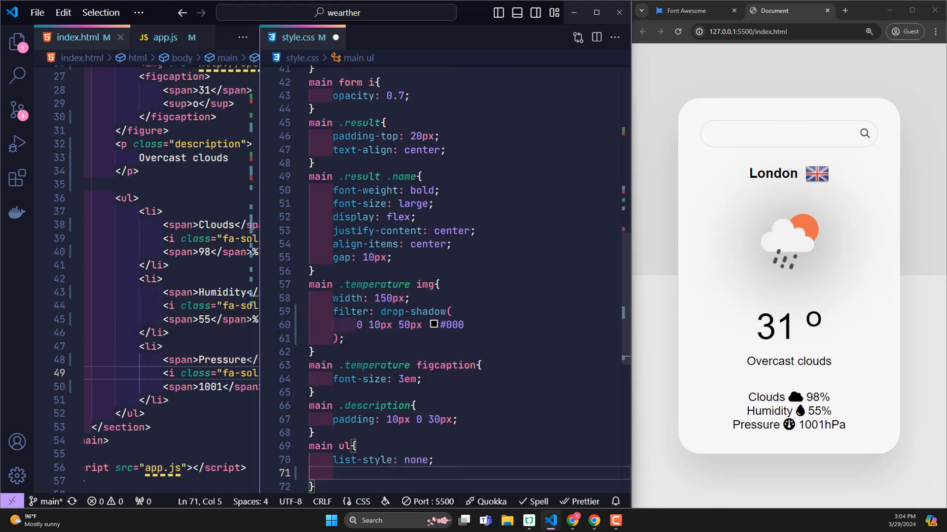
pyautogui.write('display: grid;')
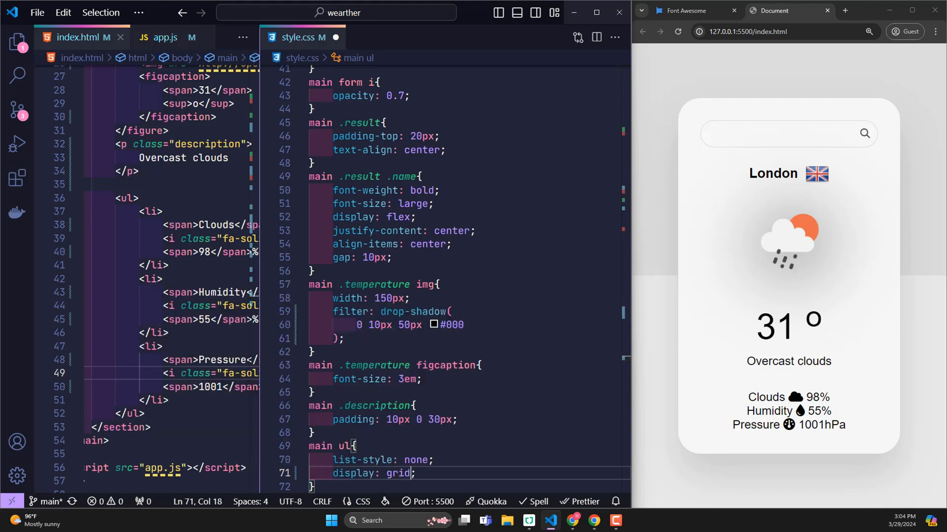
pyautogui.write('grid-template-columns: repeat(3, 1fr);')
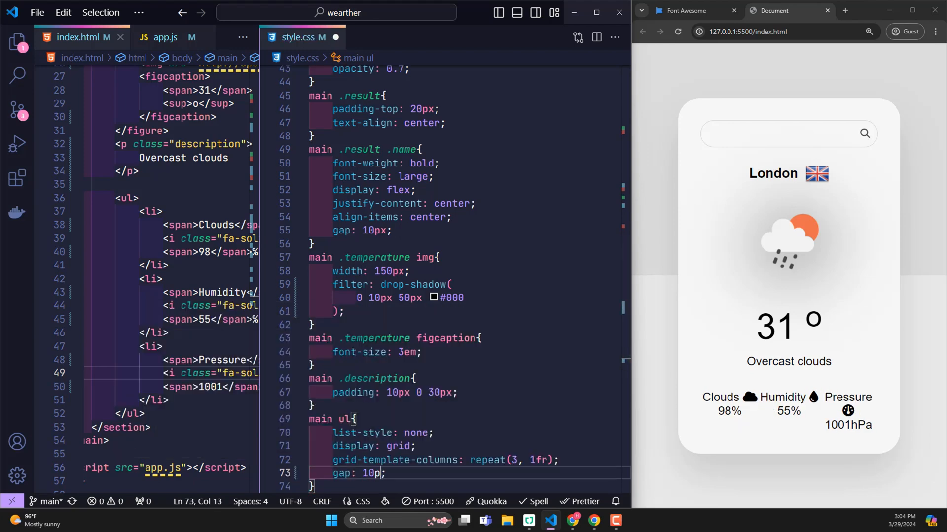
pyautogui.write('main li{')
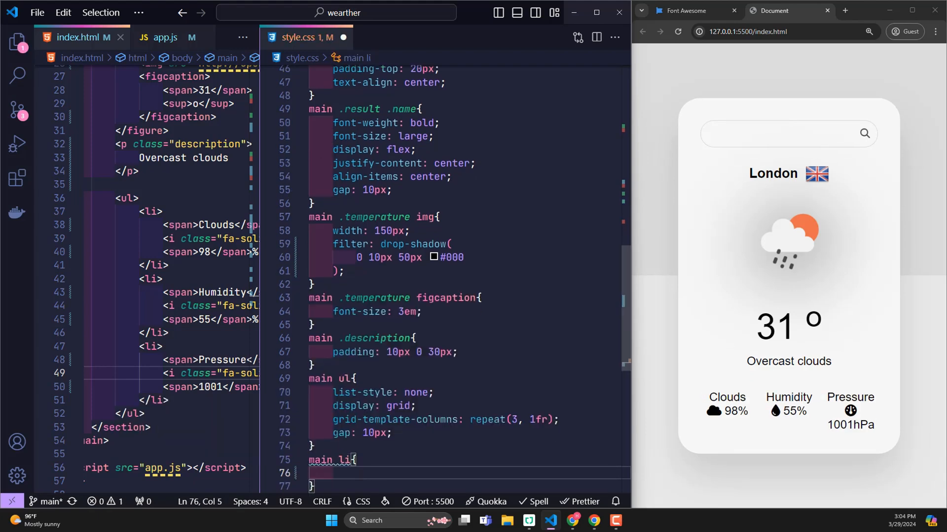
# Style main li orange #f78a5f, 10px radius, padding, half-dark gradient, bold small text.
pyautogui.write('background-color: #f78a5f')
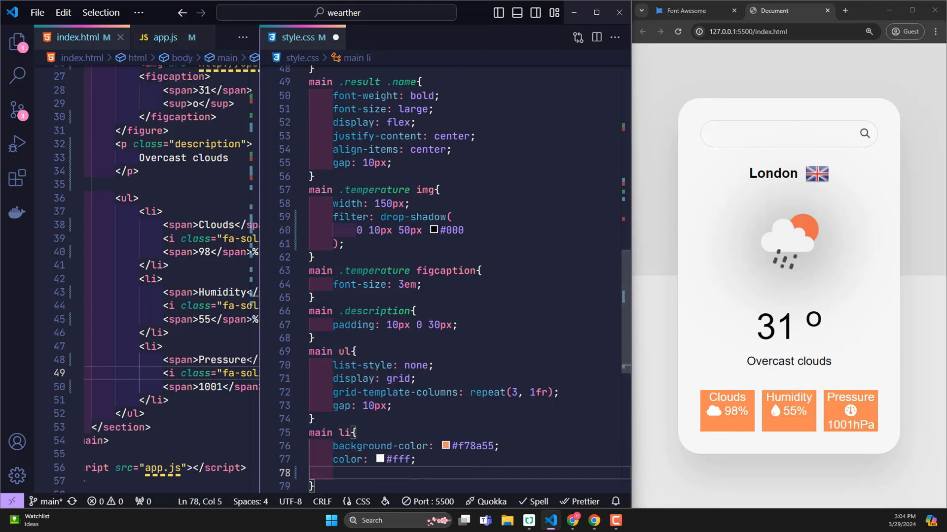
pyautogui.write('border-radius: 10px;')
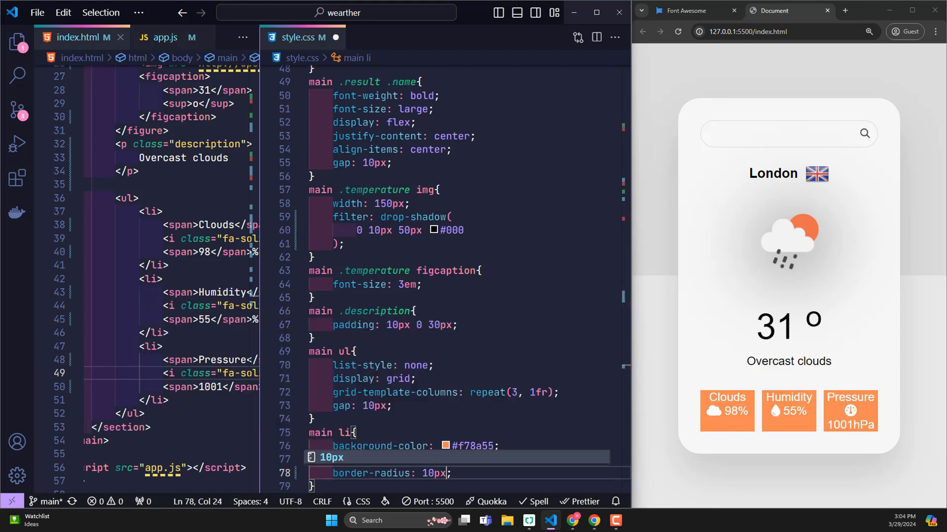
pyautogui.write('padding: 20px 10px;')
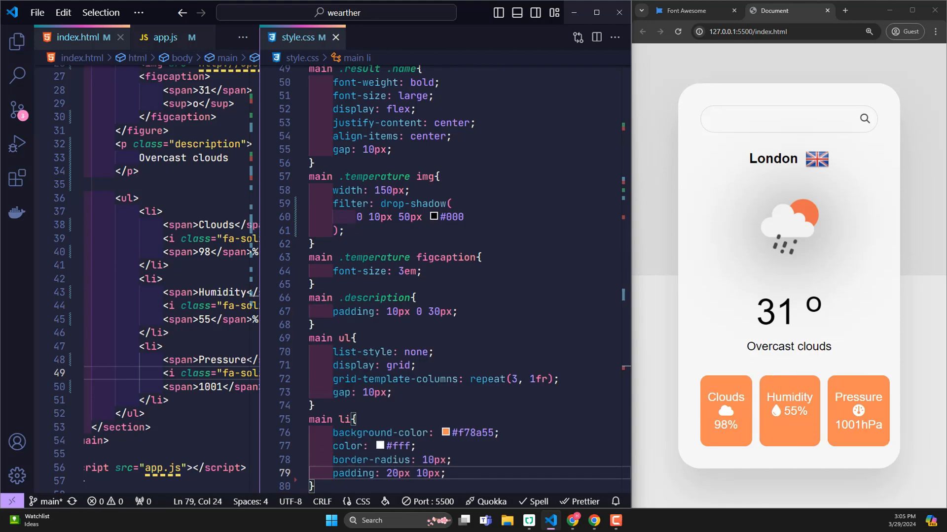
pyautogui.write('background-image: linear-gradient(')
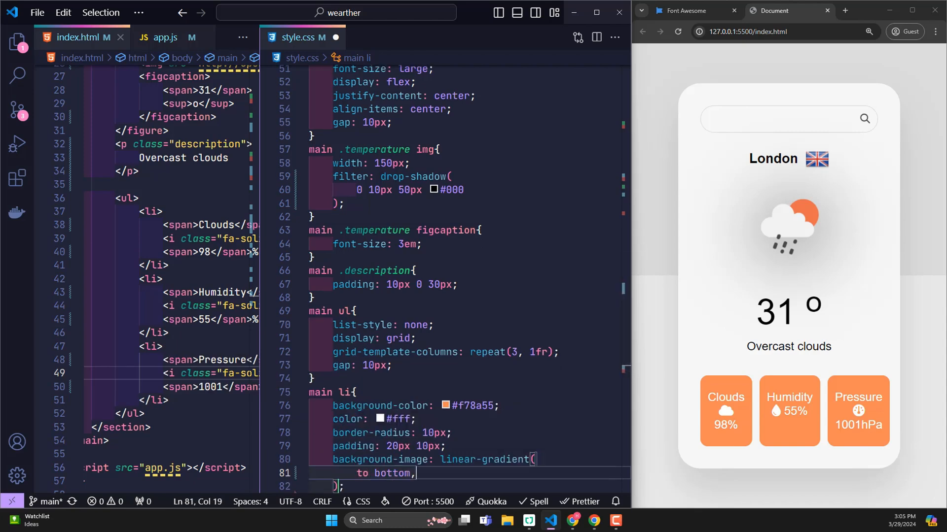
pyautogui.write('transparent 50%,')
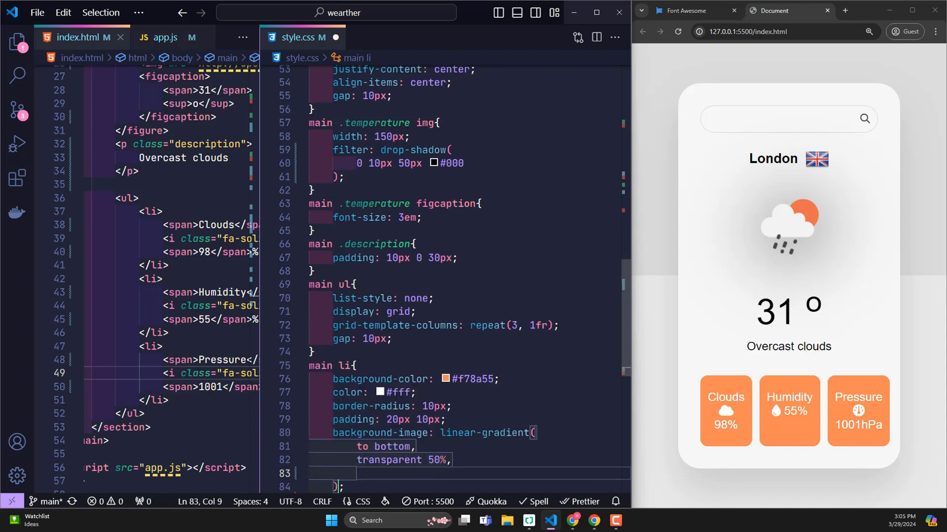
pyautogui.write('#0003')
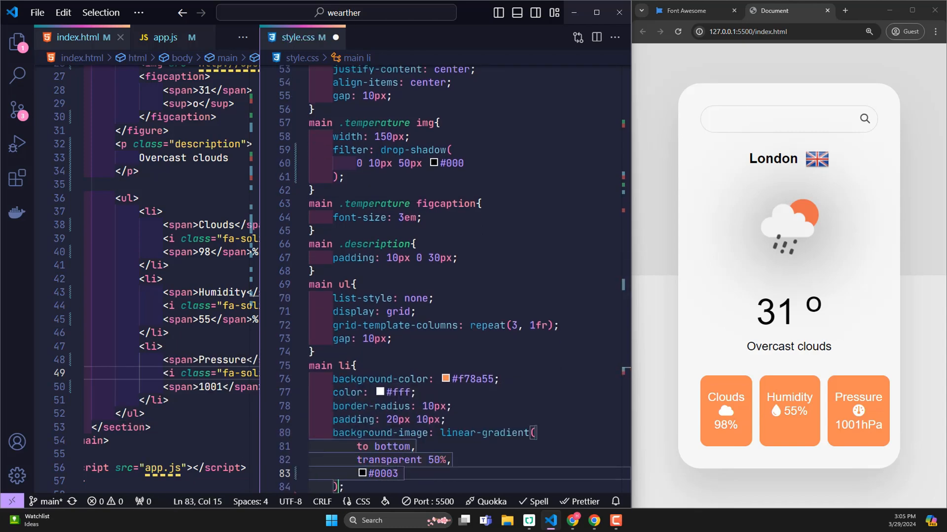
pyautogui.write('50%')
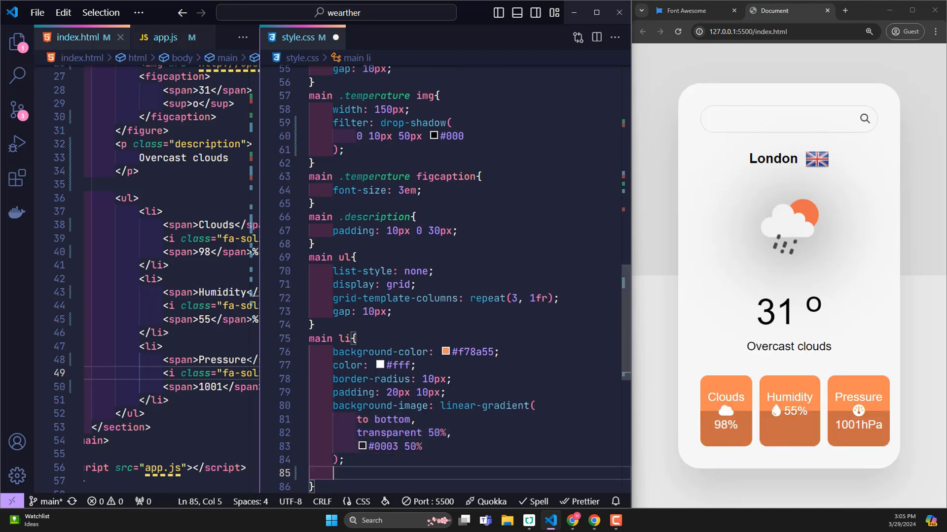
pyautogui.write('font-weight: bold;')
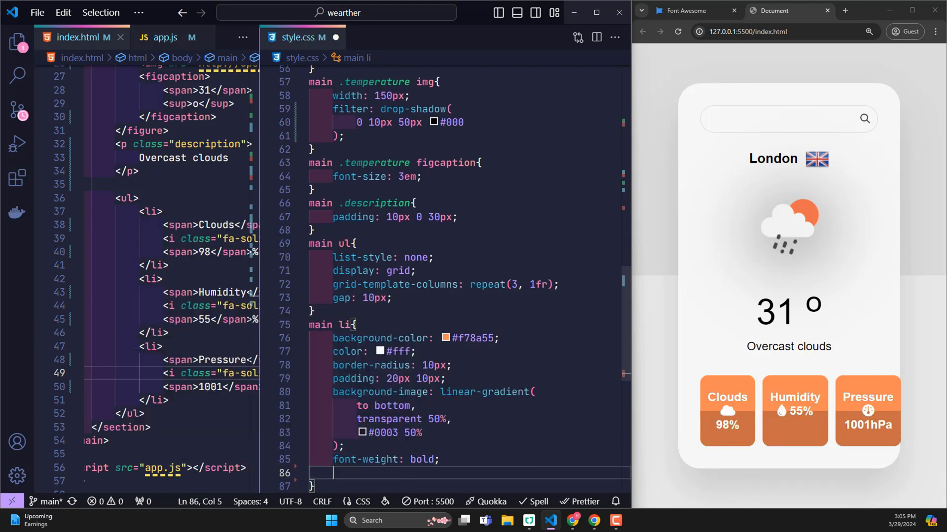
pyautogui.write('font-size: small;')
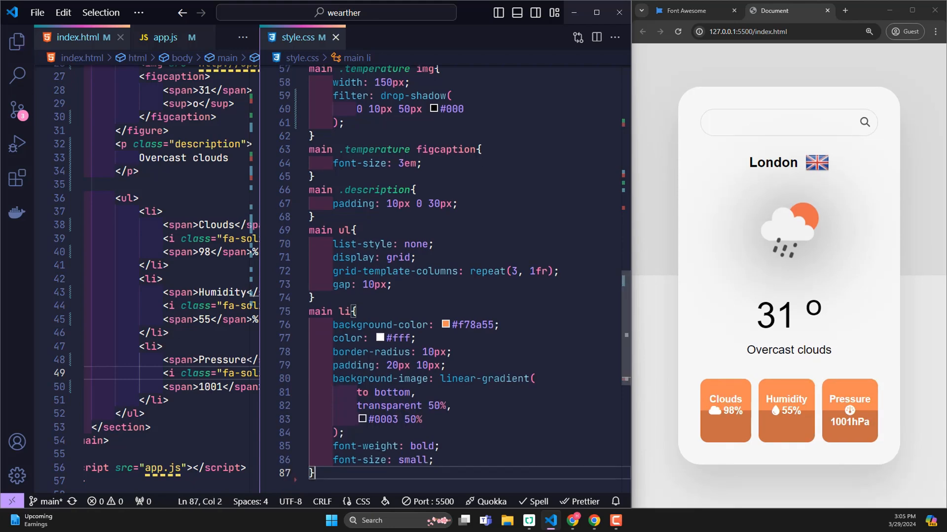
# Make main li i icons 2em, display block !important with 20px vertical margin.
pyautogui.write('main li i{')
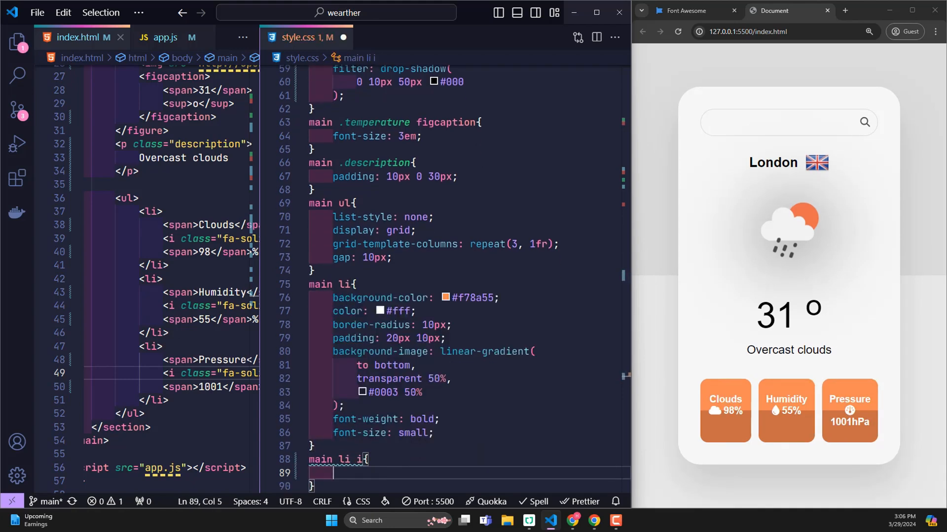
pyautogui.write('font-size: 2em;')
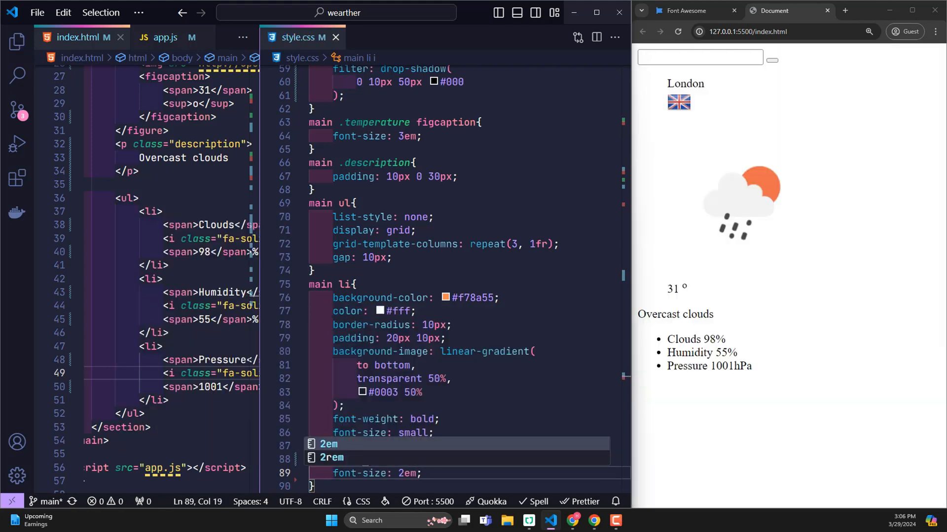
pyautogui.write('display: block;')
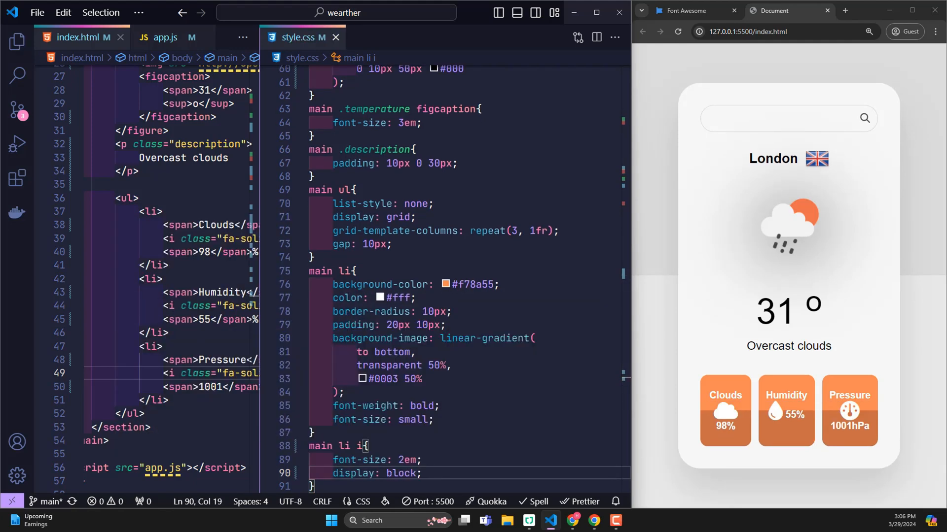
pyautogui.write('!')
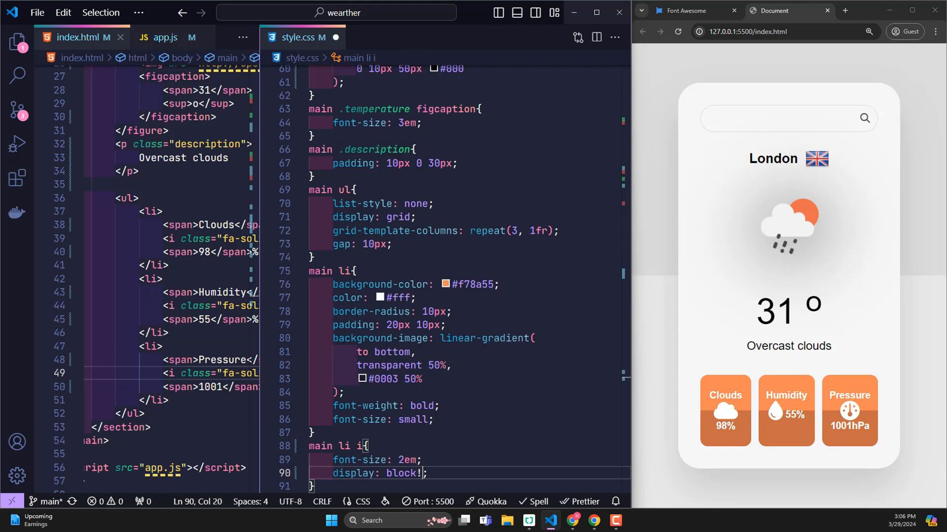
pyautogui.write('important')
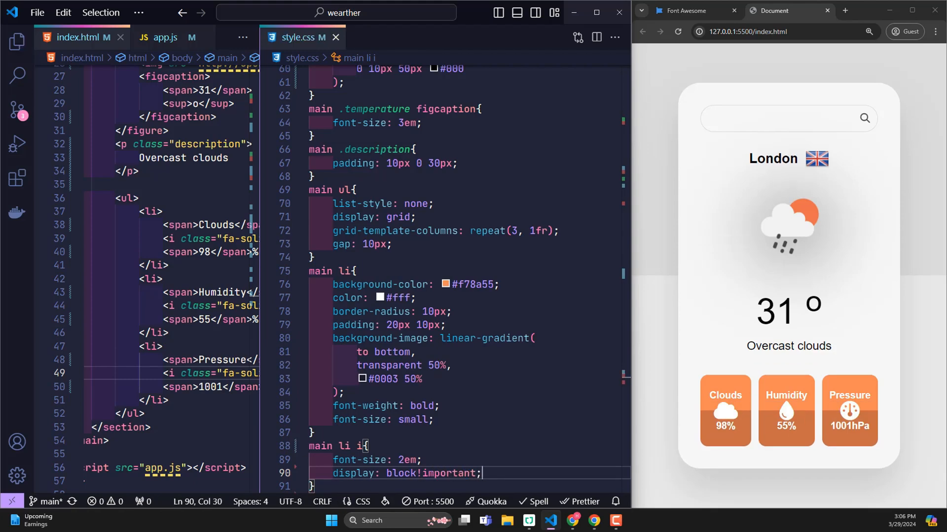
pyautogui.write('margin: 20px 0;')
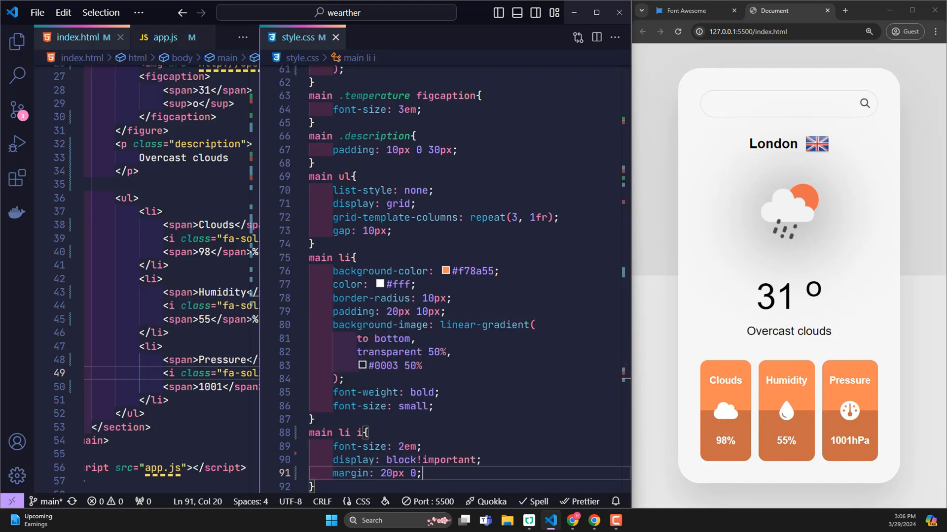
# Colour li:nth-child(2) #b56291 and li:nth-child(3) #48567b.
pyautogui.write('main li:nth-child(2)')
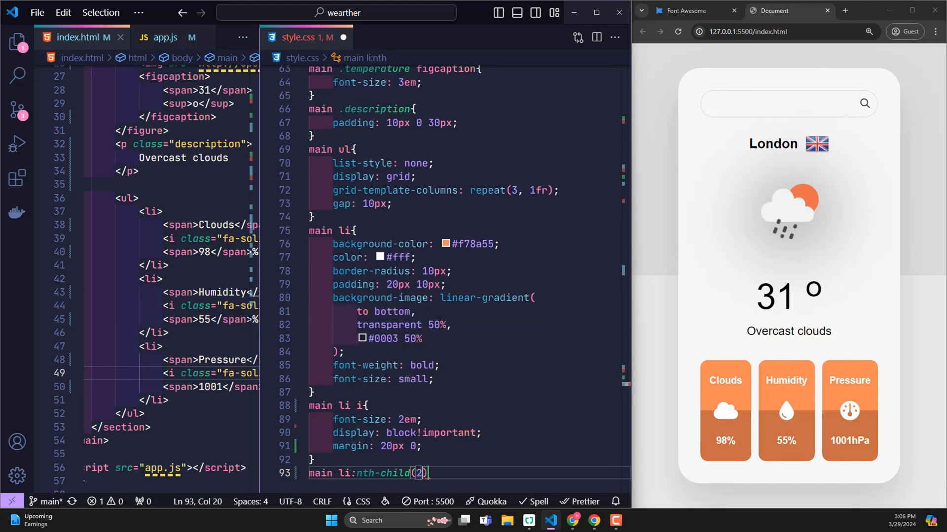
pyautogui.write('background-color: #b56291;')
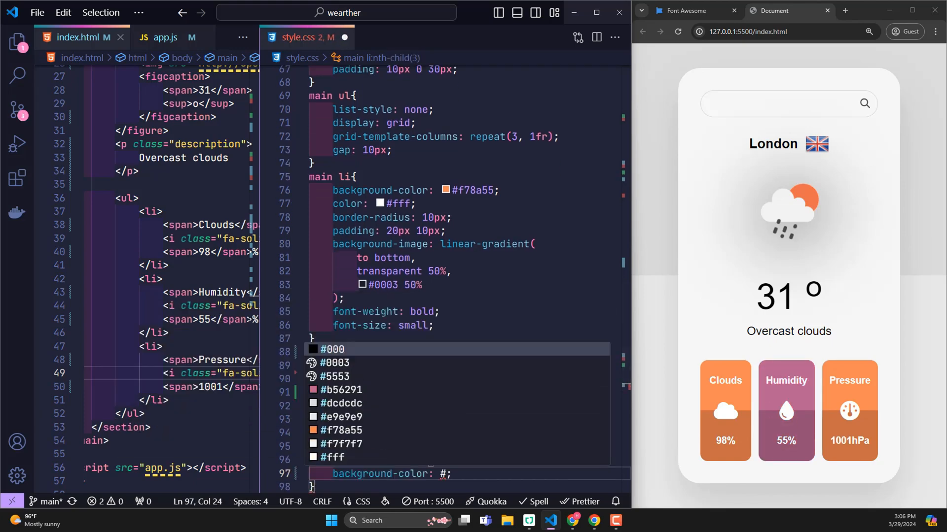
pyautogui.write('48567b')
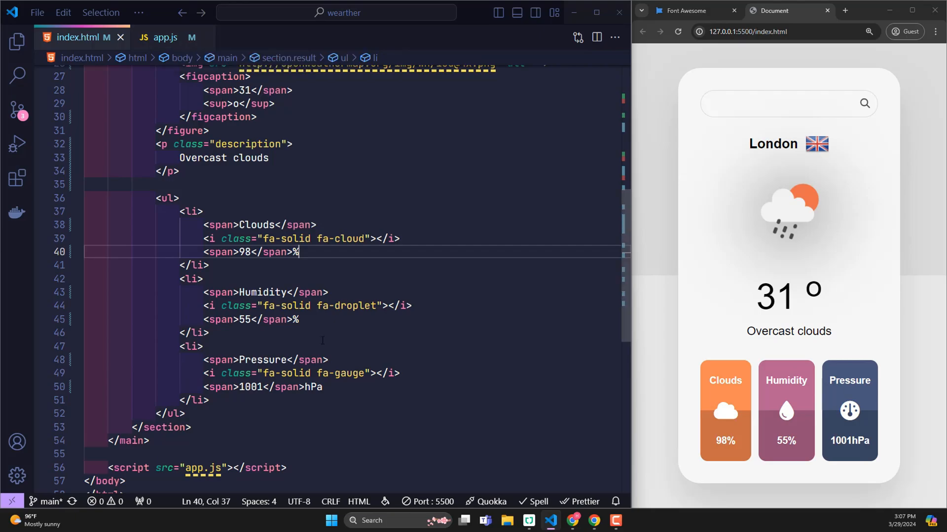
# Add an id to the figure in index.html and declare valueSearch in app.js.
pyautogui.click(165, 38)
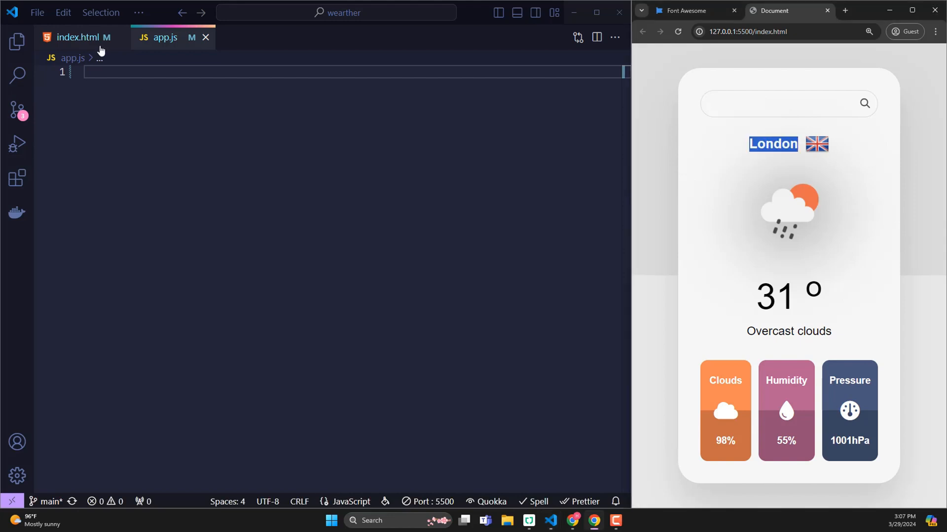
pyautogui.click(79, 38)
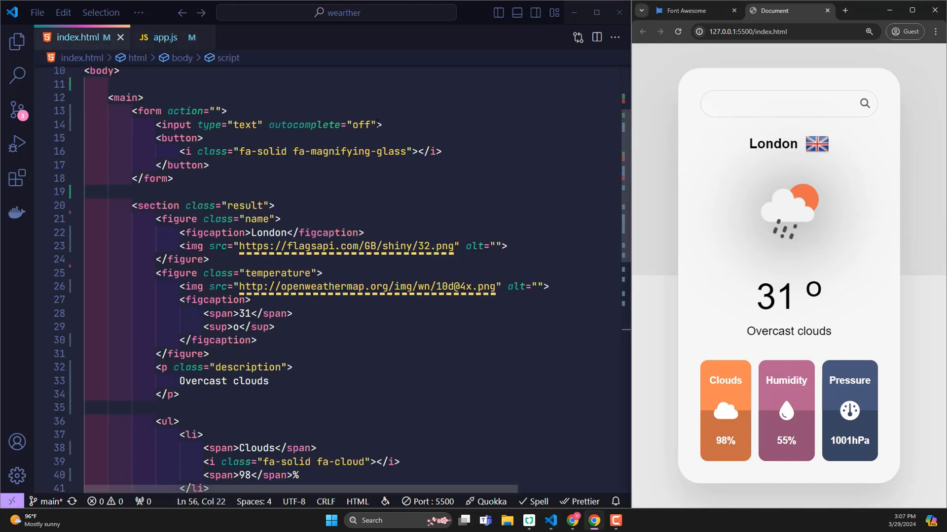
pyautogui.write('id=""')
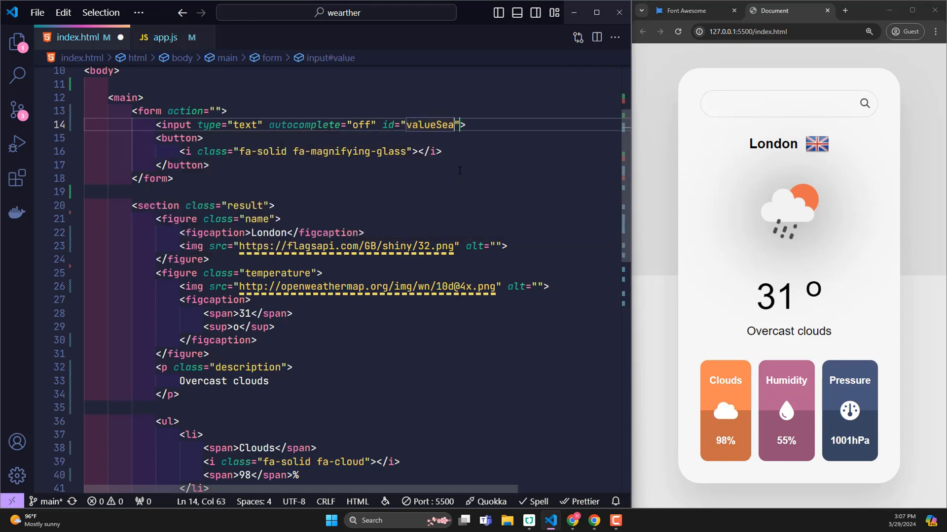
pyautogui.click(164, 38)
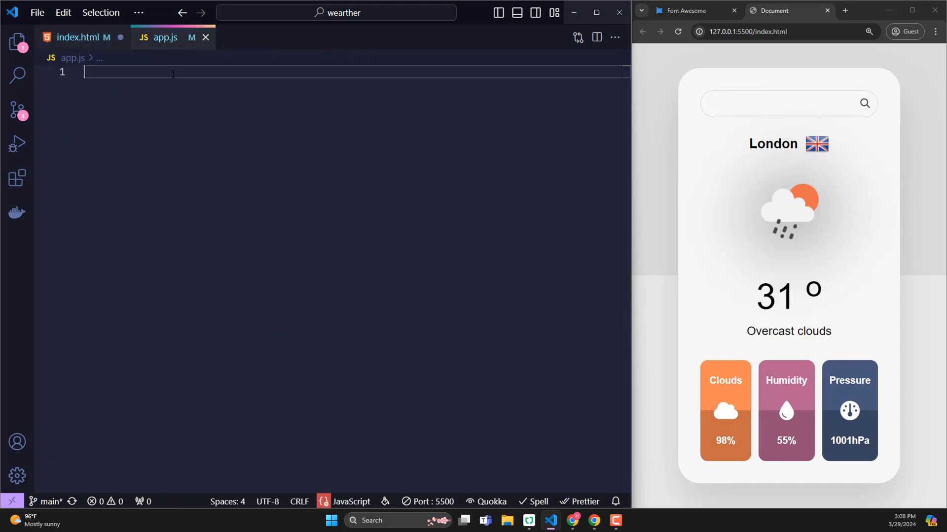
pyautogui.write('let valueSearch')
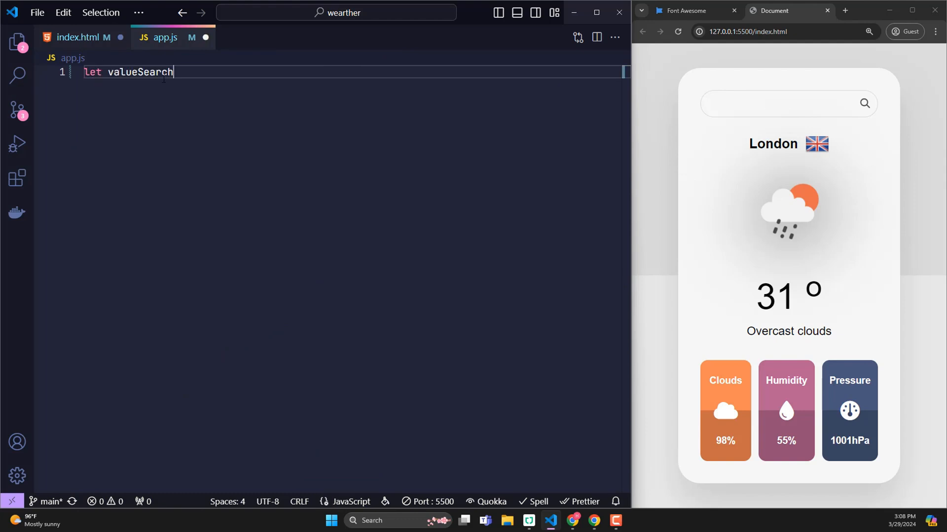
pyautogui.write("= document.getElementById('valueSearch');")
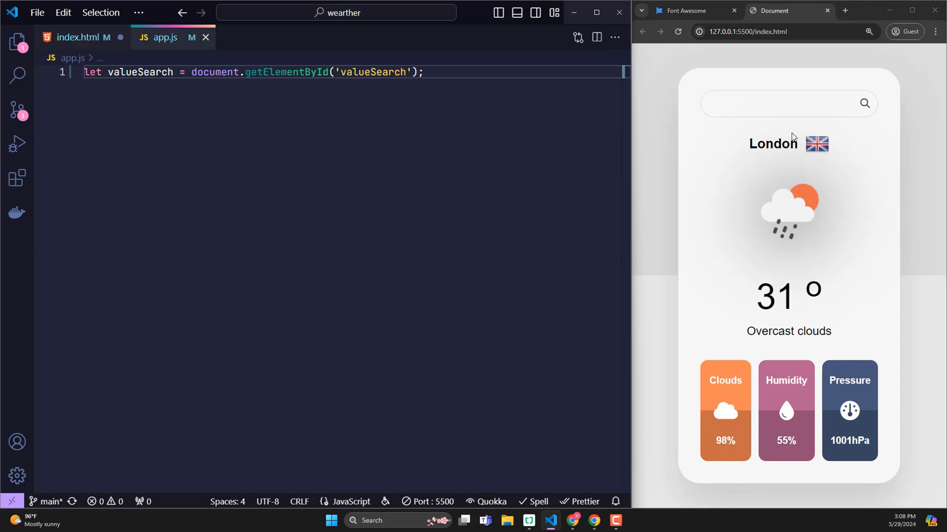
# Give the city paragraph id="city" and declare let city = document.getElementById('city').
pyautogui.doubleClick(773, 144)
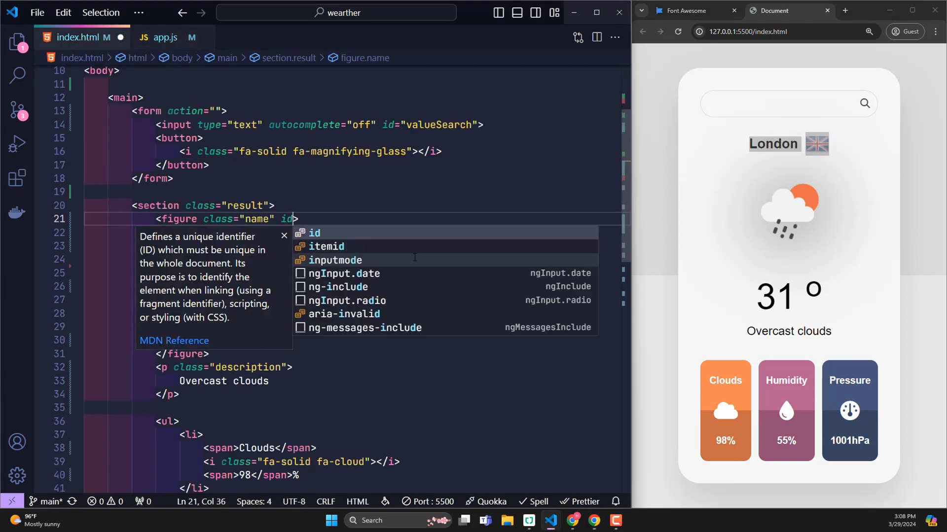
pyautogui.write('ci"')
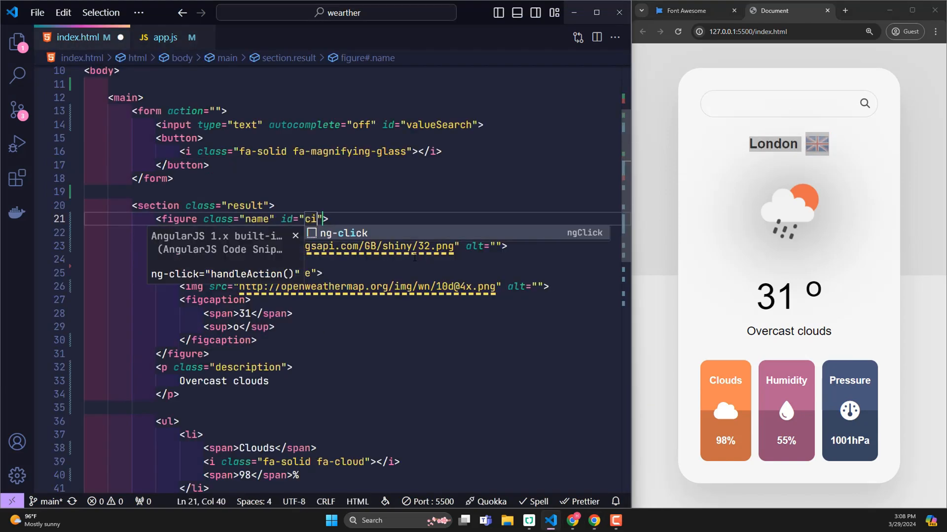
pyautogui.click(166, 38)
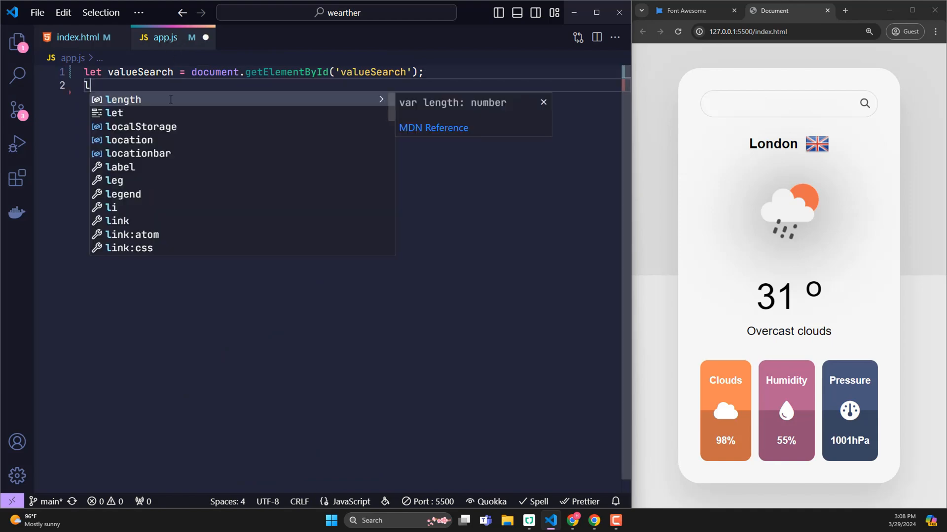
pyautogui.write('let city = document.getElementById')
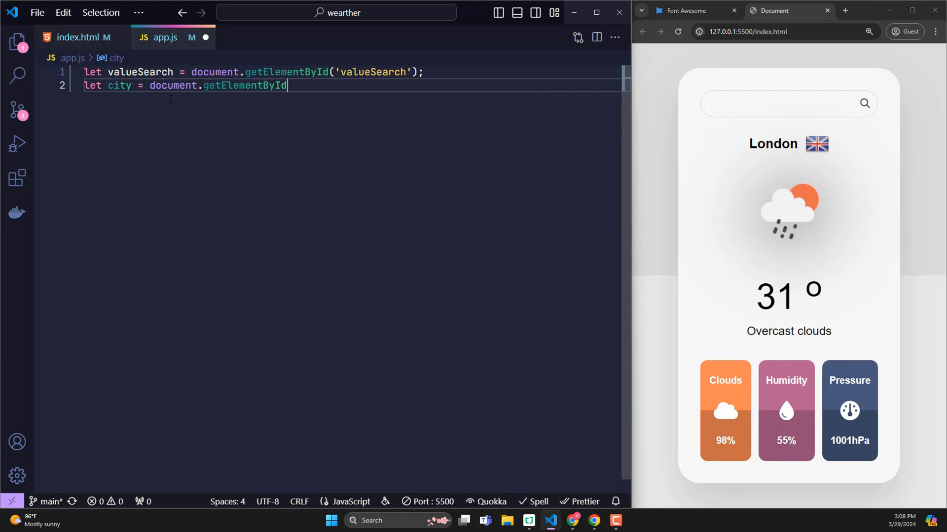
pyautogui.write("('city');")
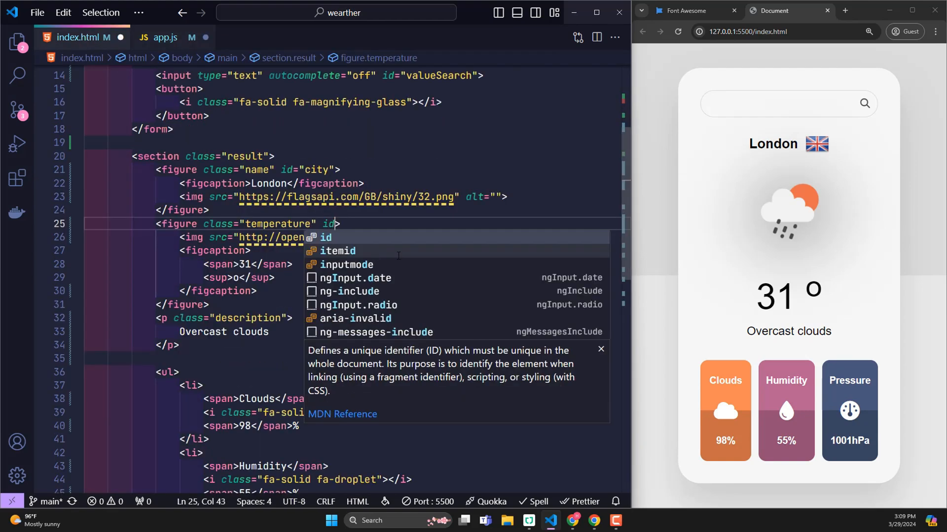
# Declare let temperature = document.getElementById('temperature') in app.js.
pyautogui.click(162, 37)
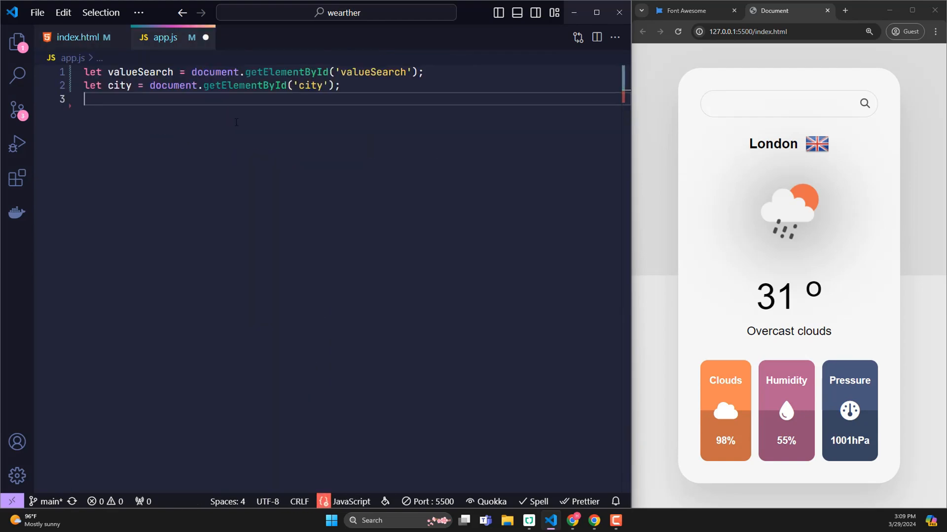
pyautogui.write('let temperature = docu')
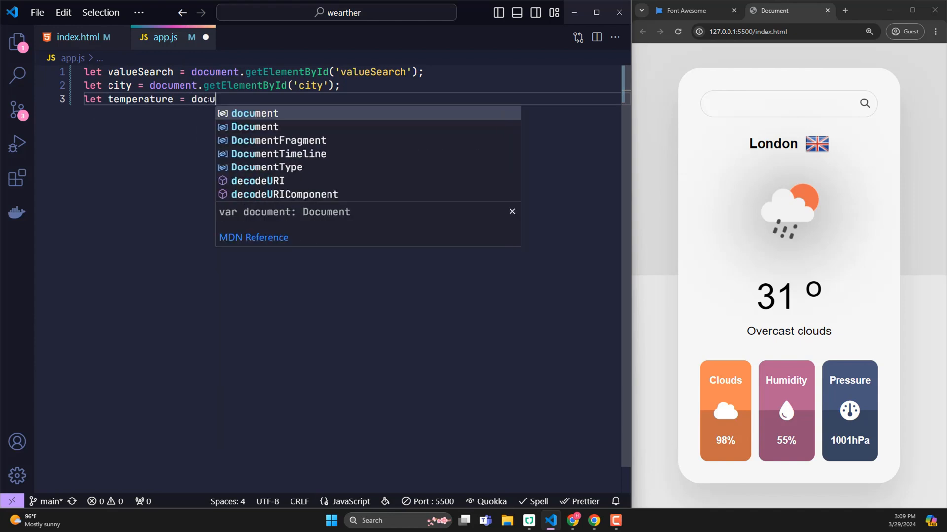
pyautogui.write("ment.getElementById('temperature');")
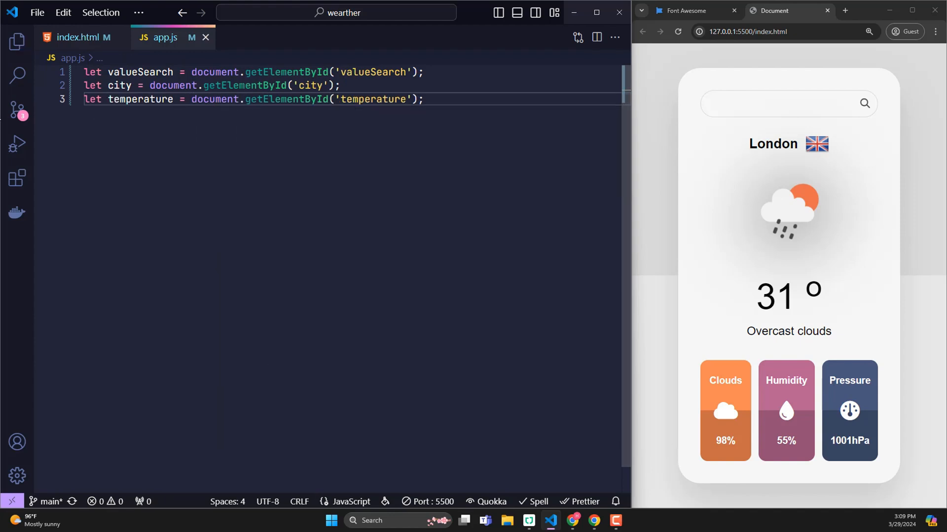
pyautogui.click(77, 37)
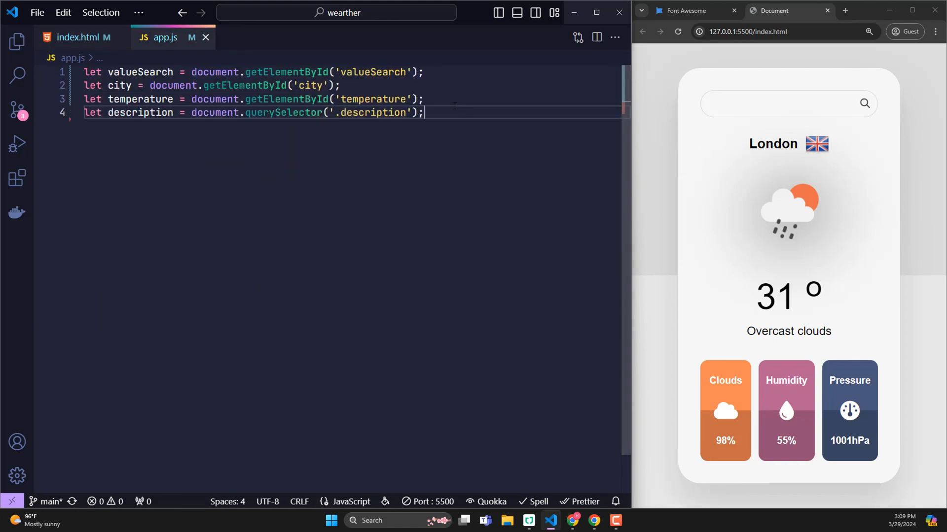
# Add id attributes to the clouds, humidity and pressure value spans in index.html.
pyautogui.click(80, 38)
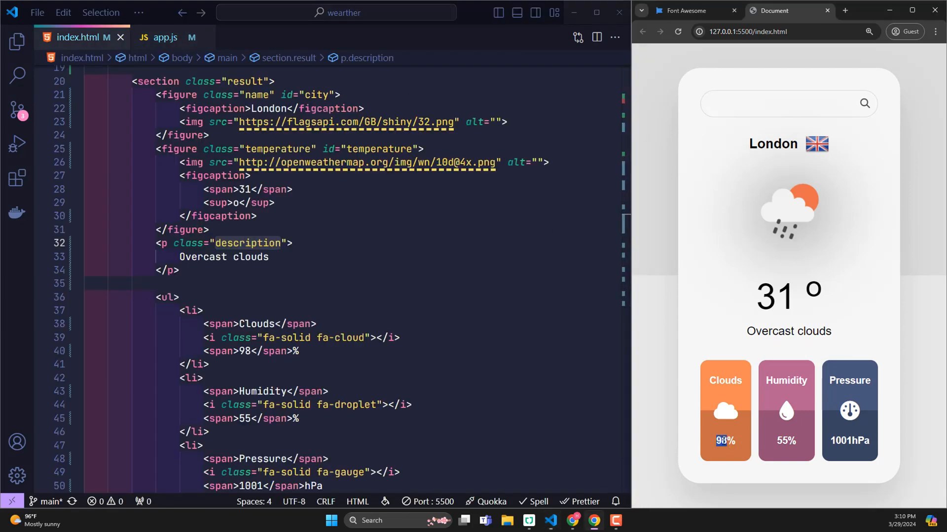
pyautogui.write('id="cloud"')
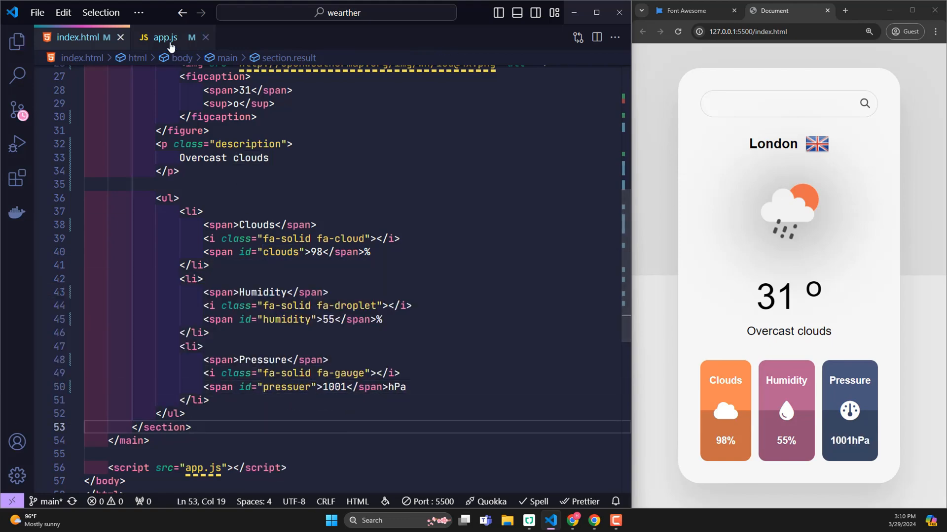
pyautogui.click(165, 37)
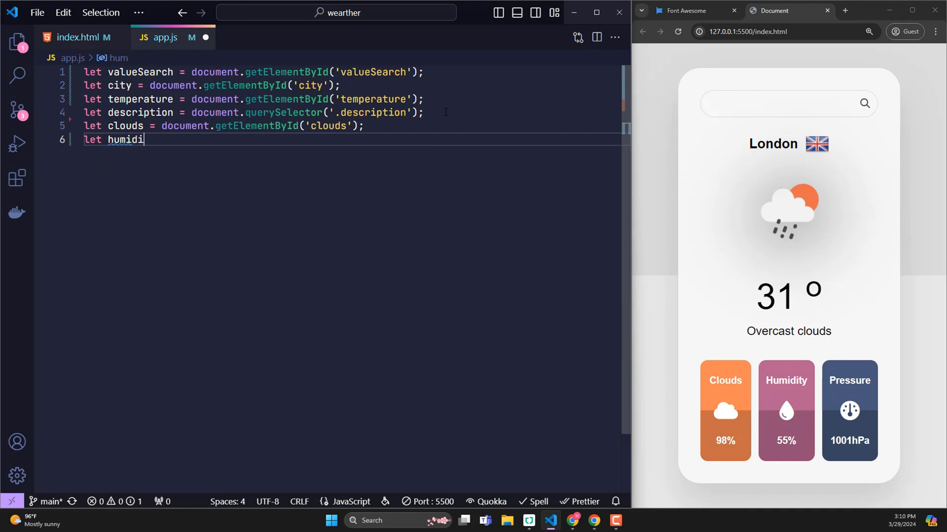
# Declare humidity and pressure getElementById variables in app.js and fix the pressure id.
pyautogui.write("ty = document.getElementById('');")
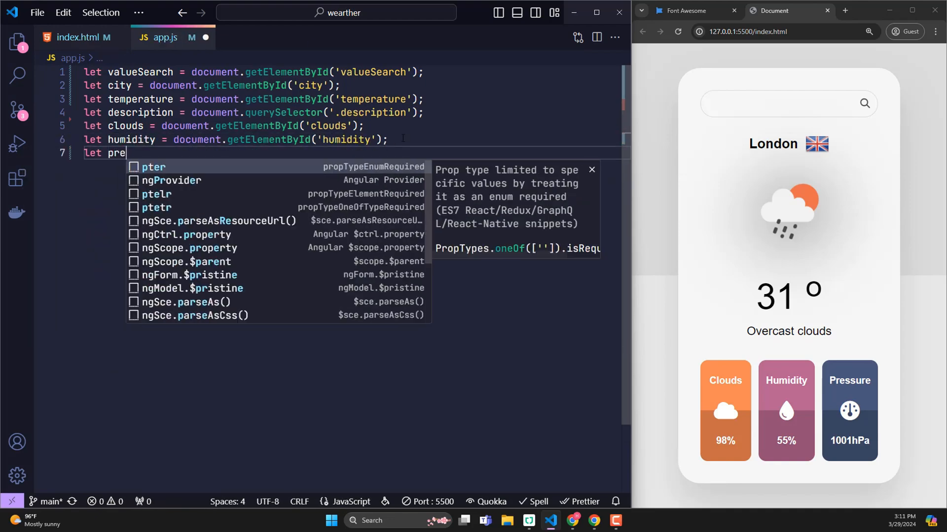
pyautogui.write('ssure = document.g')
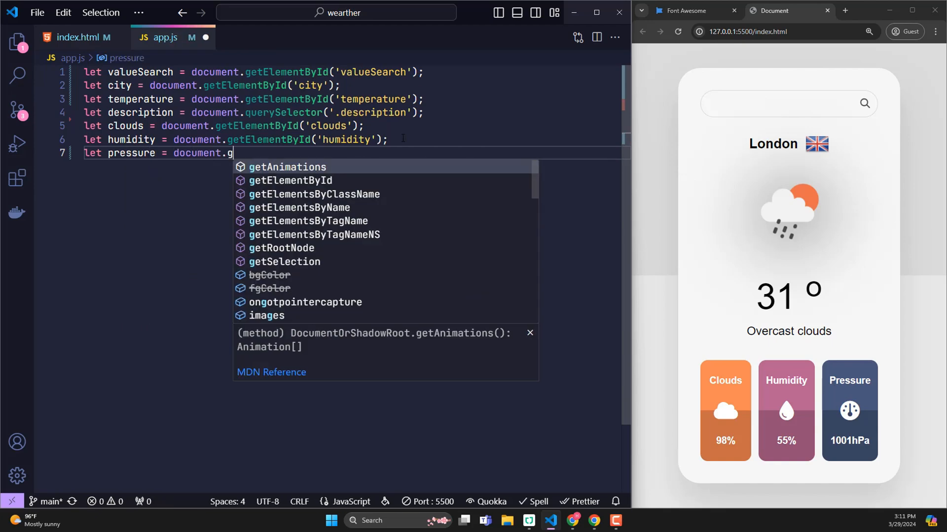
pyautogui.write('etElementById(pressure);')
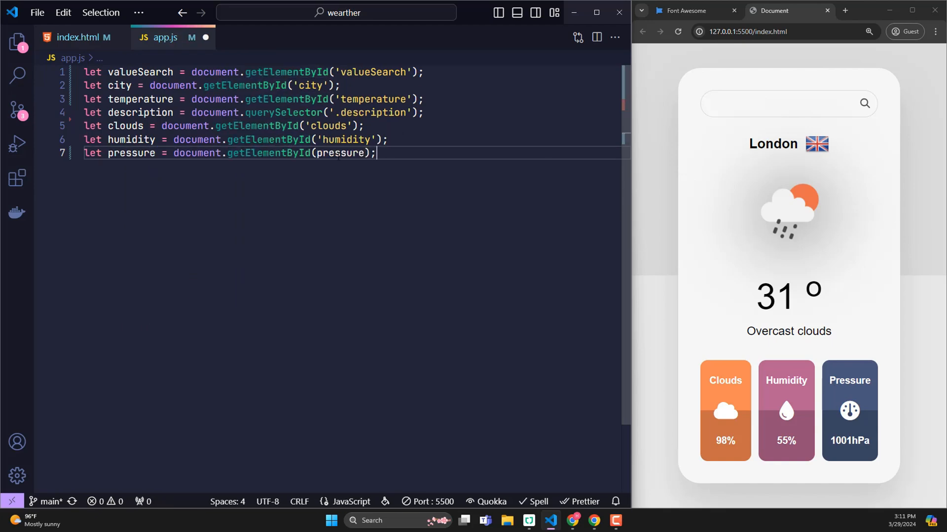
pyautogui.click(76, 37)
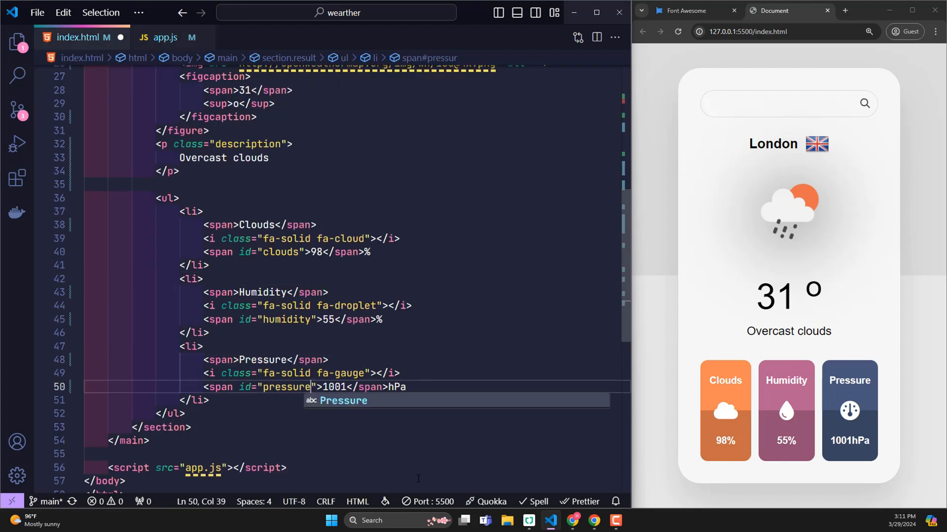
# Add a form submit listener in app.js calling event.preventDefault().
pyautogui.click(166, 38)
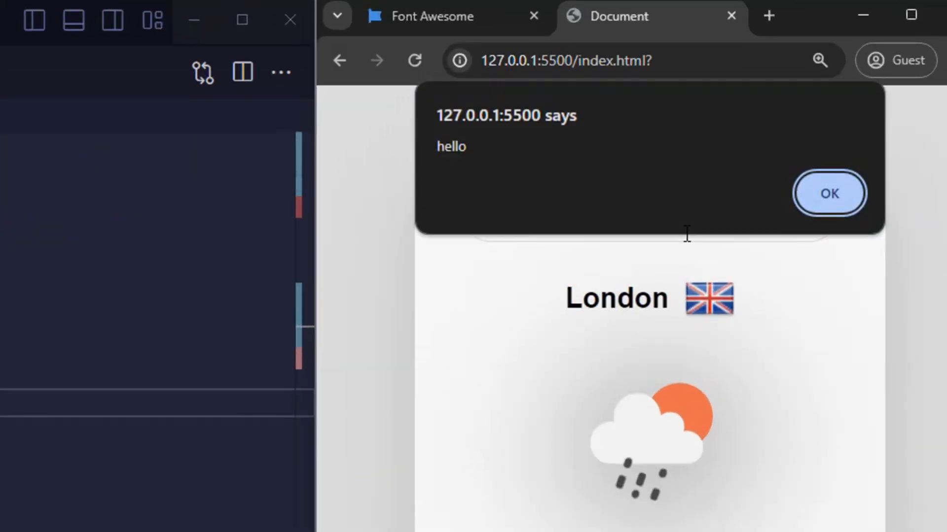
pyautogui.click(829, 194)
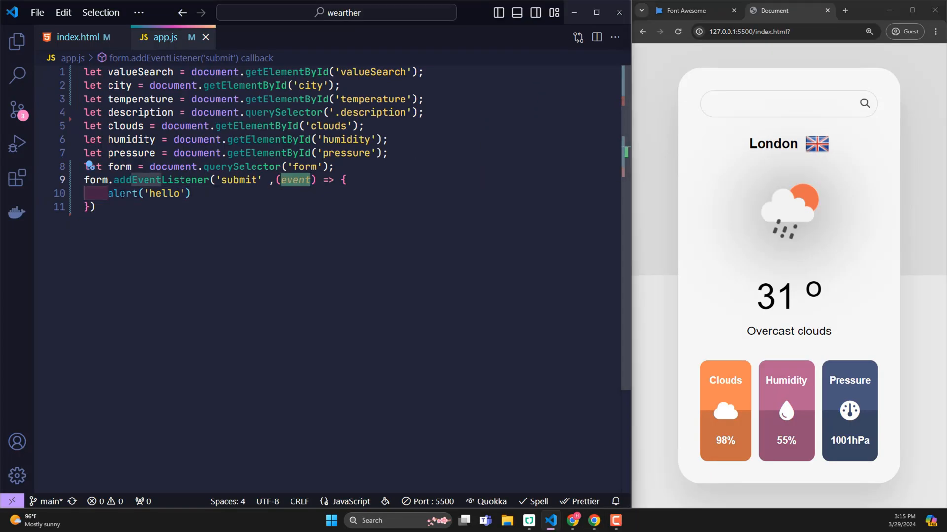
pyautogui.write('event.preventDefault();')
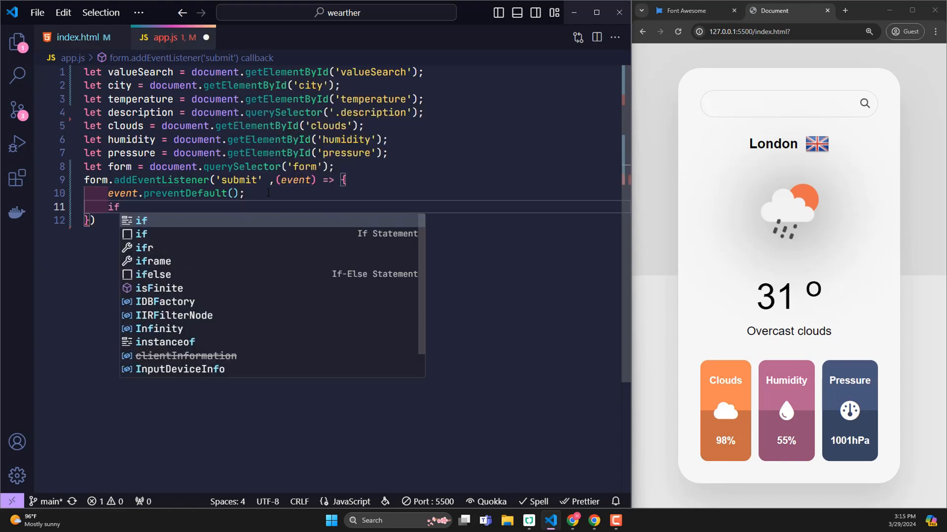
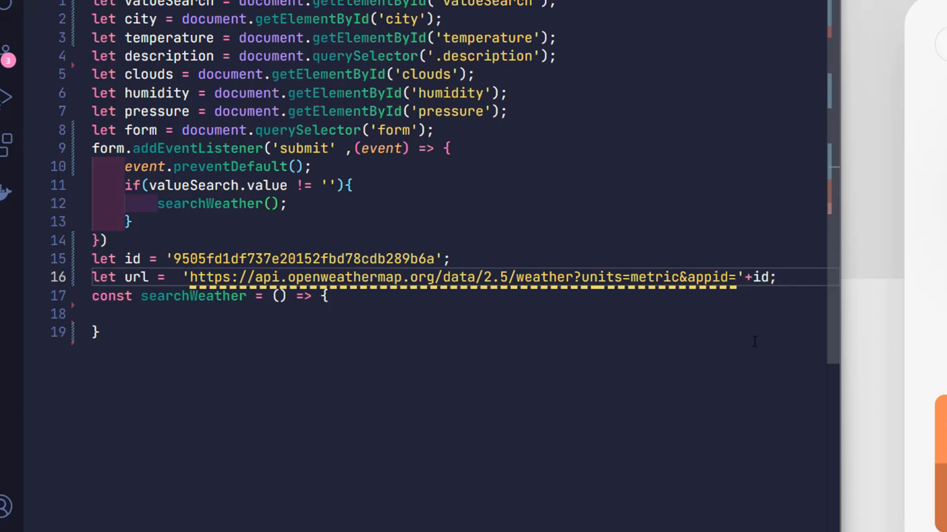
# Fetch the url with chained then handlers that parse the response and log the data.
pyautogui.write('f')
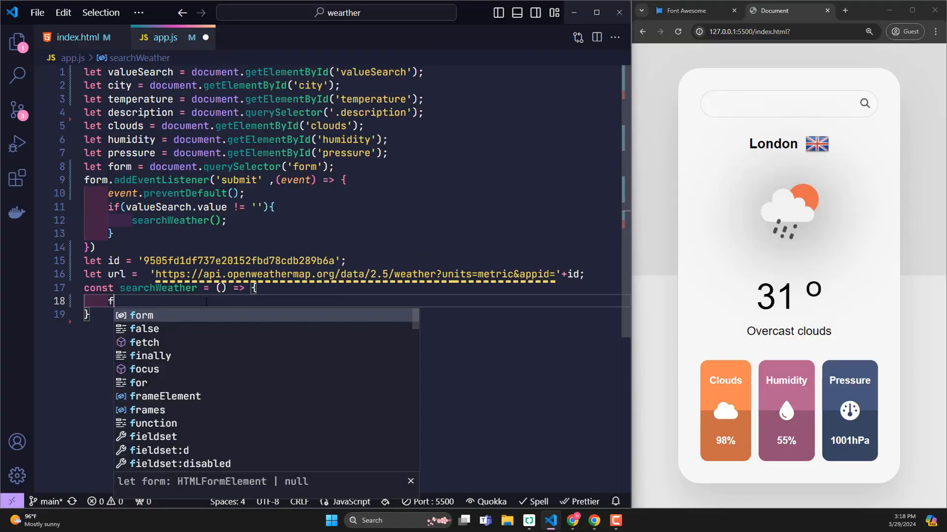
pyautogui.write('etch')
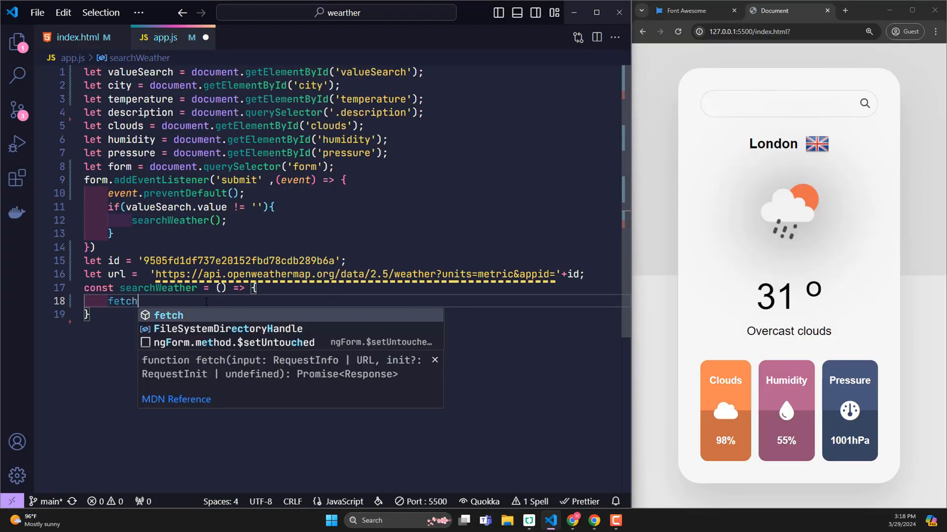
pyautogui.write('()')
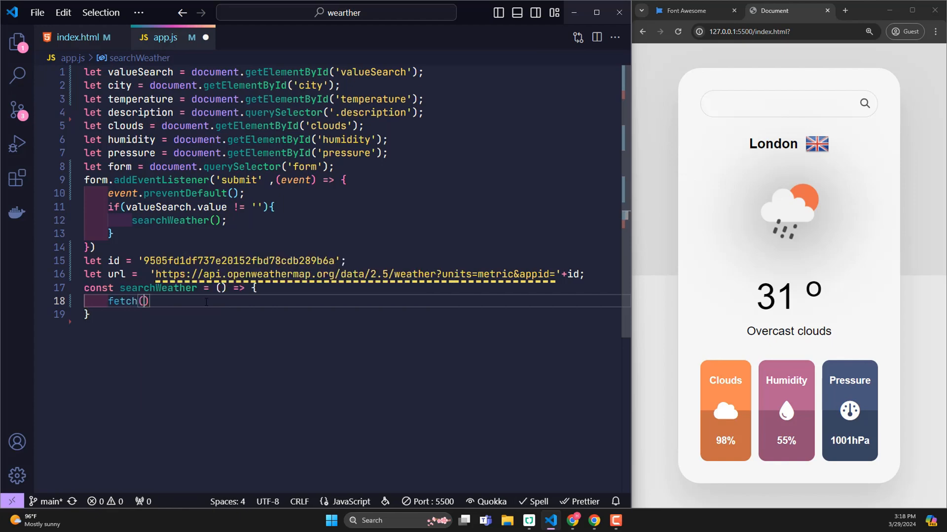
pyautogui.write('url')
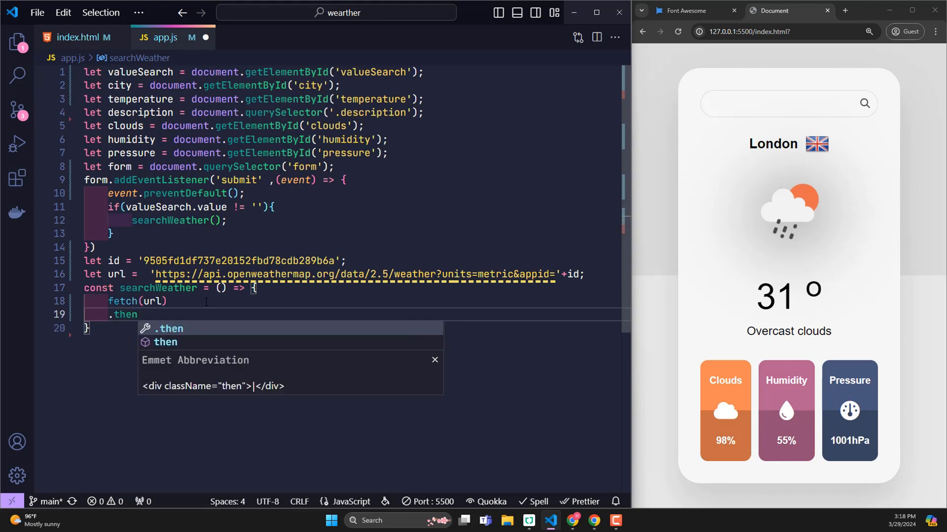
pyautogui.write('(responsive => responsive')
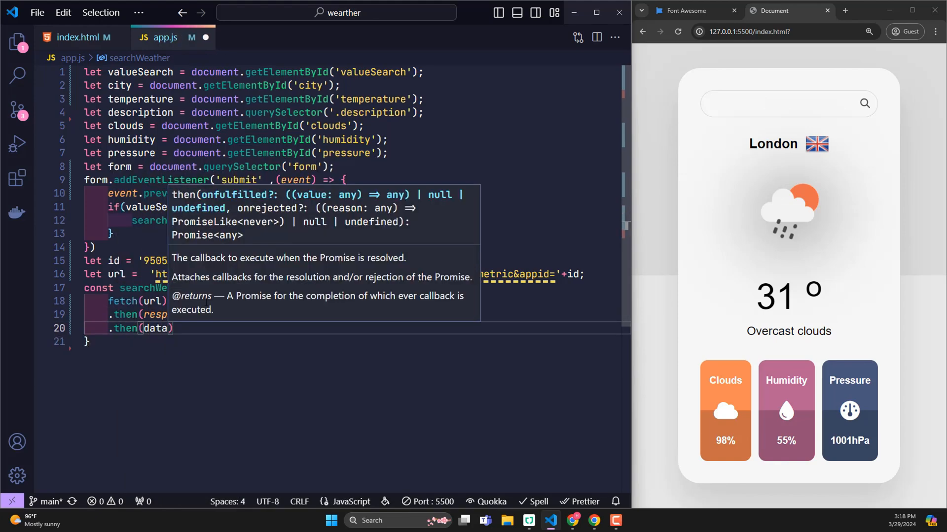
pyautogui.write('log')
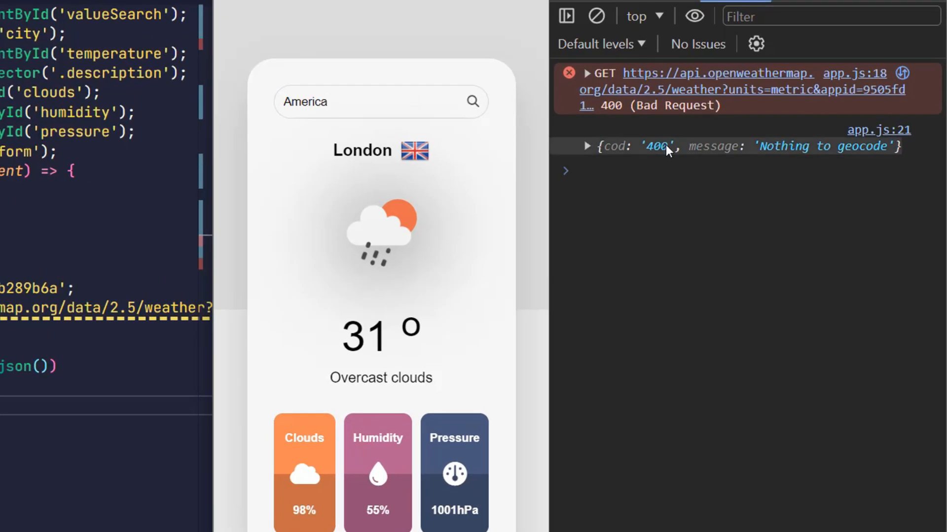
# Append valueSearch.value as the q parameter in fetch, then search london and inspect the logged response.
pyautogui.click(587, 146)
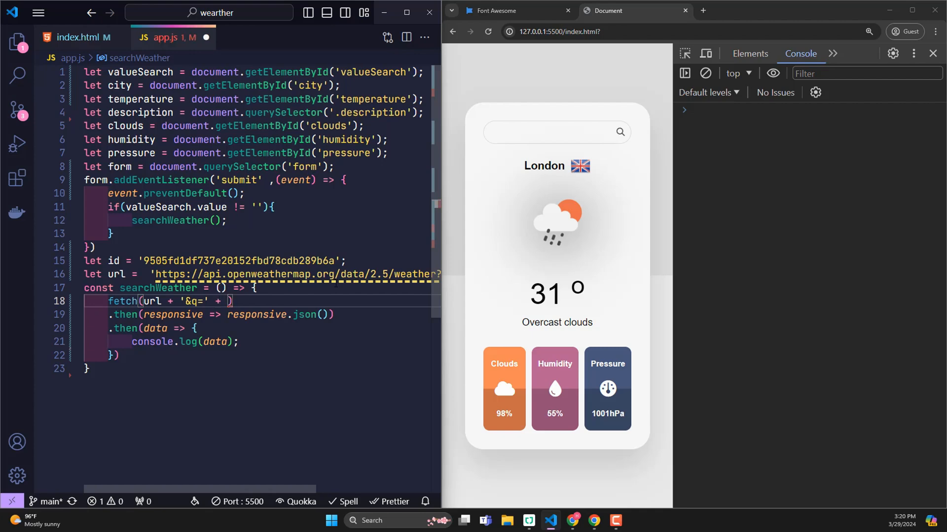
pyautogui.write('valueSearch.value')
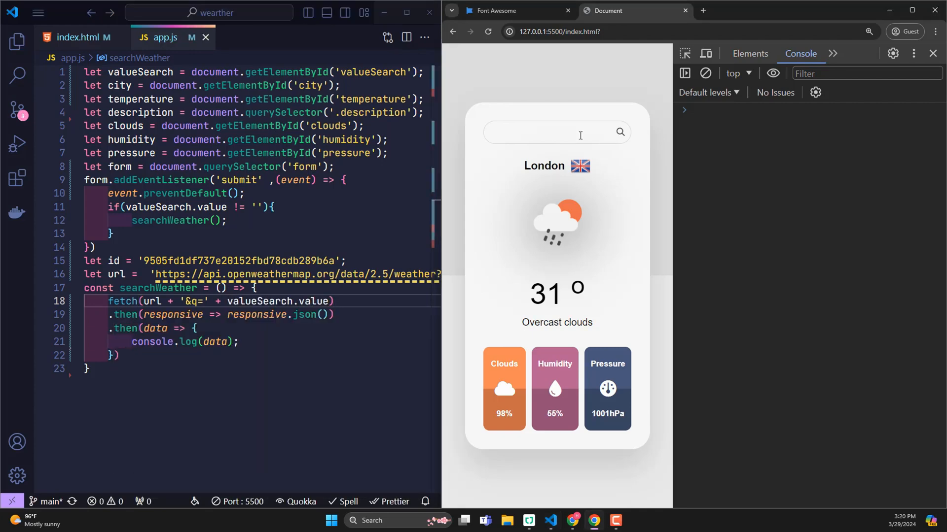
pyautogui.write('london')
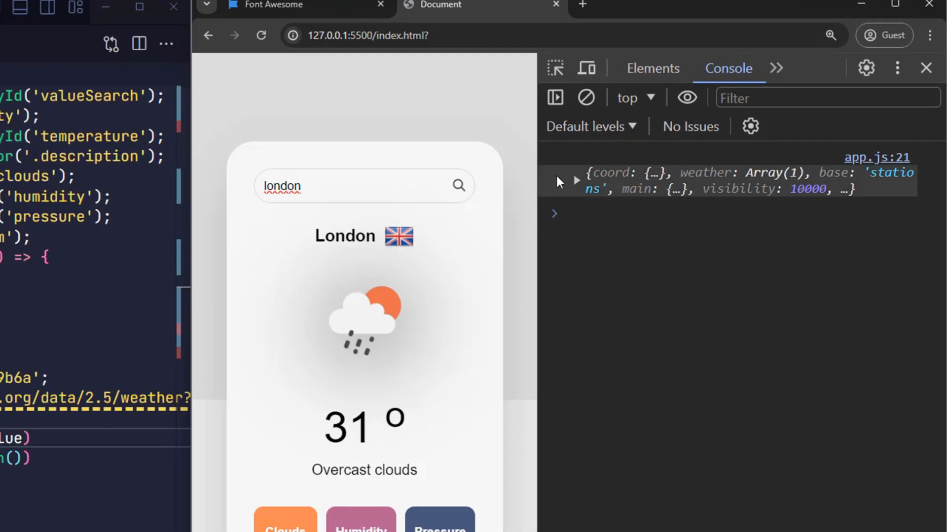
pyautogui.click(576, 180)
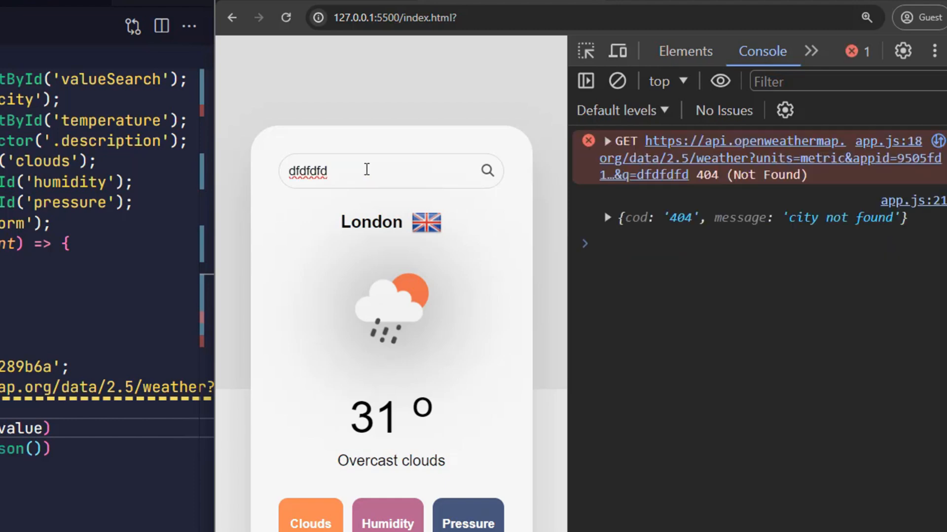
# Try another city on the card and check the city caption markup in index.html.
pyautogui.click(609, 217)
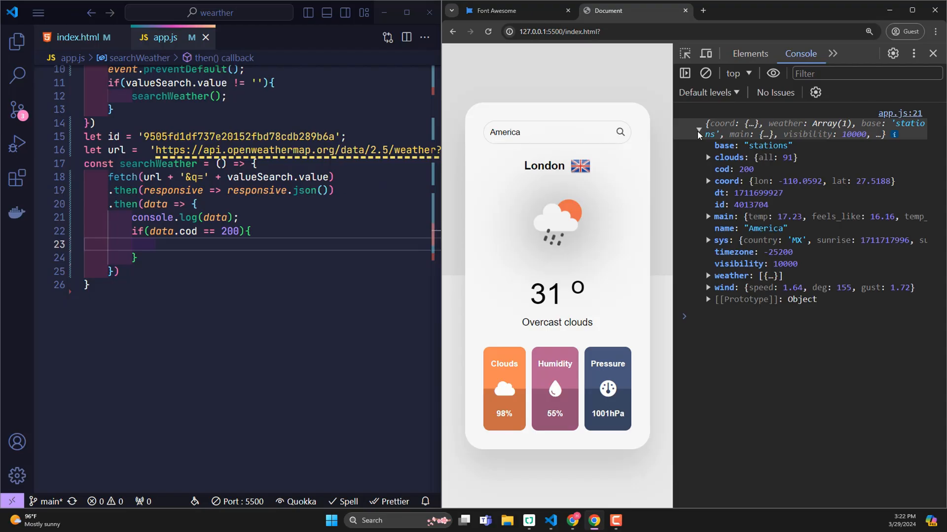
pyautogui.doubleClick(544, 165)
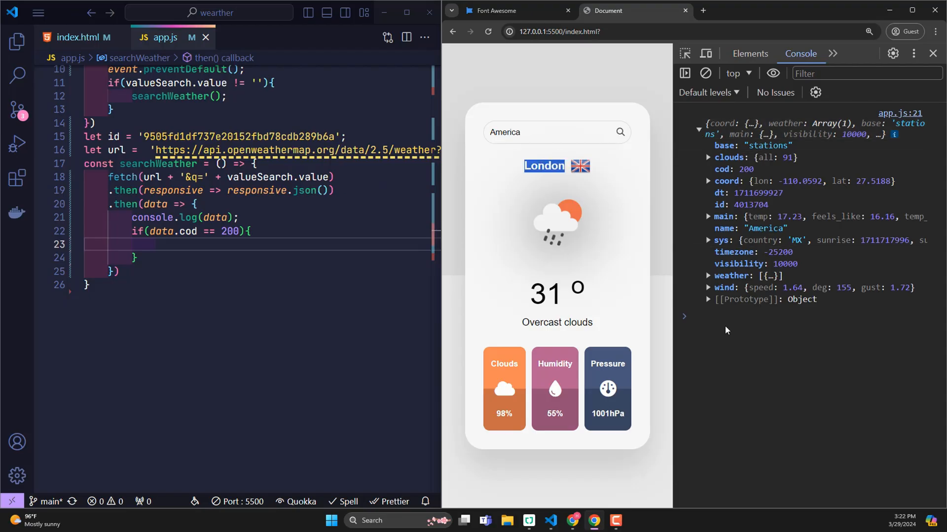
pyautogui.moveTo(760, 231)
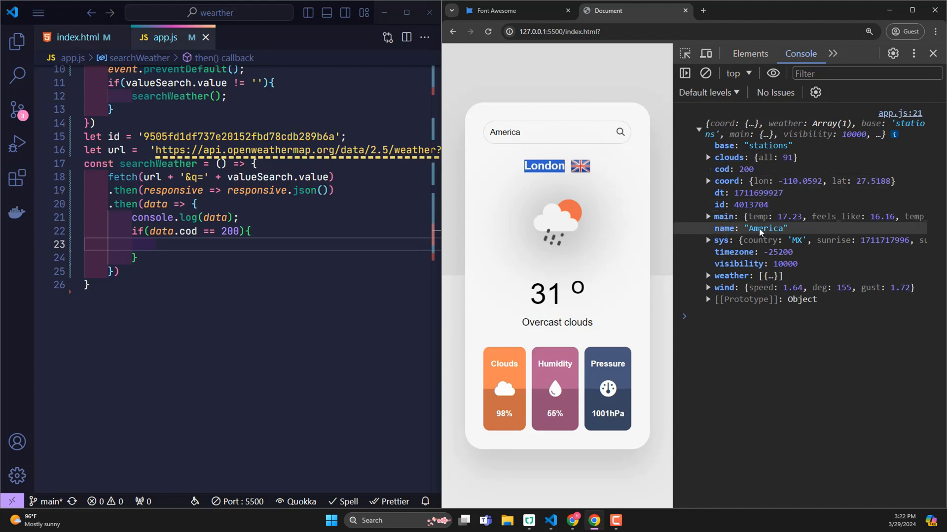
pyautogui.click(79, 37)
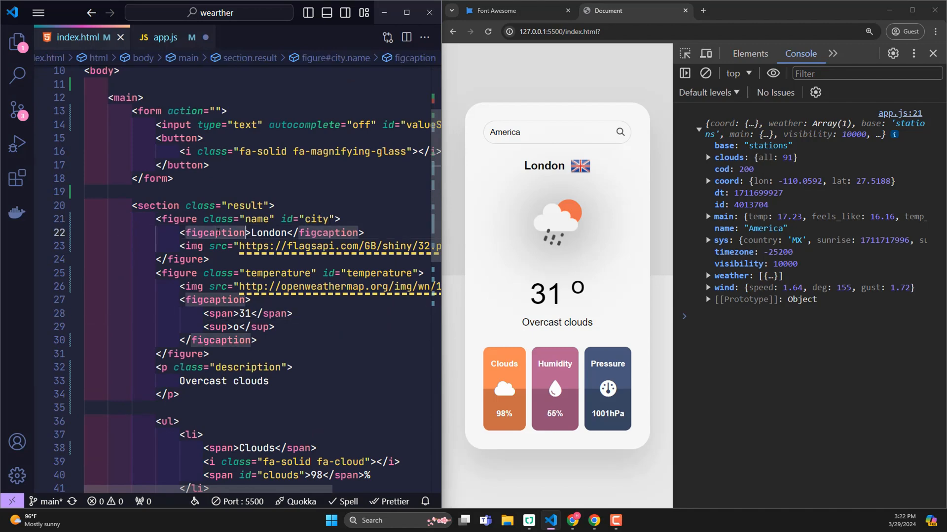
# On a 200 response, write data.name into city.querySelector('figcaption').innerText.
pyautogui.click(166, 38)
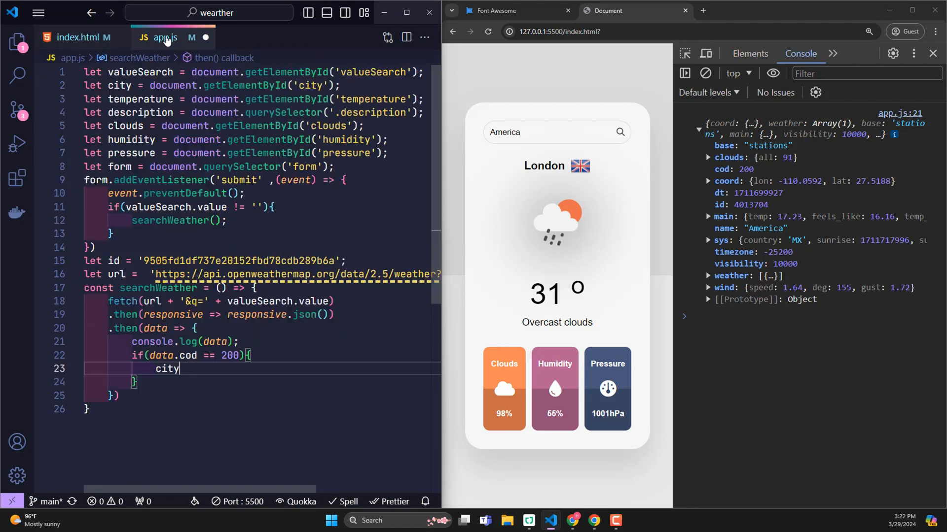
pyautogui.write('.querySelector(')
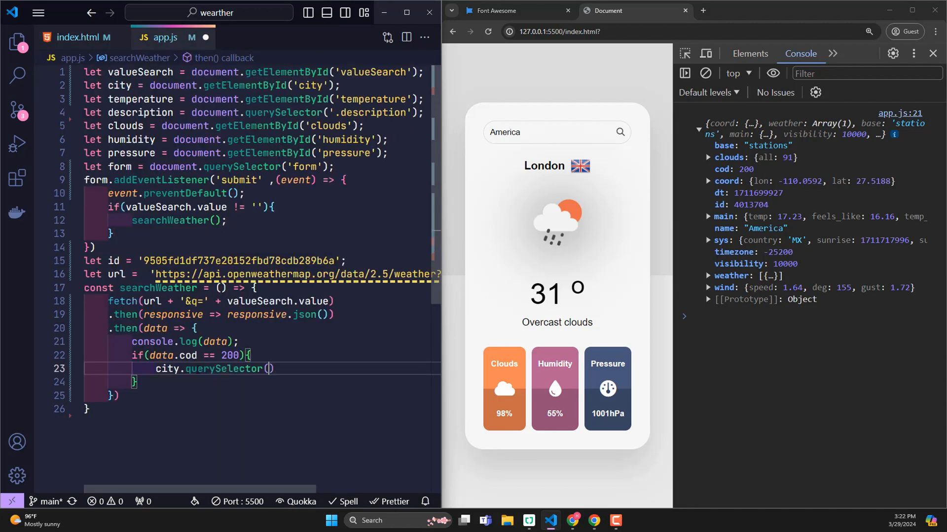
pyautogui.write("'figcaption').innerText = data.name;")
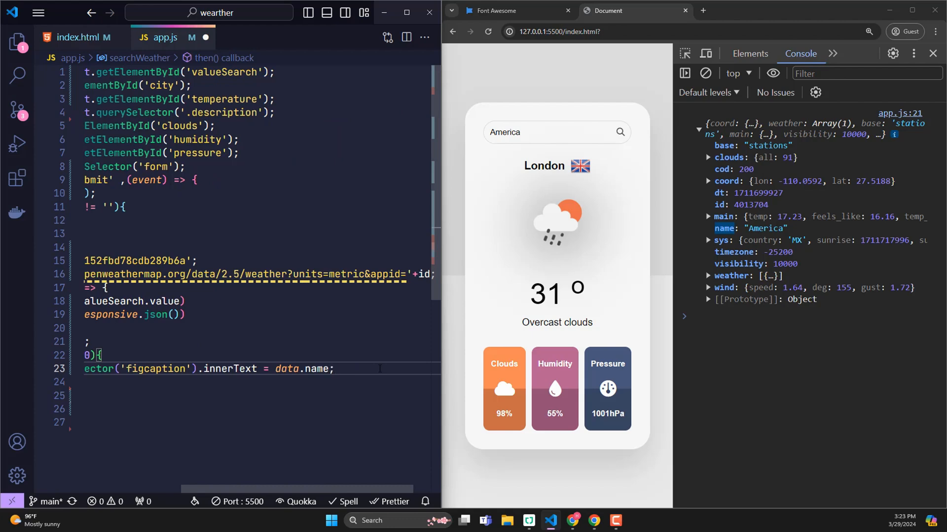
# Set the city img src to the flagsapi URL built from data.sys.country.
pyautogui.click(69, 37)
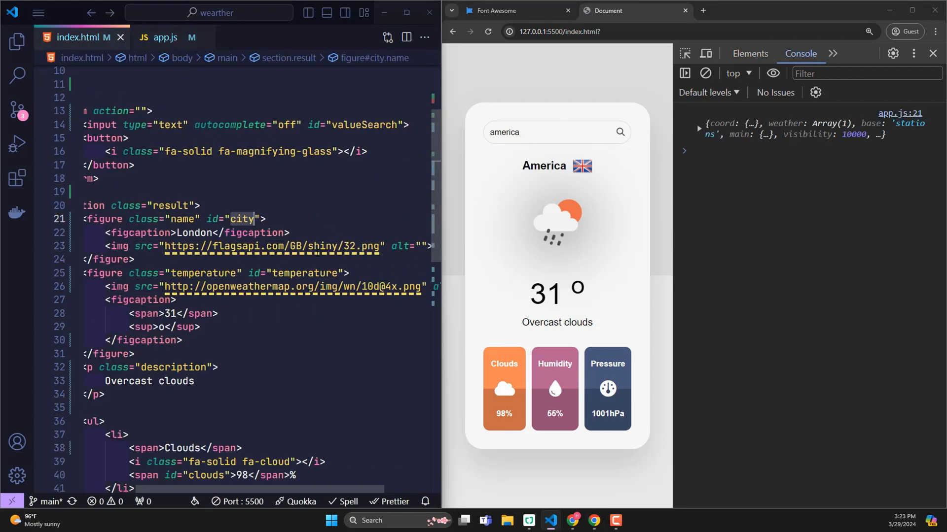
pyautogui.click(166, 37)
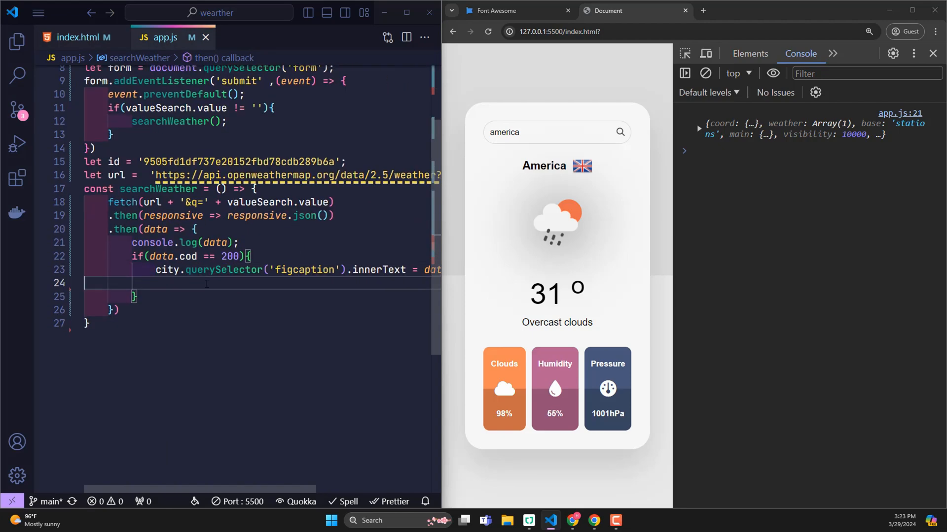
pyautogui.write("city.querySelector('img')")
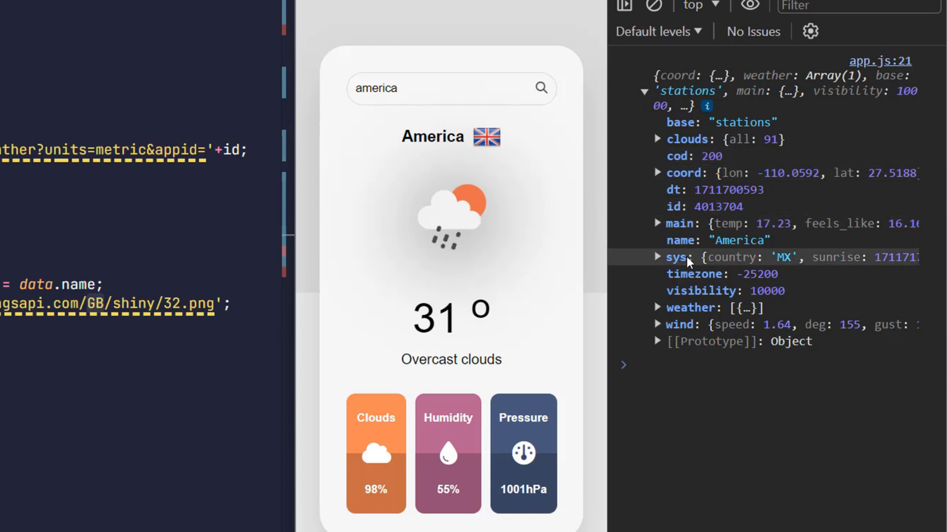
pyautogui.click(657, 256)
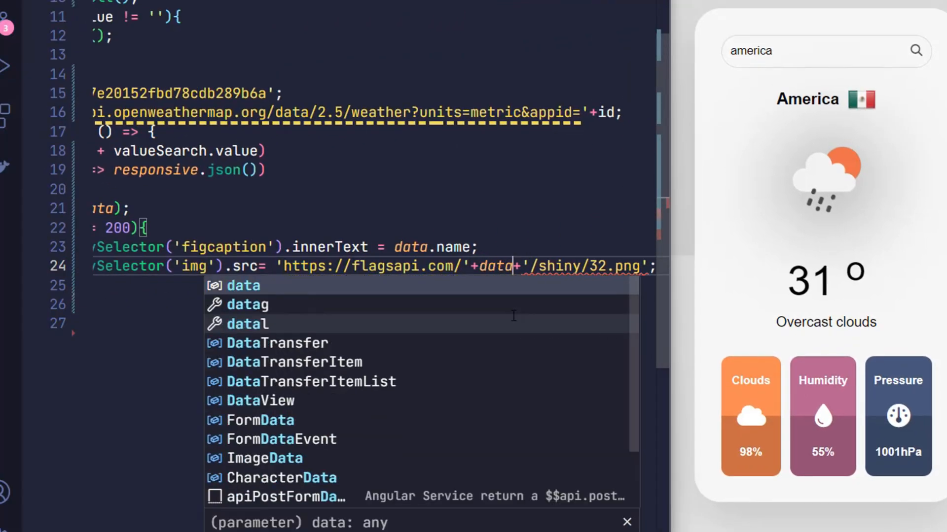
pyautogui.write('.sys.')
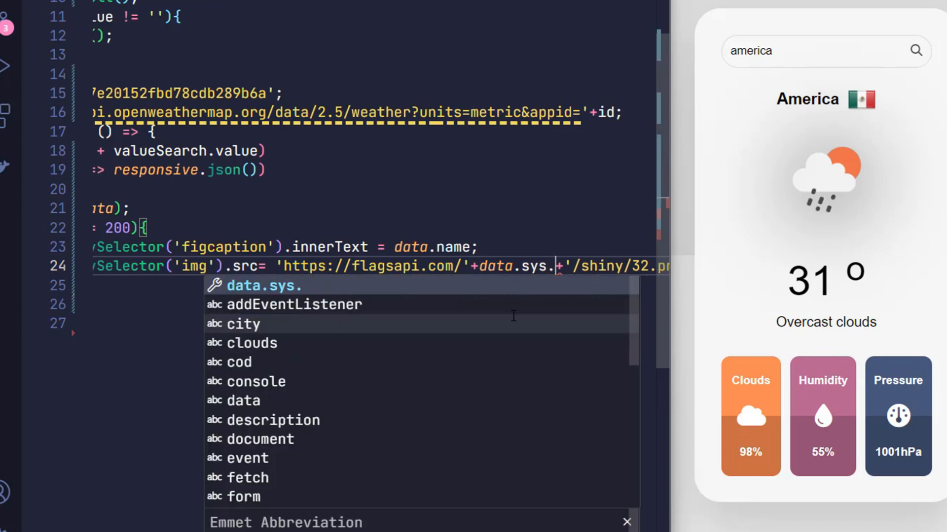
pyautogui.write('contry')
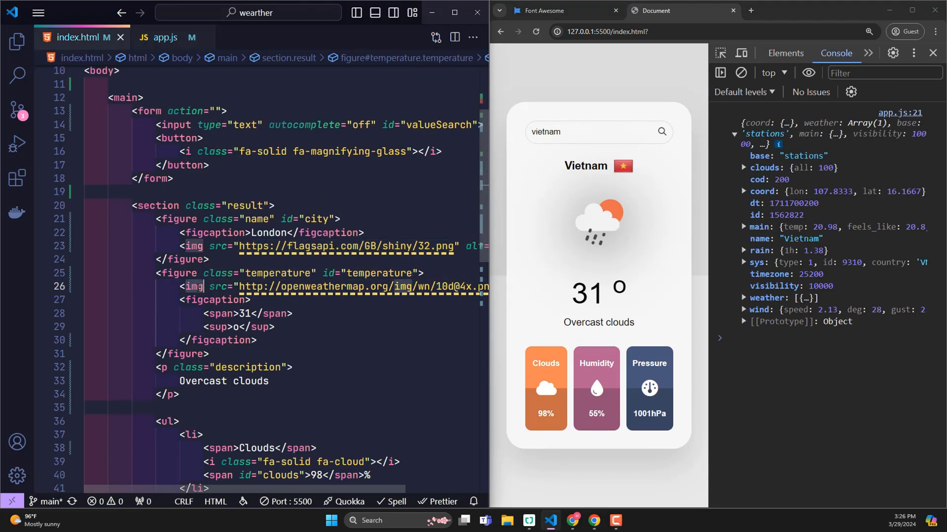
# Set the temperature img src from data.weather[0].icon, checking the logged response for america.
pyautogui.click(166, 38)
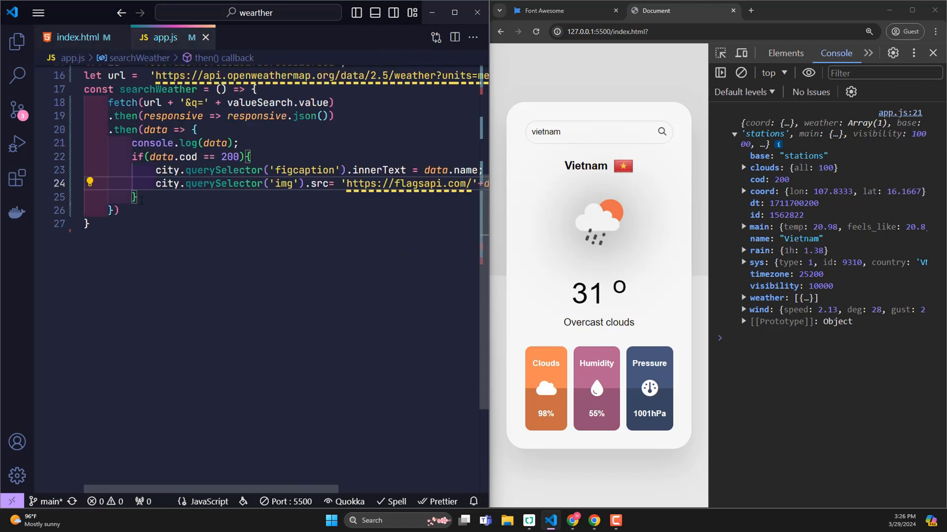
pyautogui.write('temperature')
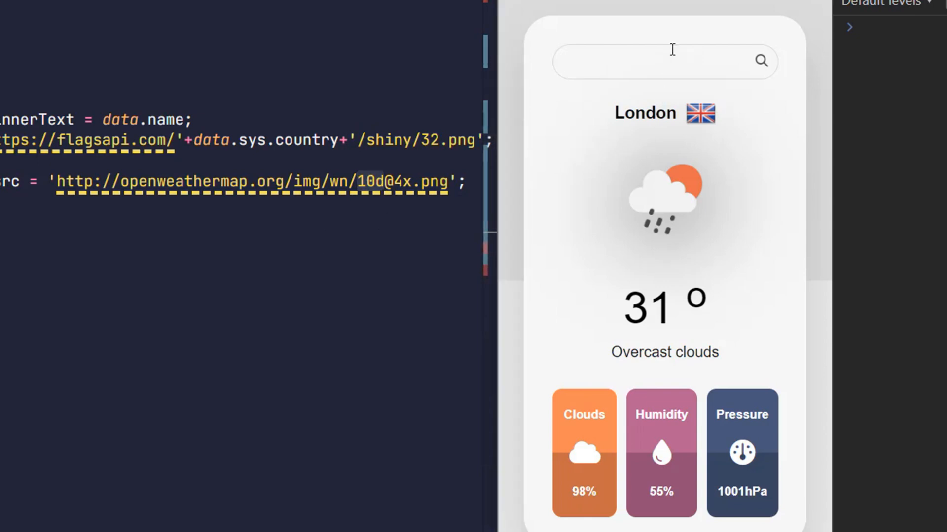
pyautogui.click(629, 61)
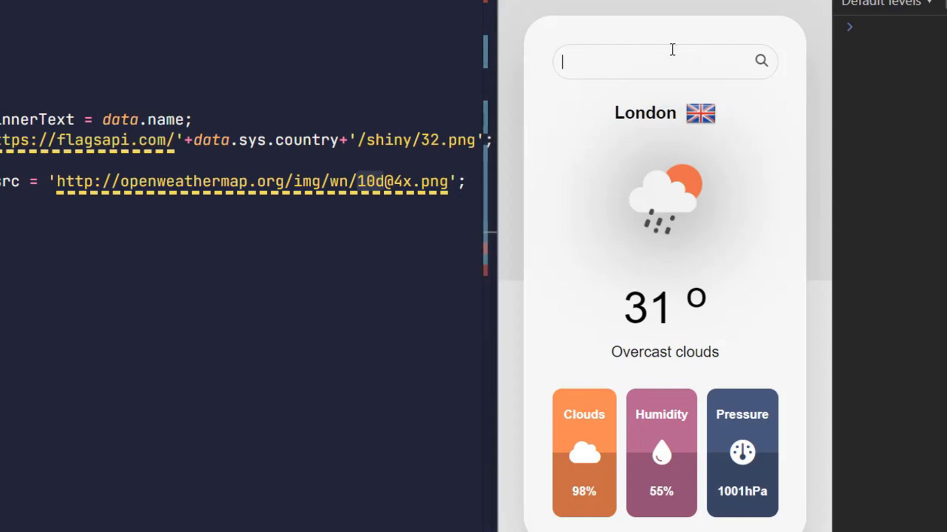
pyautogui.write('america')
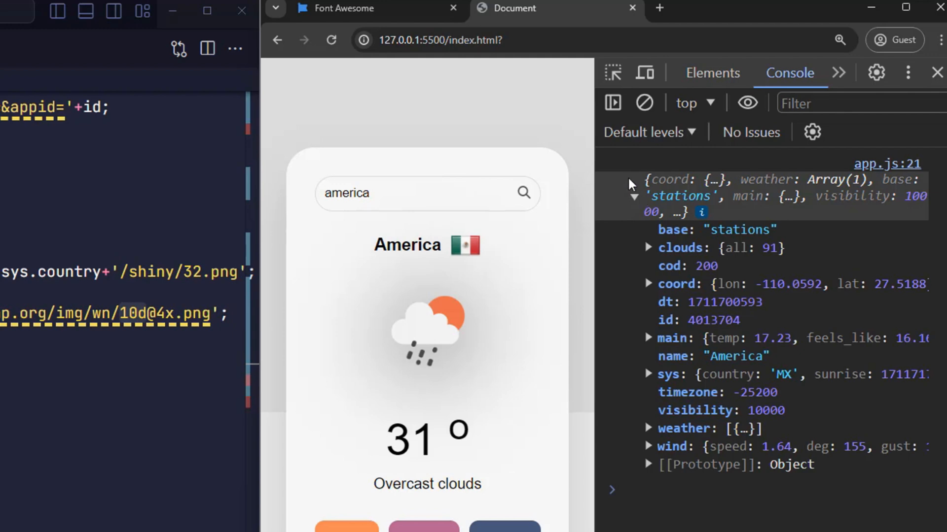
pyautogui.click(650, 428)
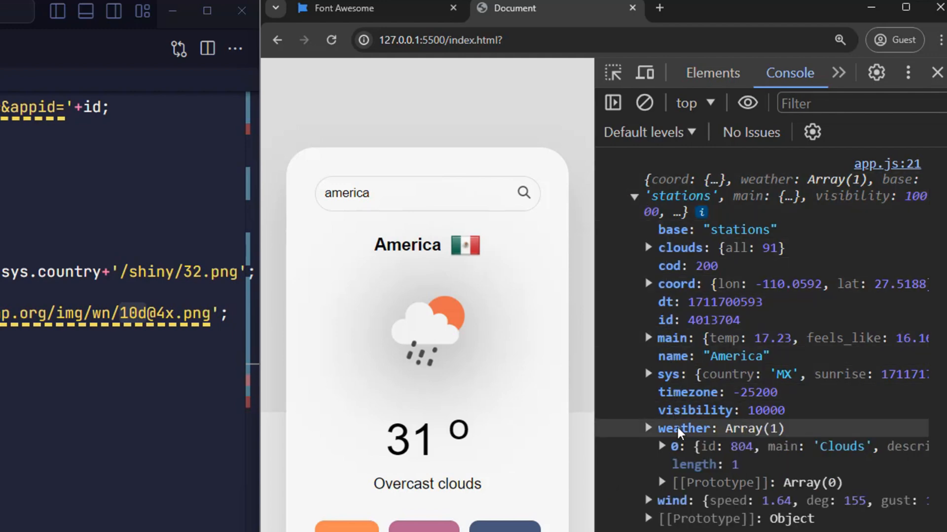
pyautogui.click(666, 447)
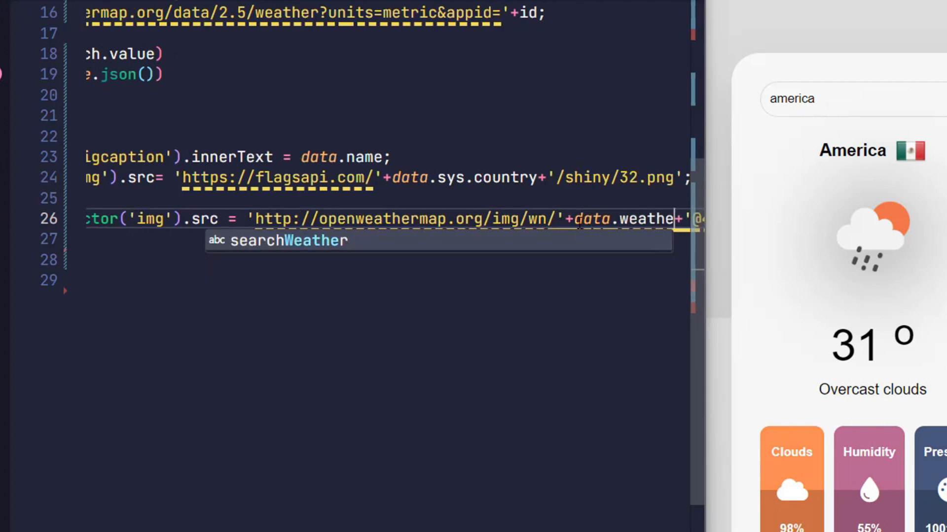
pyautogui.write('[0].icon')
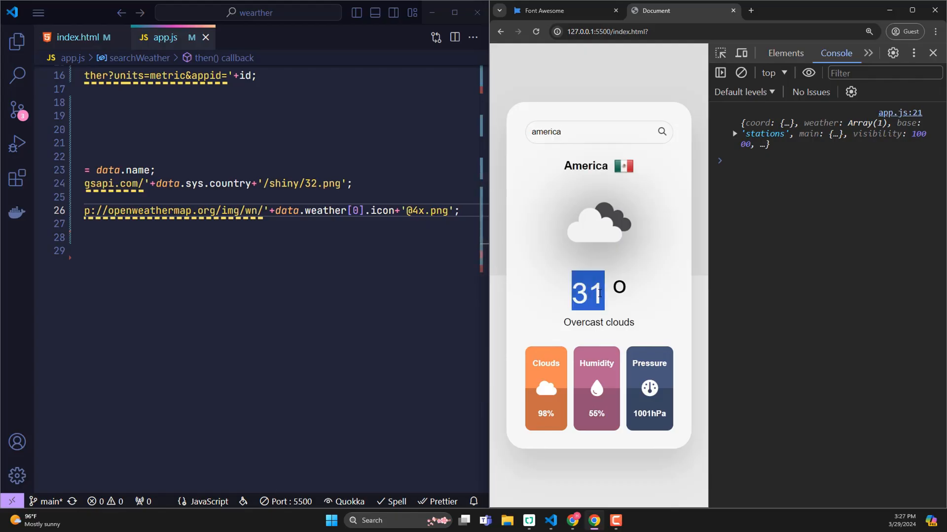
# Fill the temperature span from data.main.temp and search america to show 17.23°.
pyautogui.click(734, 134)
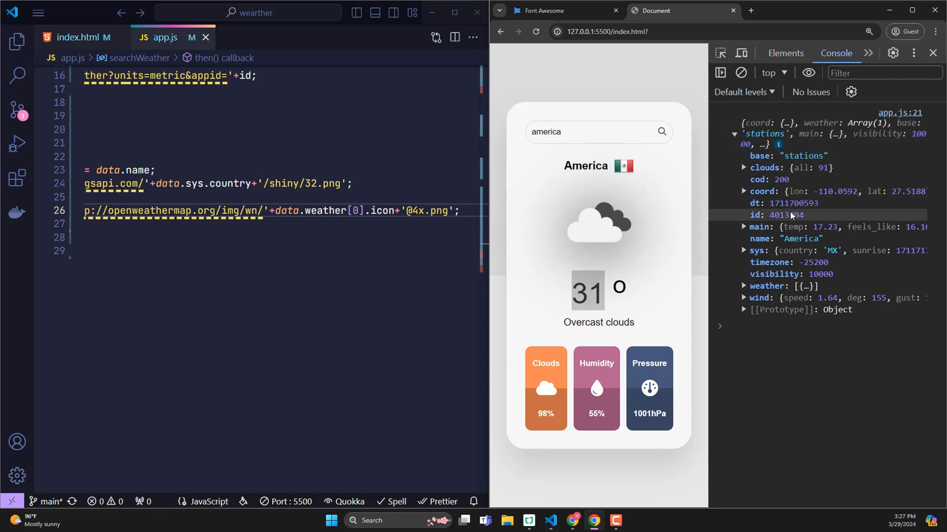
pyautogui.click(743, 227)
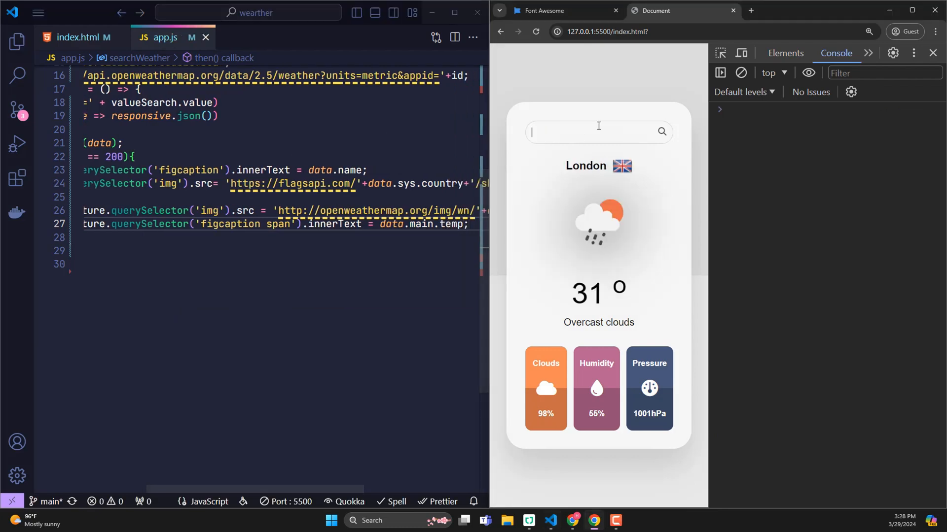
pyautogui.write('america')
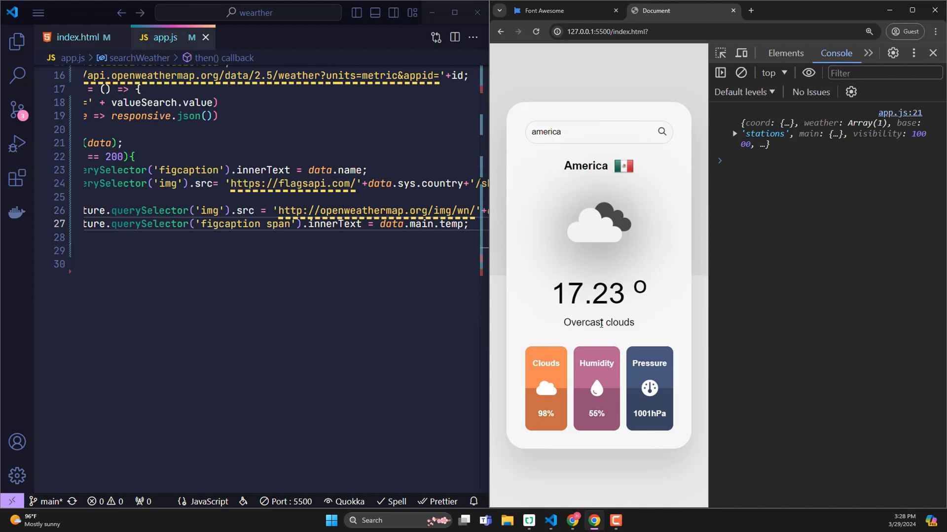
# Inspect data.weather[0] in the console and set description.innerText to its description.
pyautogui.doubleClick(598, 323)
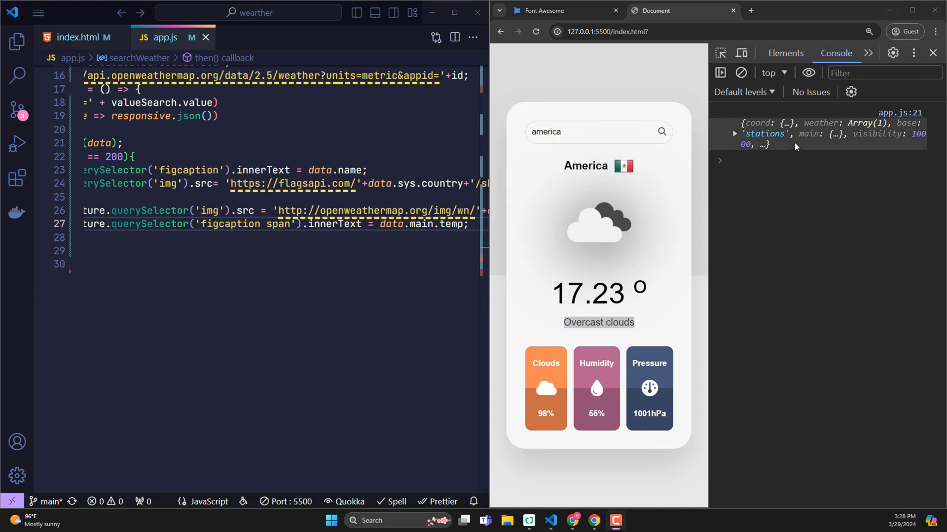
pyautogui.click(735, 134)
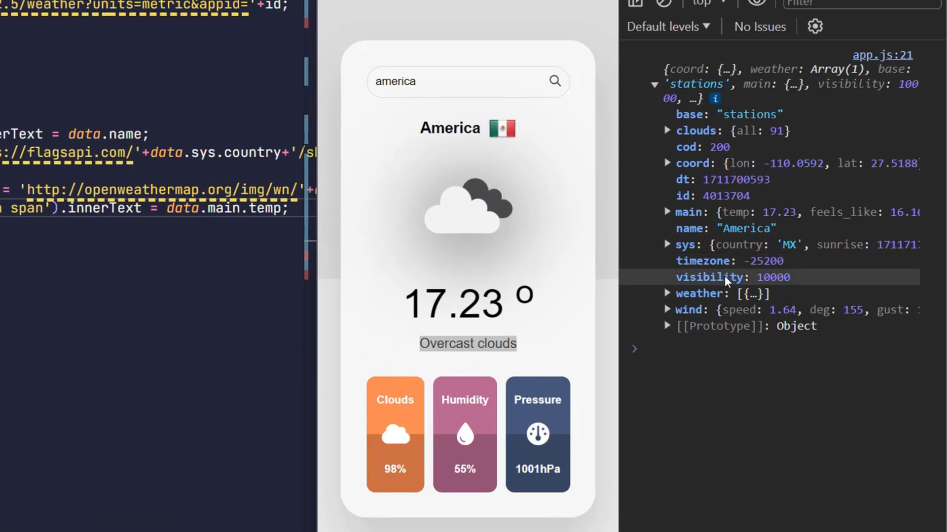
pyautogui.click(667, 294)
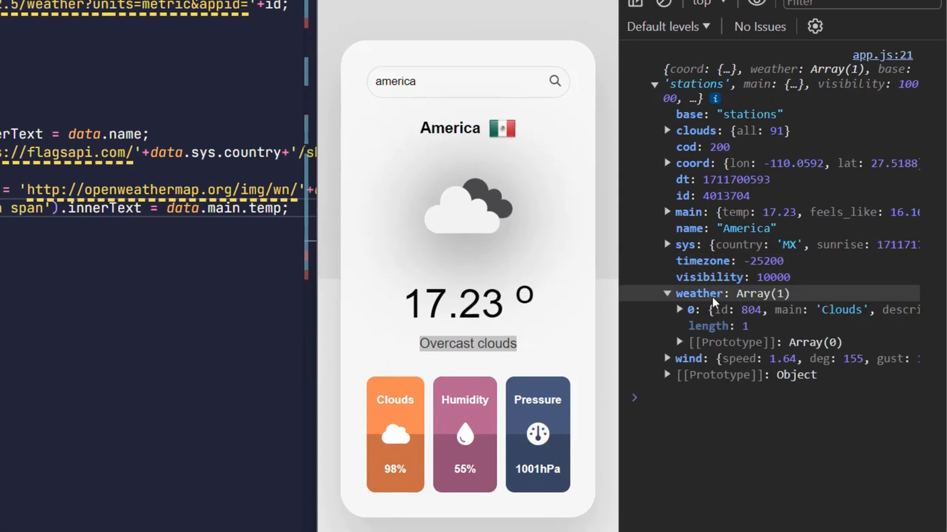
pyautogui.moveTo(698, 310)
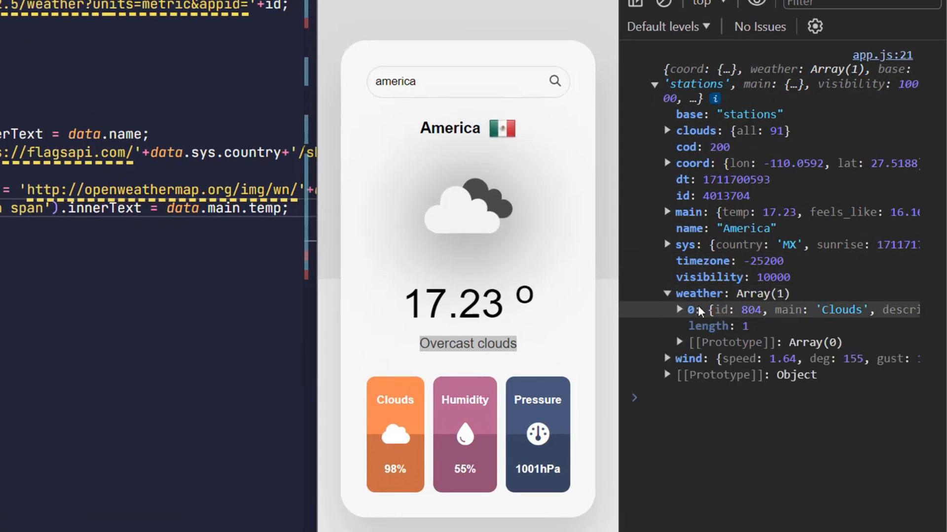
pyautogui.click(680, 310)
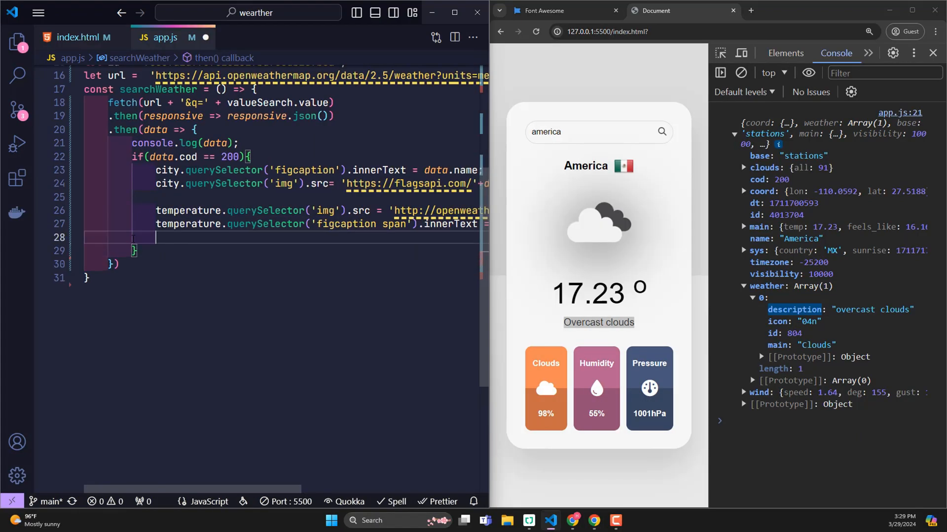
pyautogui.write('description.innerText = data.weather[0]')
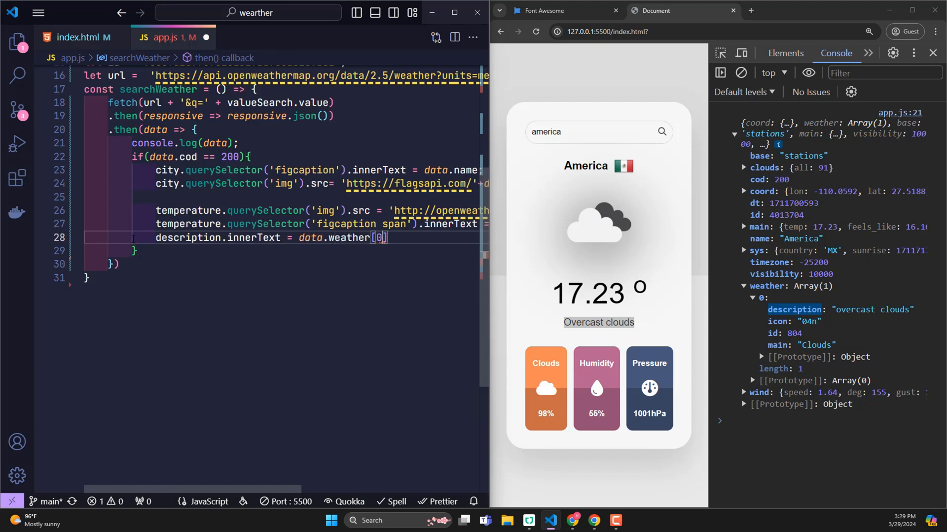
pyautogui.write('.description;')
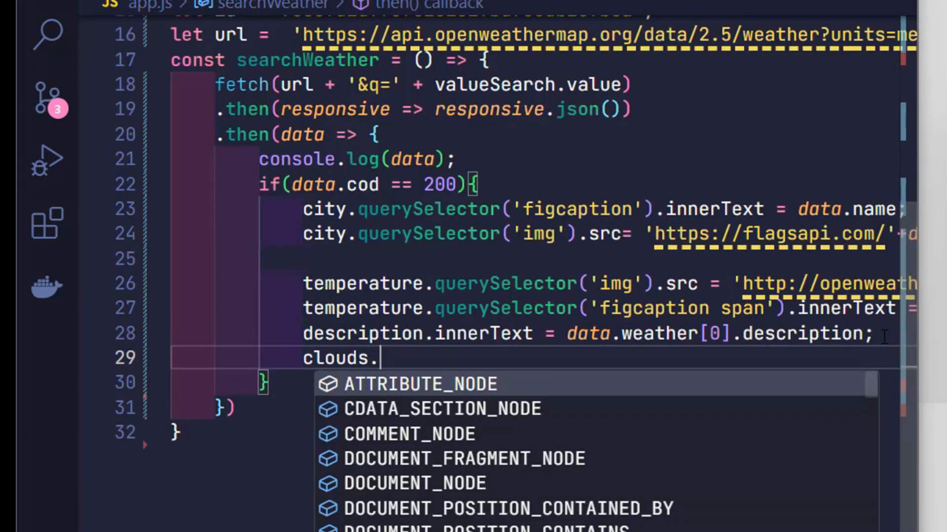
# Fill clouds from data.clouds.all, humidity from data.main.humidity and pressure from data.main.
pyautogui.write('innerText =')
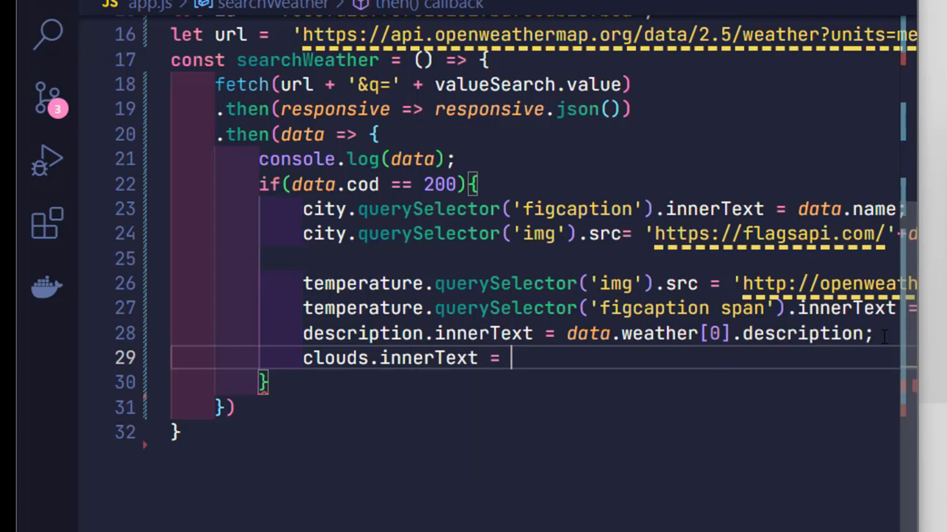
pyautogui.write('data.clouds.all;')
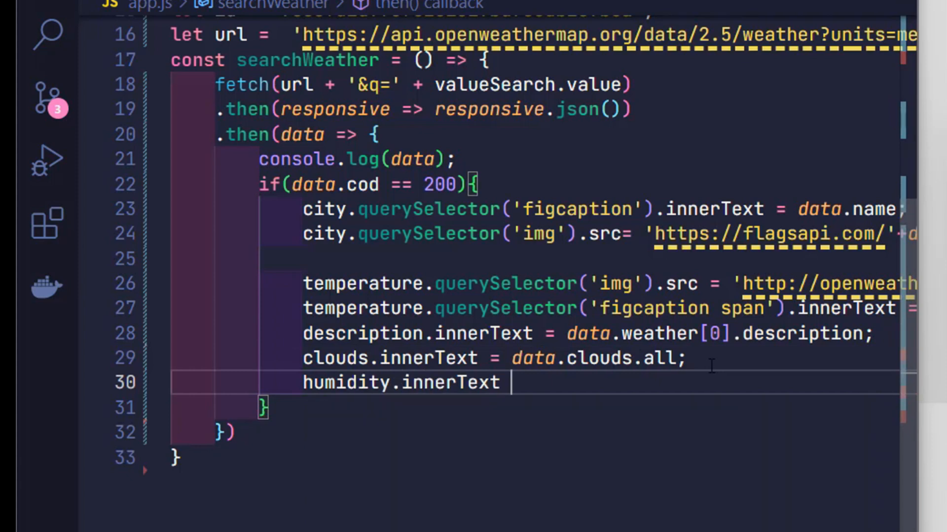
pyautogui.write('= data.')
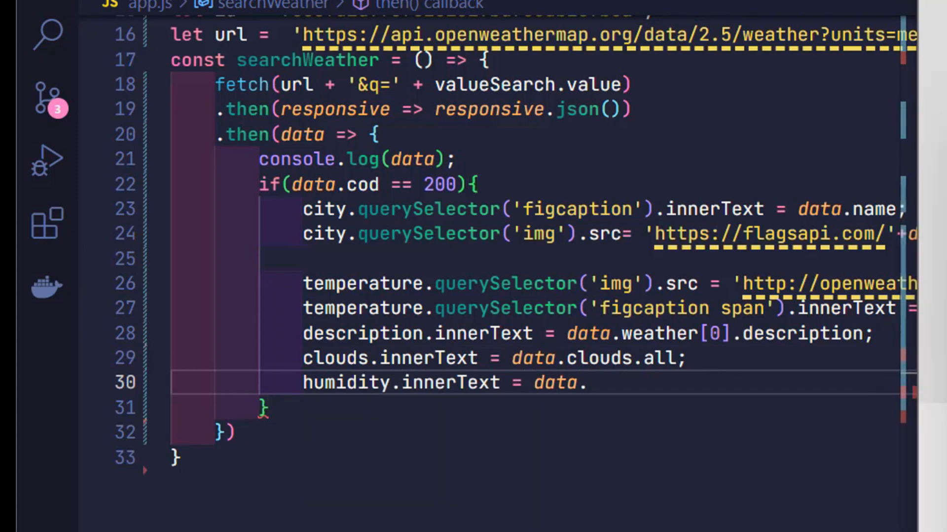
pyautogui.write('main.humidity;')
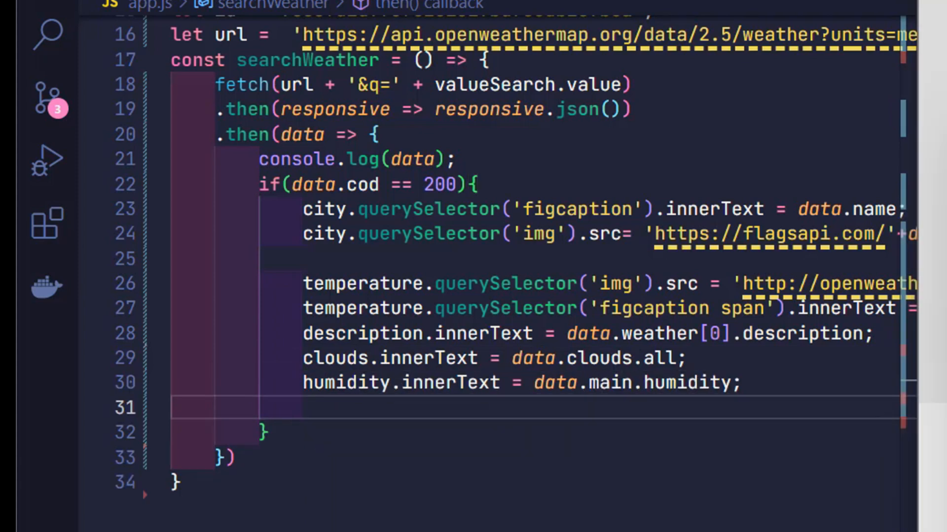
pyautogui.write('pressure.innerText = data.main.pressure;')
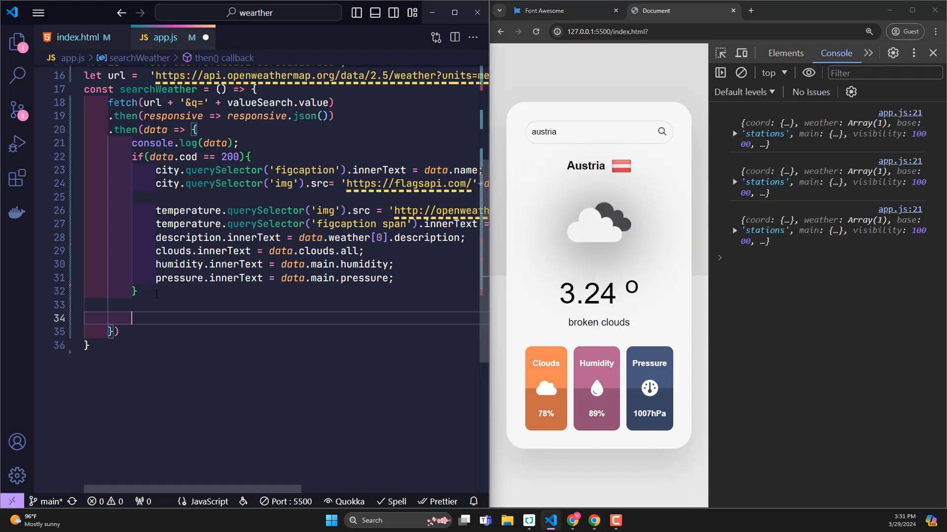
# Reset valueSearch.value to an empty string after each lookup.
pyautogui.write('v')
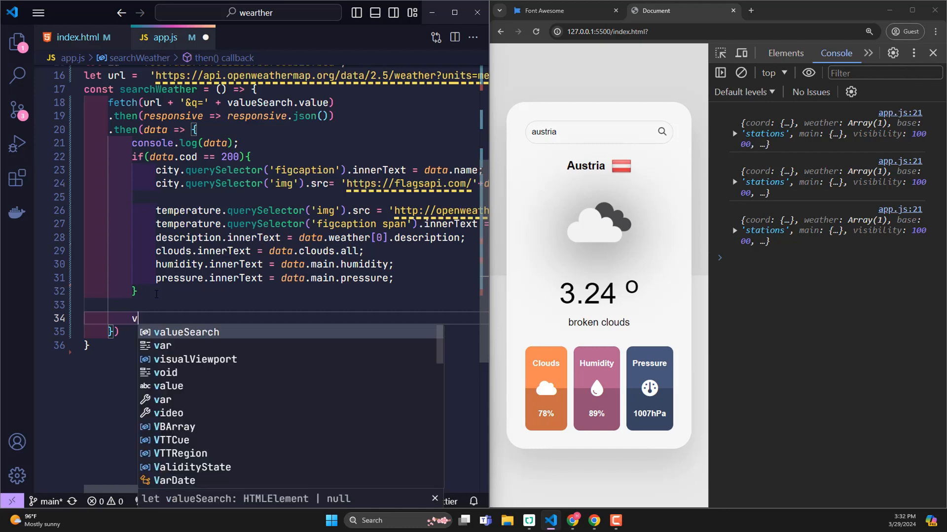
pyautogui.write('alueSearch.')
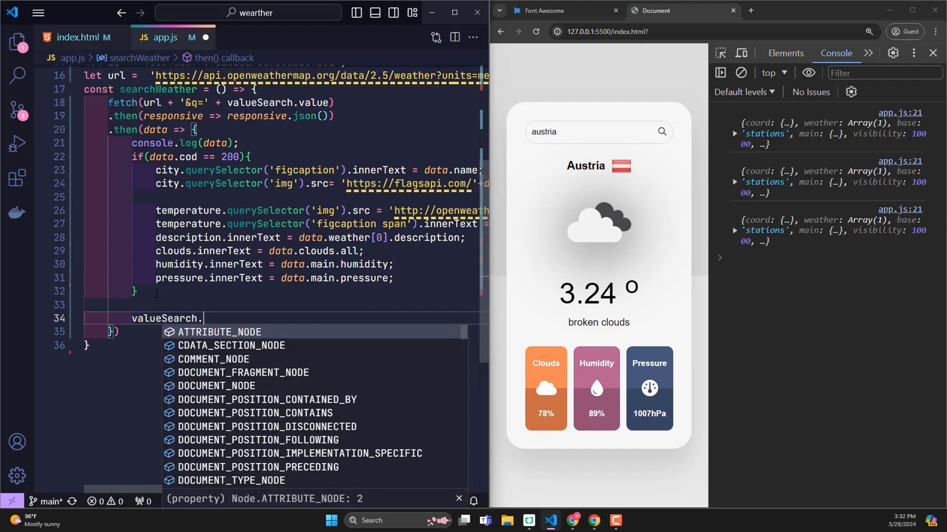
pyautogui.write("value = '';")
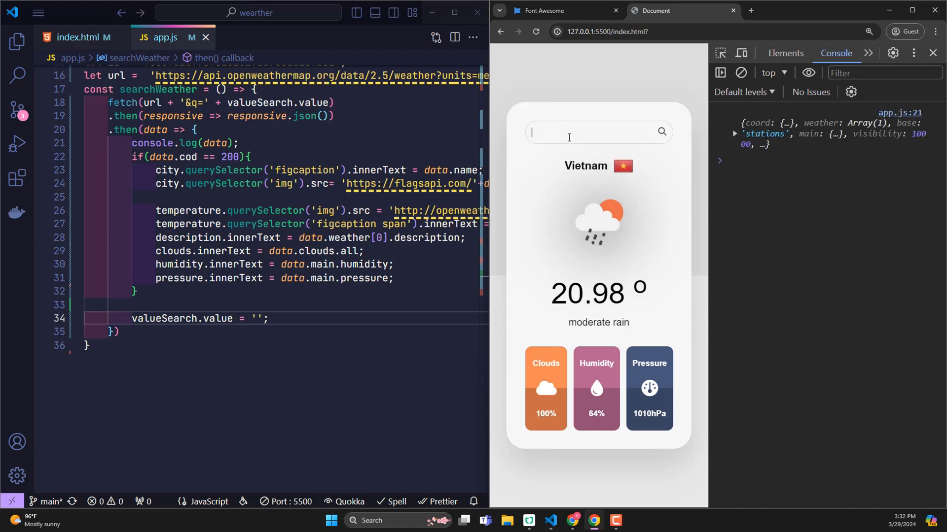
pyautogui.moveTo(550, 135)
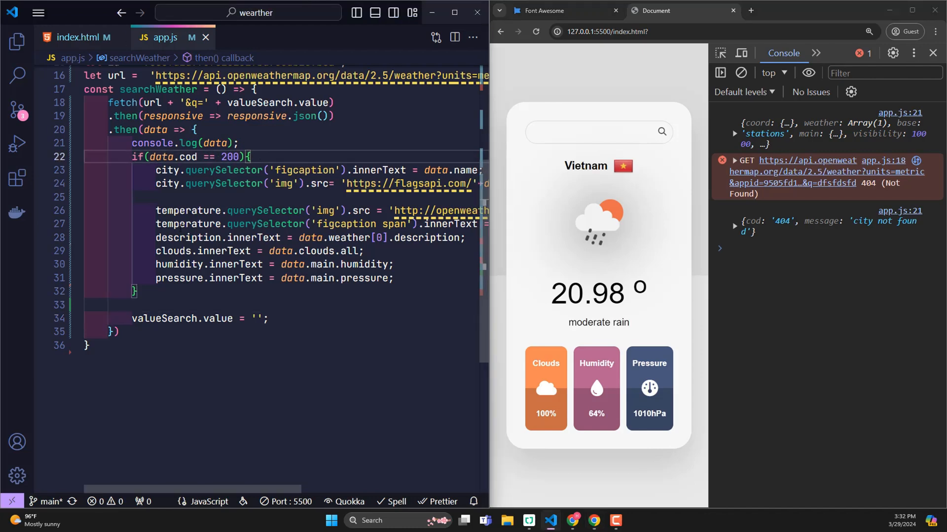
# Declare let main = document.querySelector('main') and add the 'error' class to it in the else branch.
pyautogui.write('else')
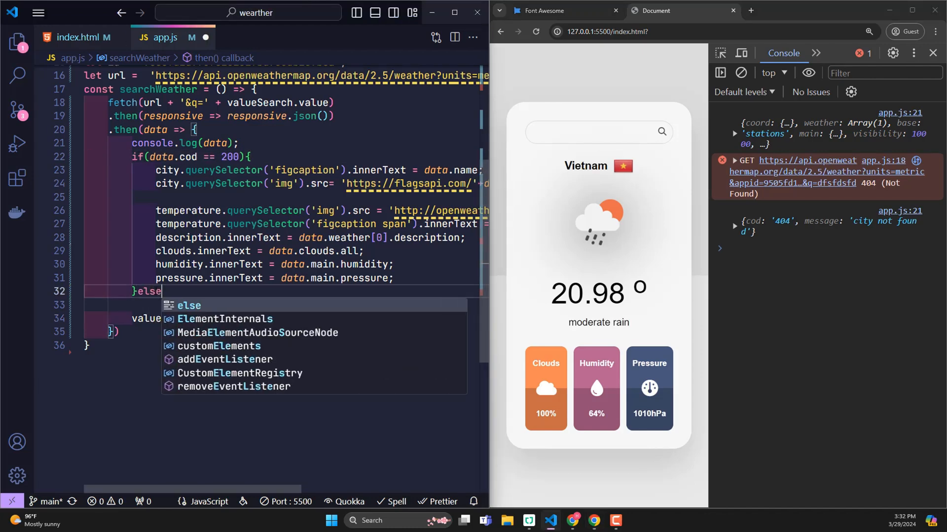
pyautogui.write('{')
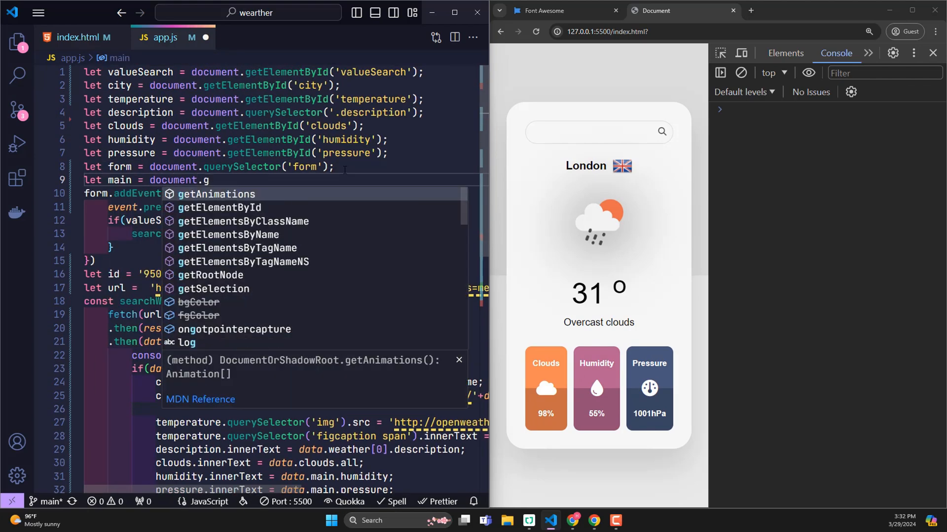
pyautogui.write("querySelector('main')")
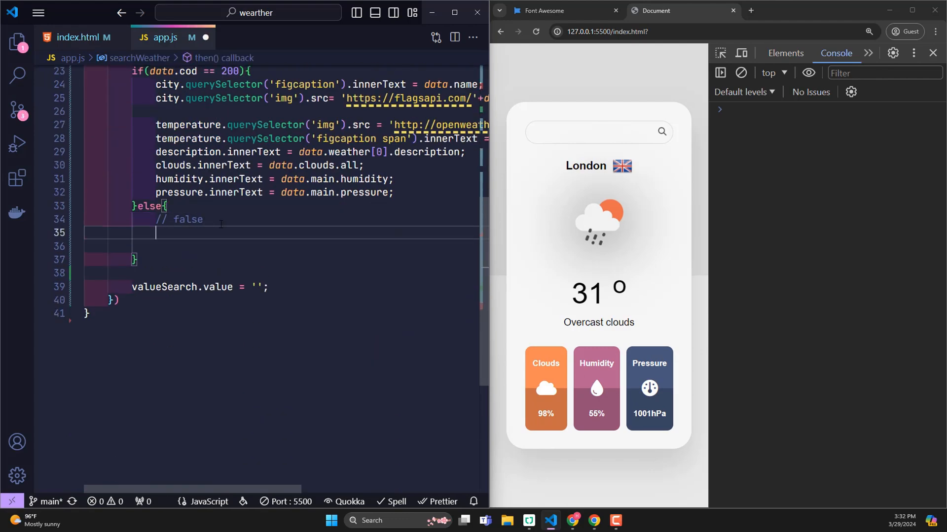
pyautogui.write("main.classList.add('e')")
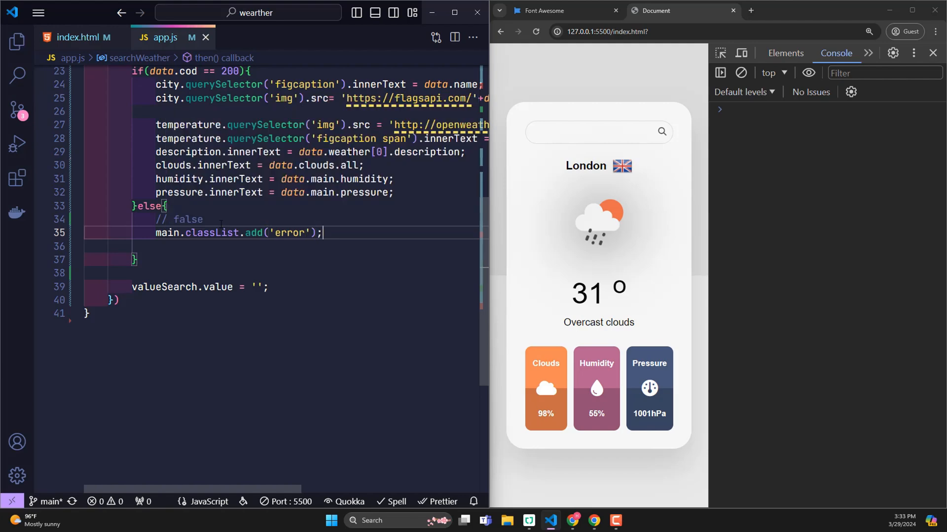
pyautogui.write('style')
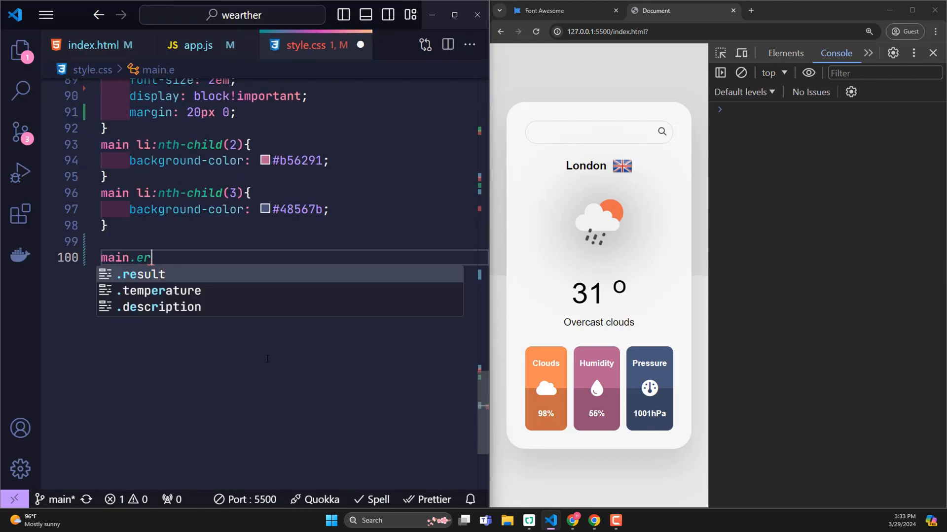
# Give main.error a 0.3s linear errorEffect animation with translate keyframes ending at translate(0, 0).
pyautogui.write('ror{')
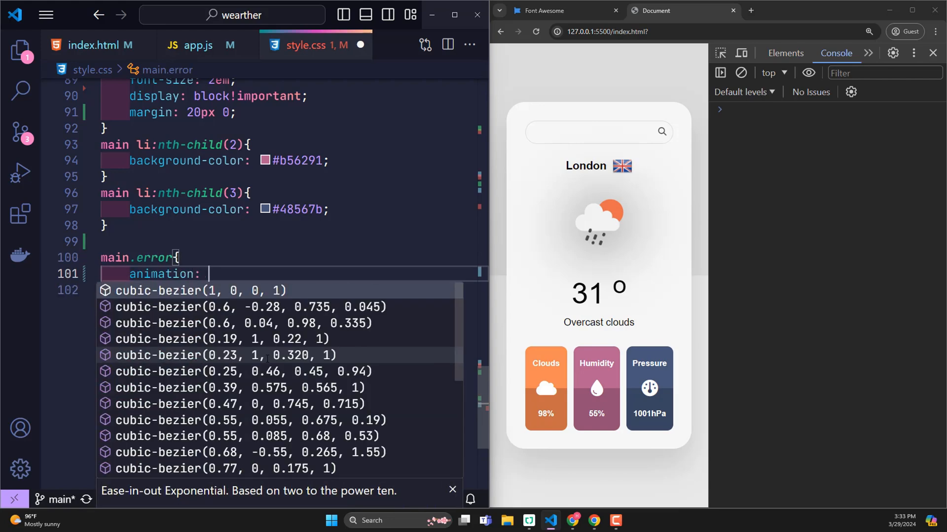
pyautogui.write('errorEffct')
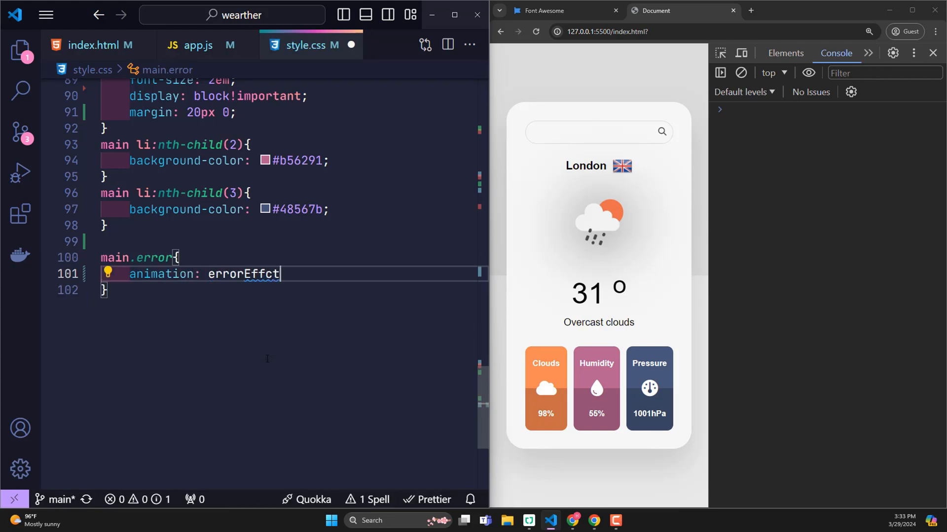
pyautogui.write('0.3s linear 1;')
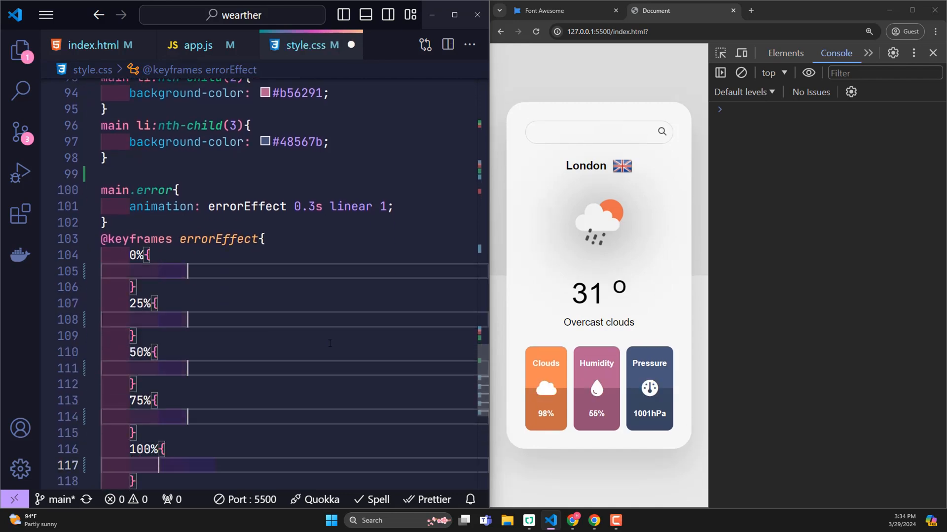
pyautogui.write('transform: translate(0, 0);')
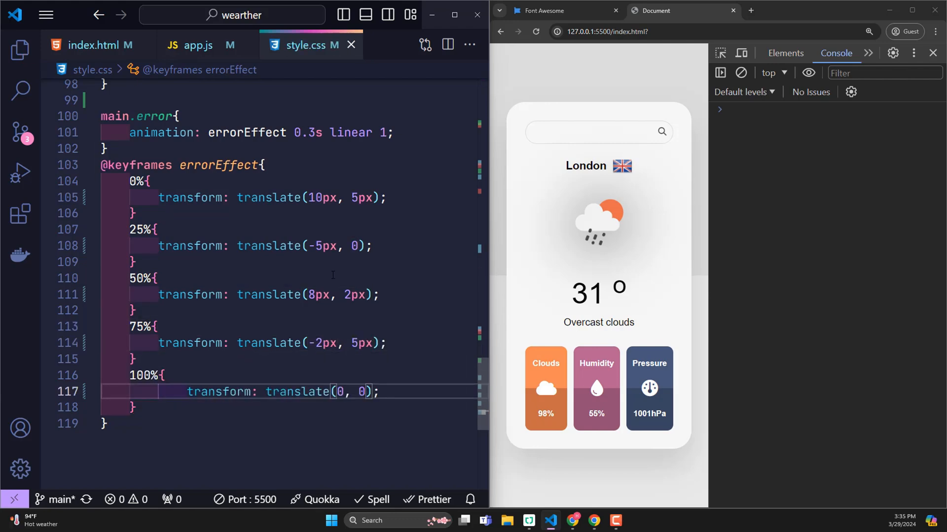
pyautogui.write('d')
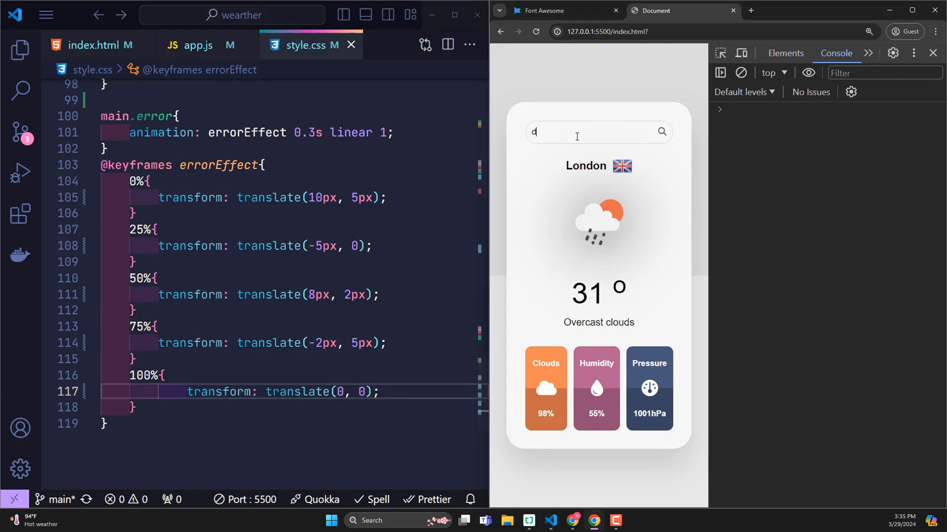
# Search the made-up city ffdfsdf to trigger the error shake, then return to app.js.
pyautogui.write('ffdfsdf')
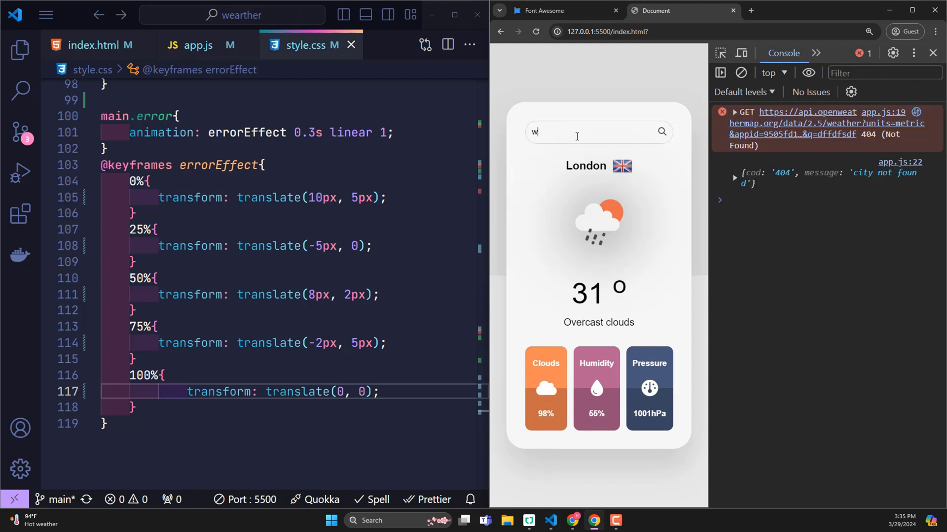
pyautogui.press('Enter')
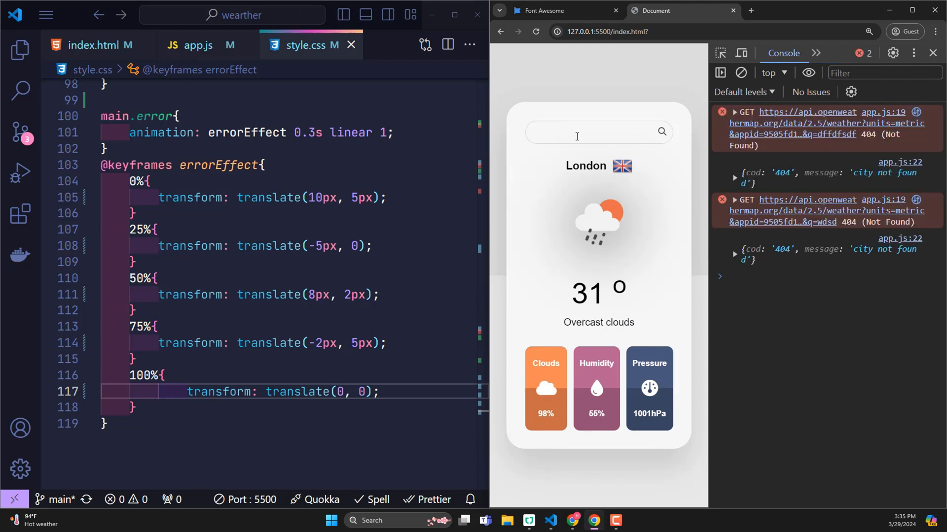
pyautogui.click(577, 133)
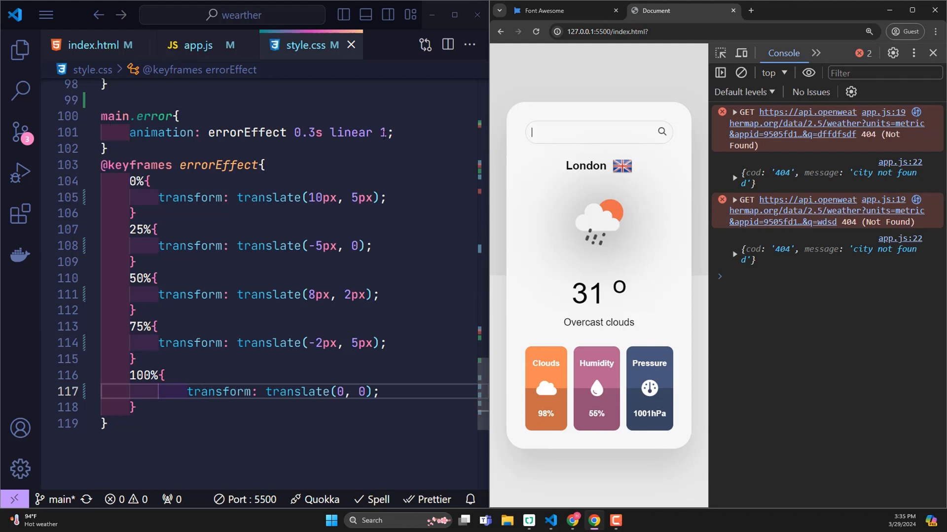
pyautogui.click(199, 46)
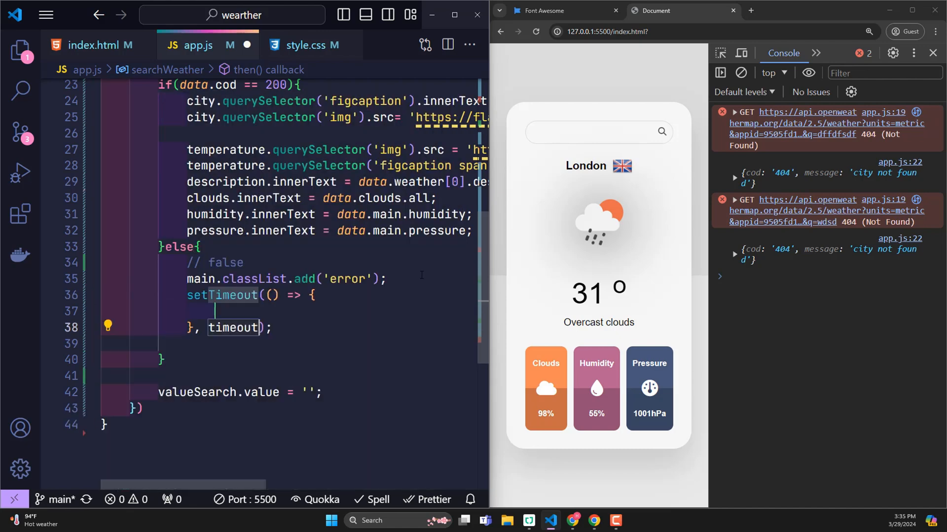
# Remove the 'error' class from main after 1000 ms, retest with sdsdsd and close DevTools.
pyautogui.write('main.classList')
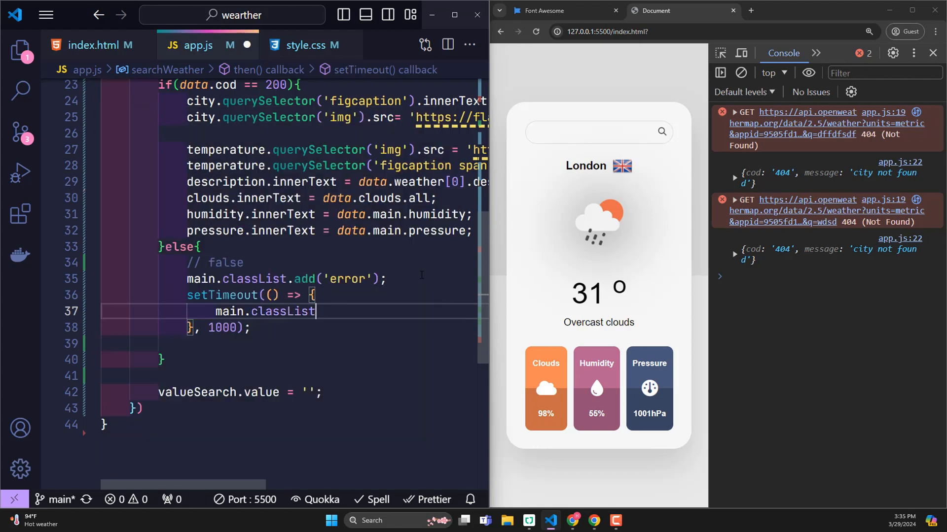
pyautogui.write(".remove('error');")
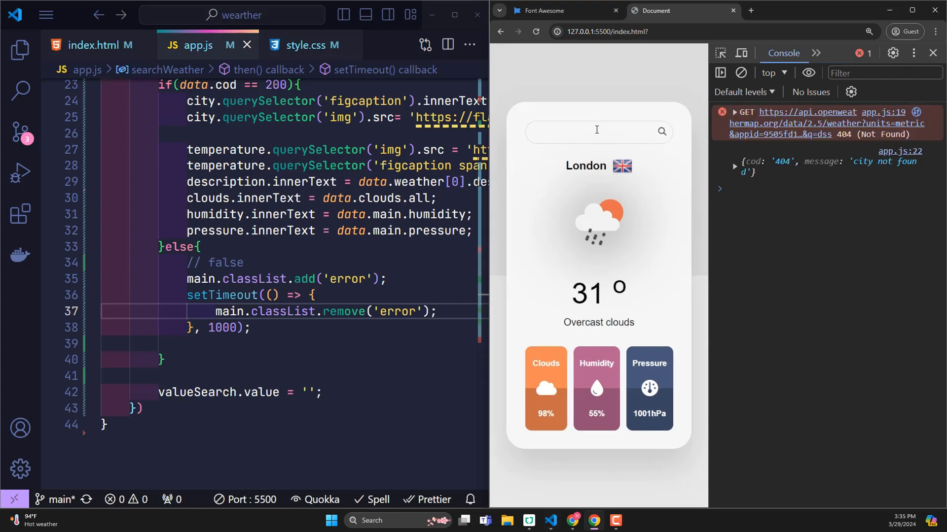
pyautogui.write('sdsdsd')
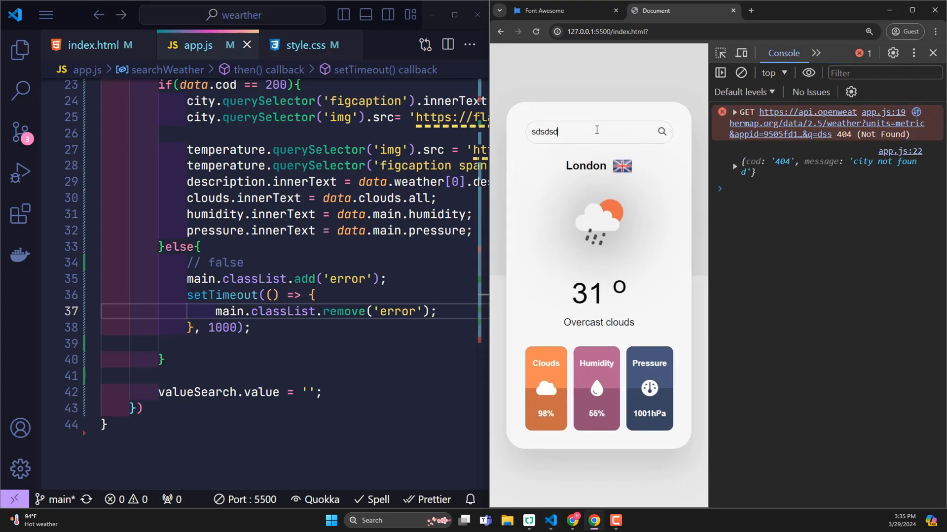
pyautogui.press('Enter')
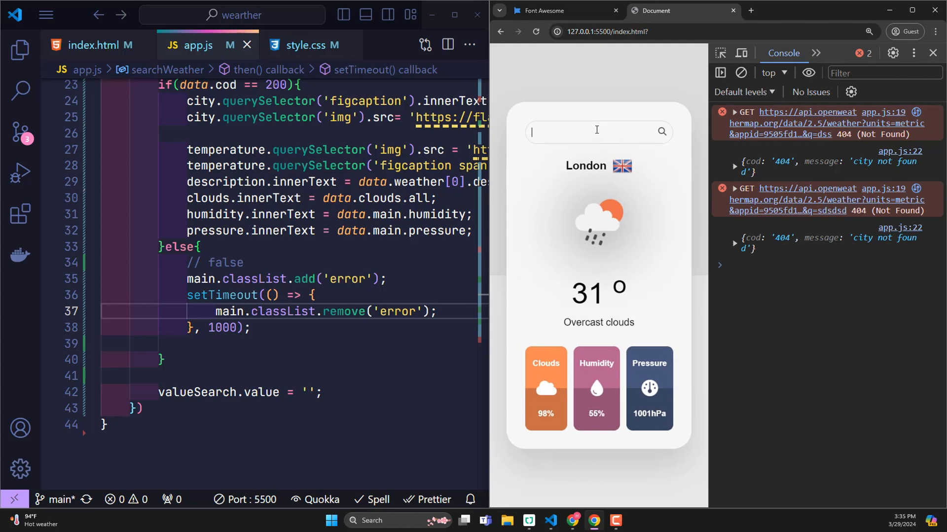
pyautogui.click(932, 52)
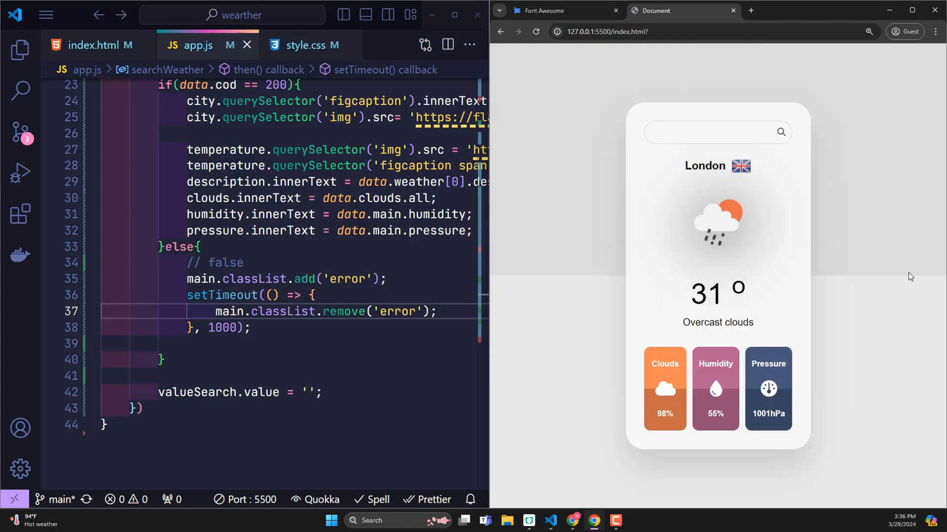
pyautogui.moveTo(100, 47)
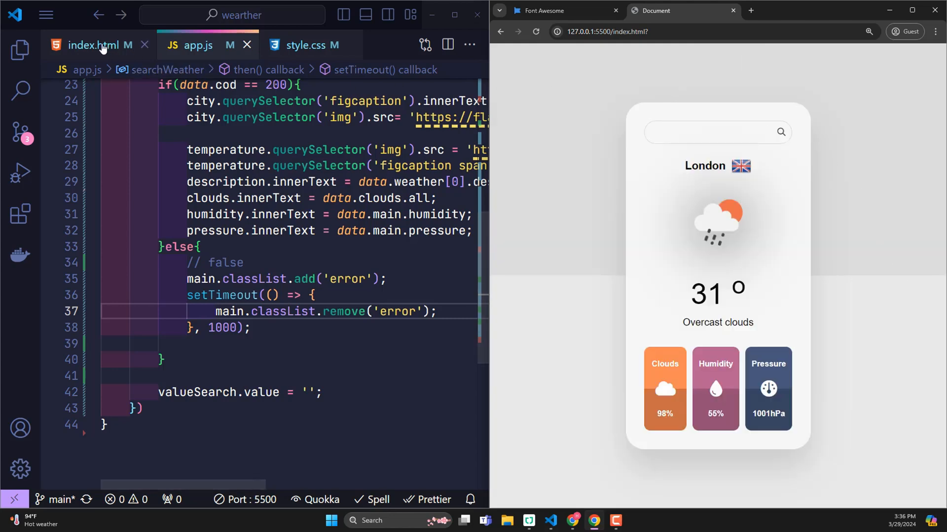
# Write const initApp = () => { ... } setting valueSearch.value to 'Washington'.
pyautogui.click(97, 44)
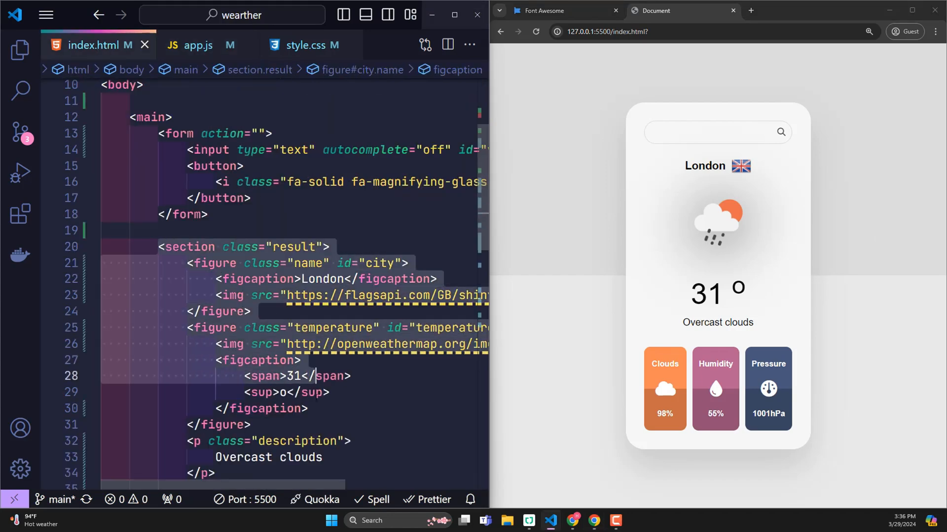
pyautogui.click(199, 45)
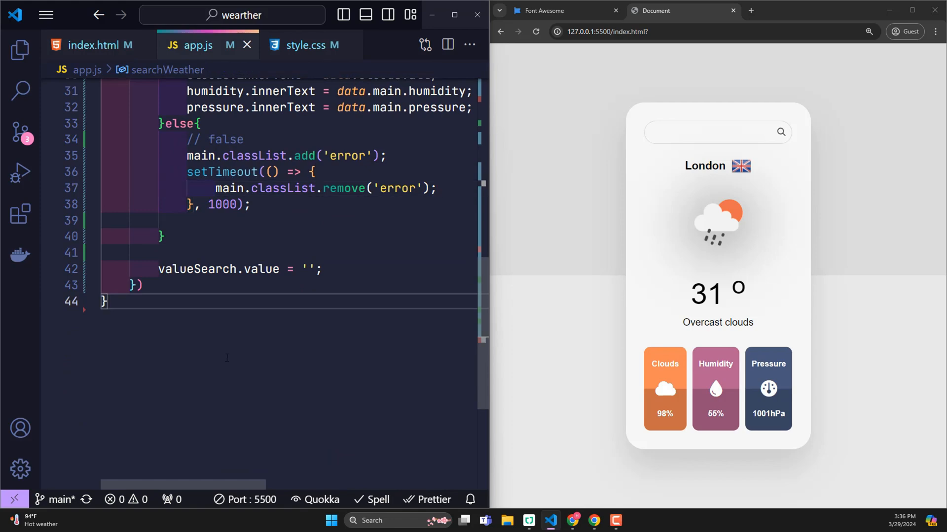
pyautogui.write('const')
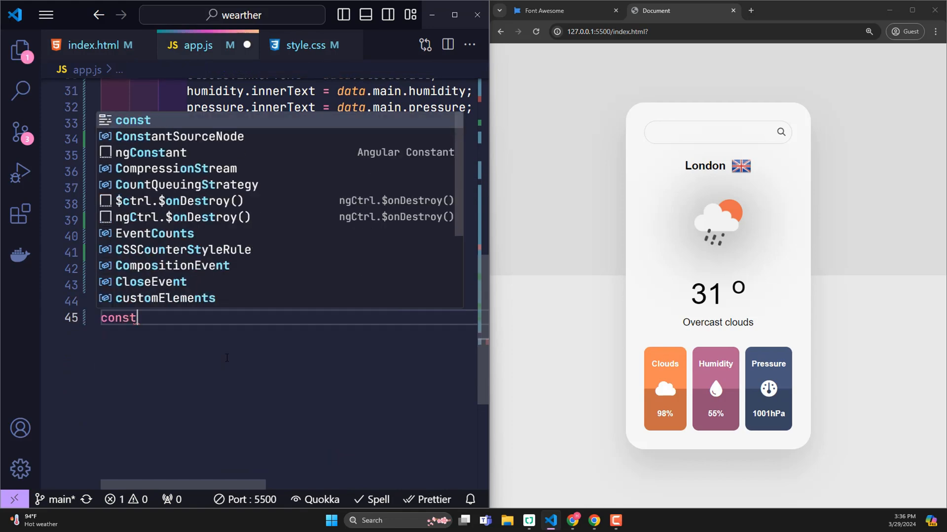
pyautogui.write('init')
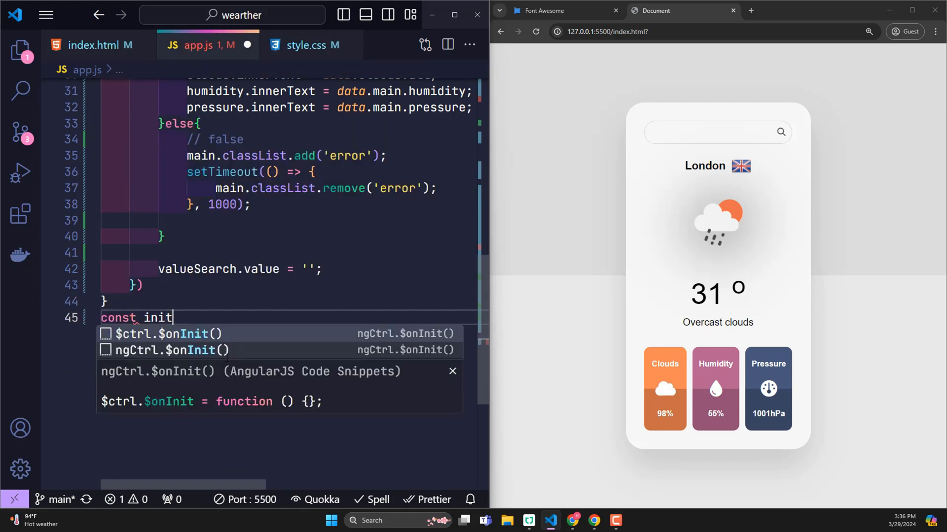
pyautogui.write('App')
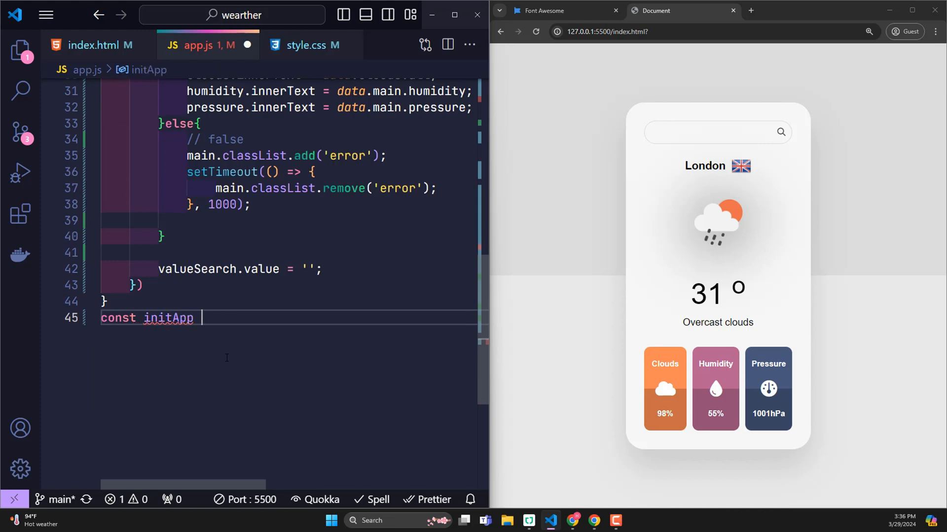
pyautogui.write('= () =>')
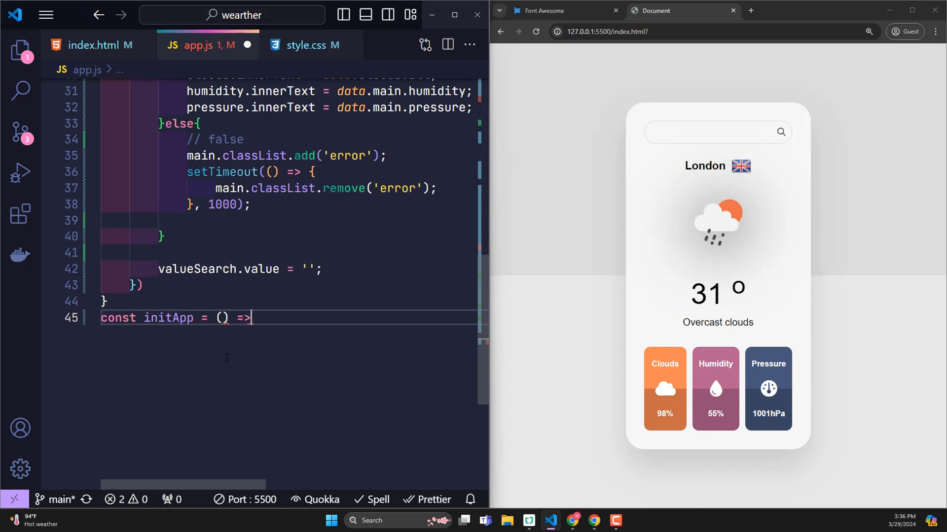
pyautogui.write('{')
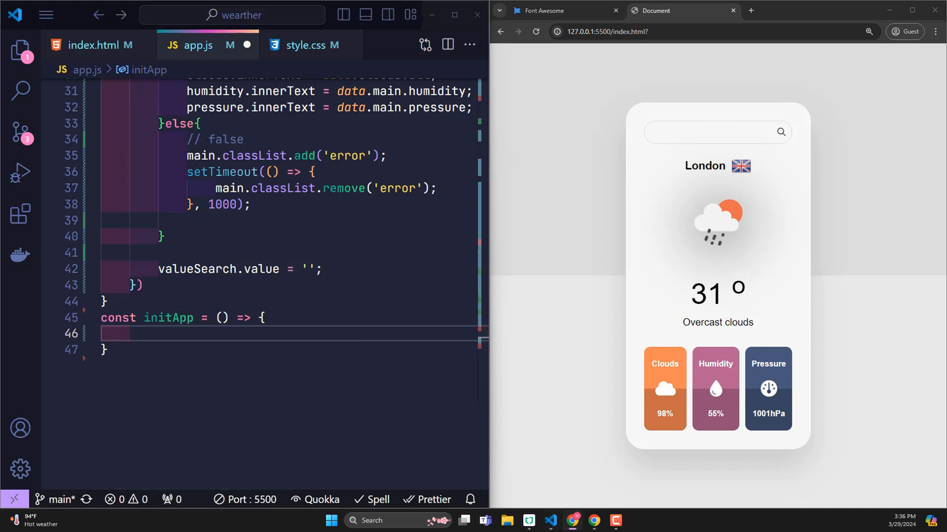
pyautogui.write("valueSearch.value = 'Washington';")
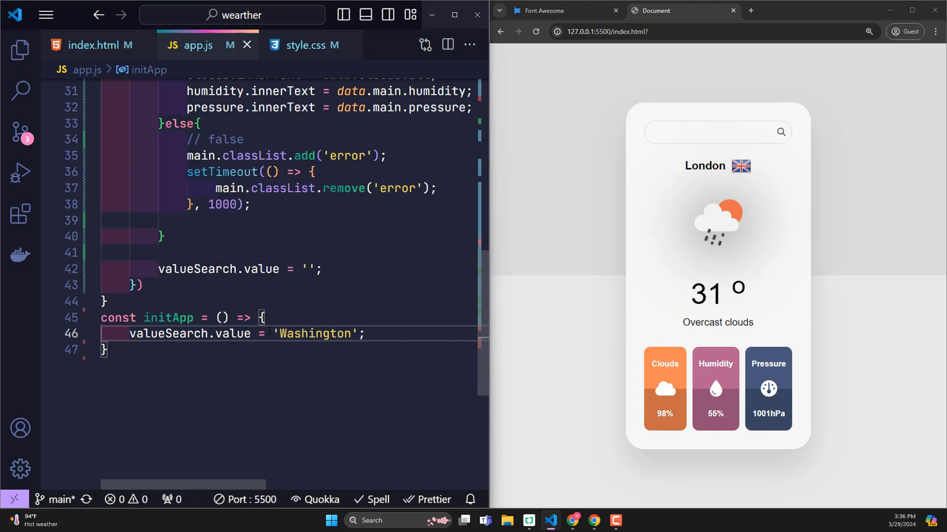
# Call searchWeather() inside initApp, invoke initApp() on load, and close the Font Awesome page.
pyautogui.write('initApp();')
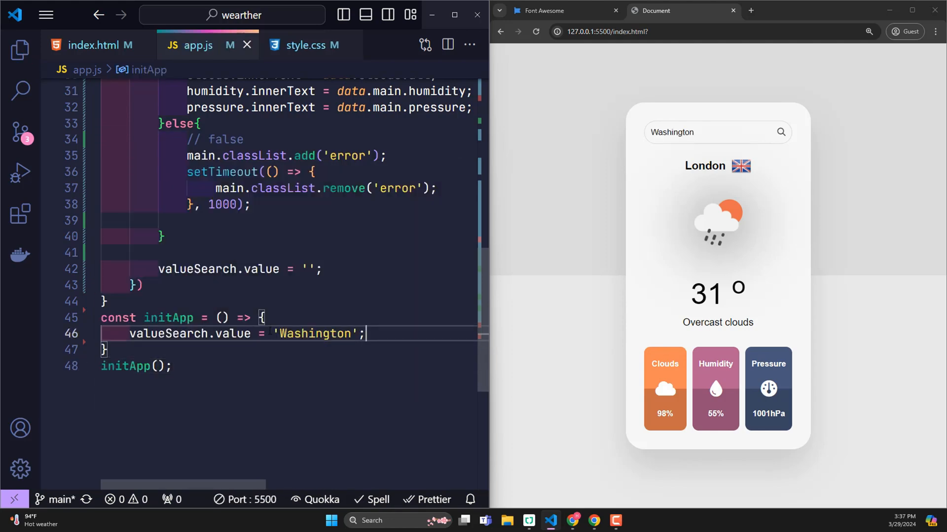
pyautogui.write('searchWeather();')
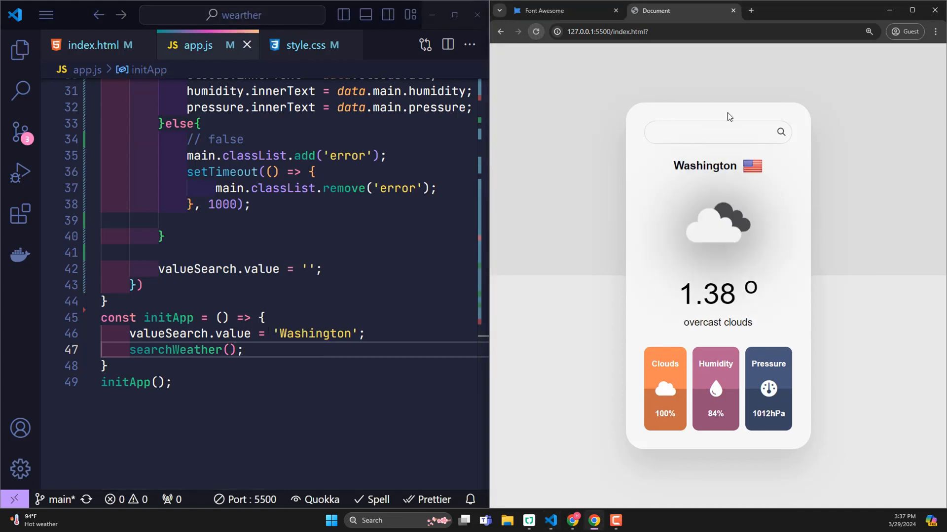
pyautogui.doubleClick(704, 165)
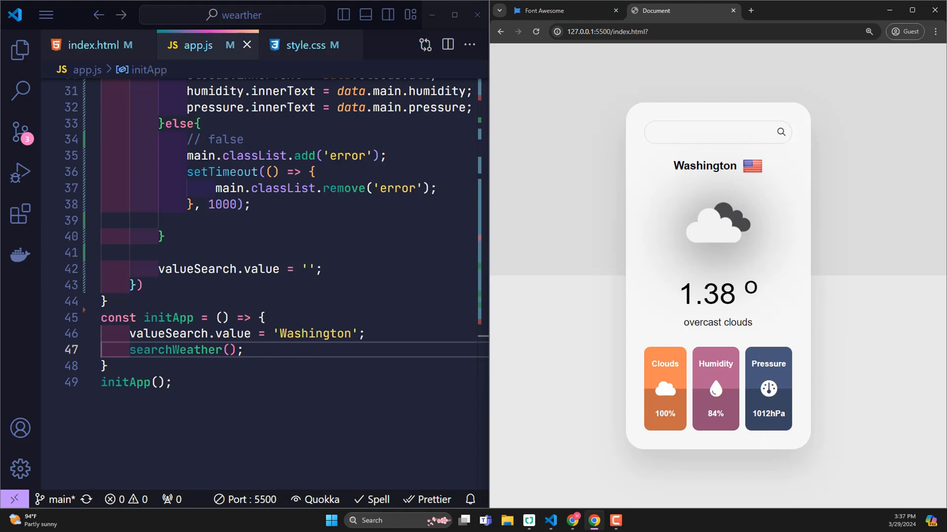
pyautogui.click(615, 10)
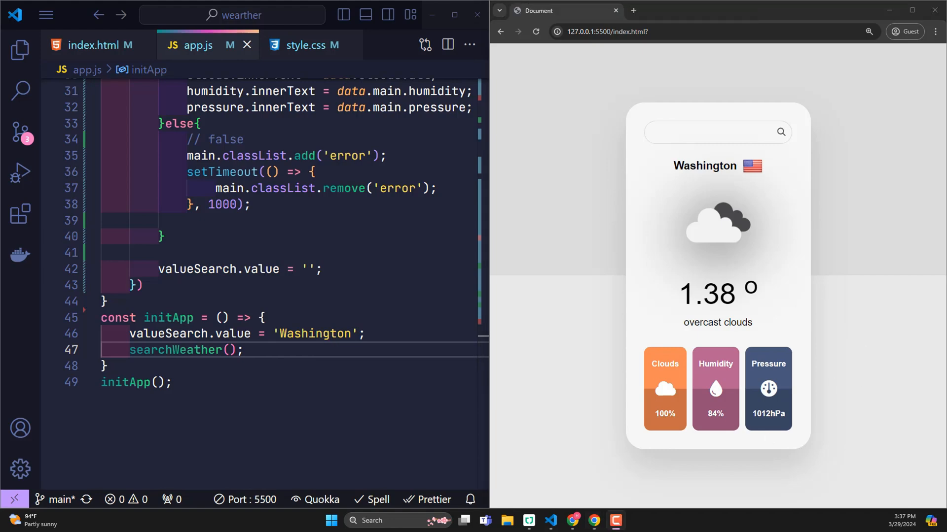
pyautogui.moveTo(684, 397)
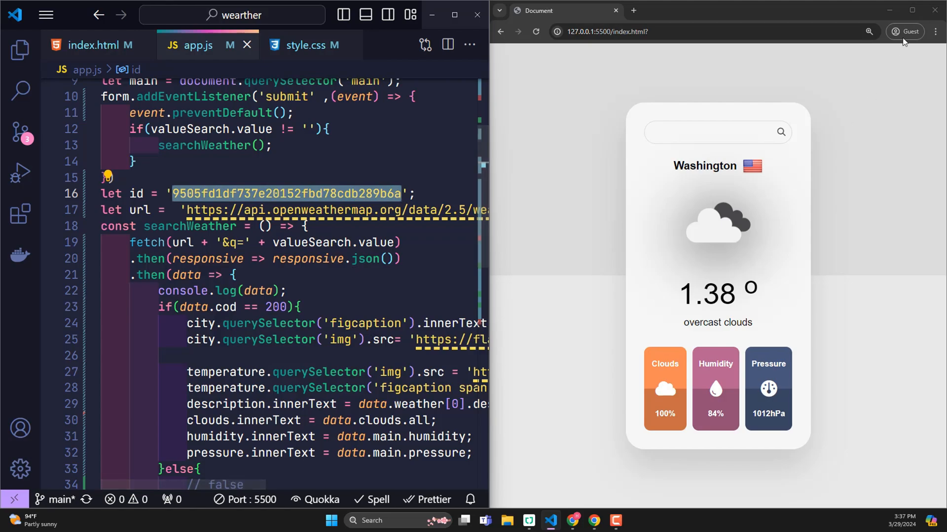
# Open a new blank browser tab next to the weather page.
pyautogui.click(635, 10)
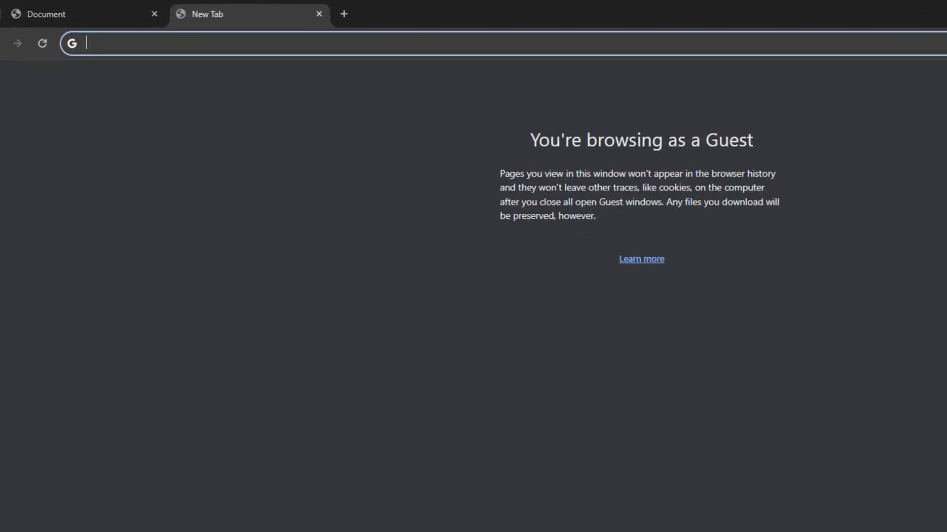
# Visit openweathermap.org and go through Sign In to the Create an Account form.
pyautogui.write('openweathermap.org')
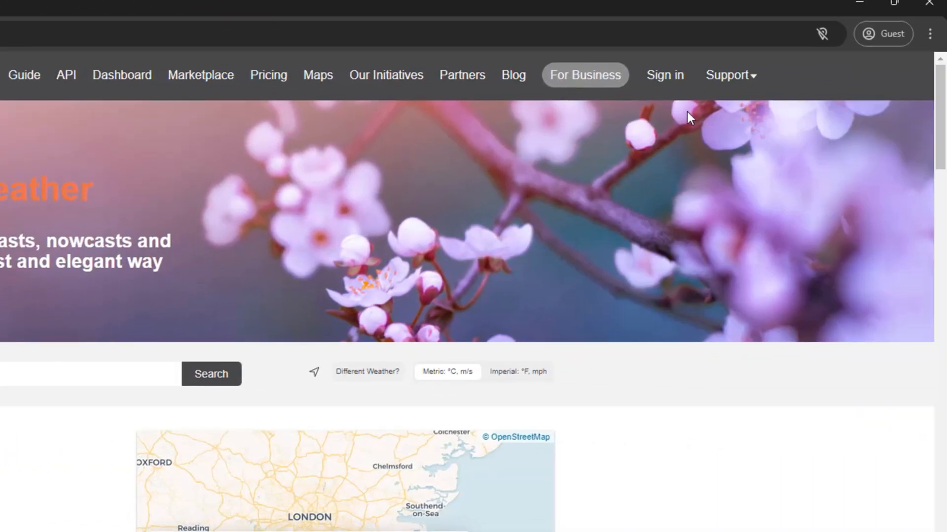
pyautogui.click(664, 75)
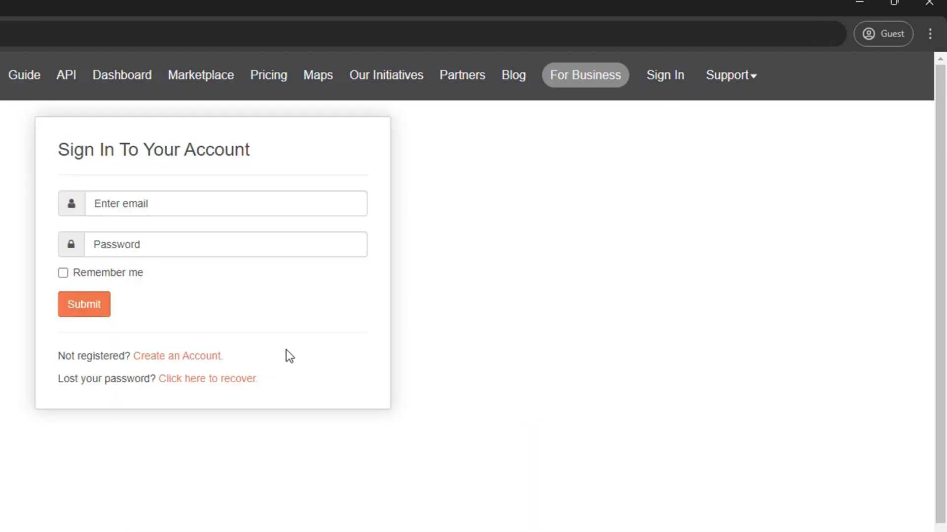
pyautogui.click(178, 356)
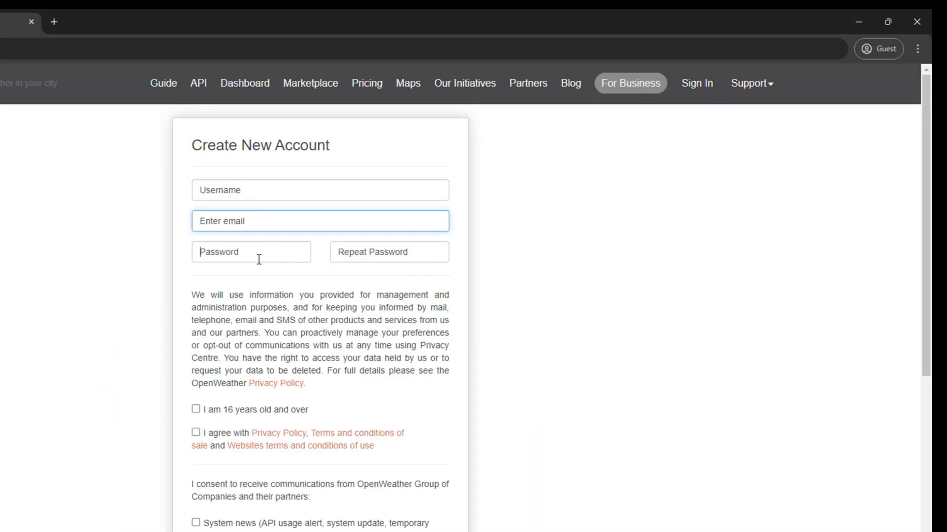
pyautogui.scroll(-3)
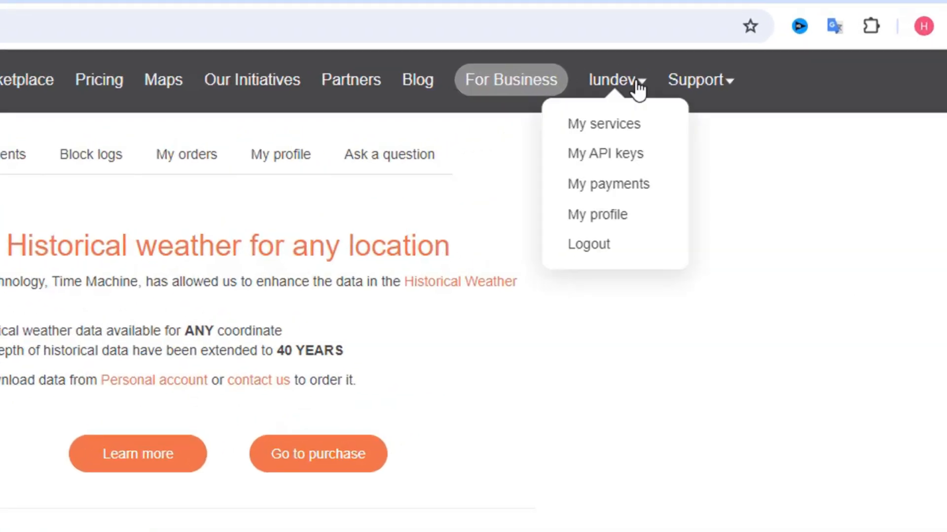
pyautogui.moveTo(582, 160)
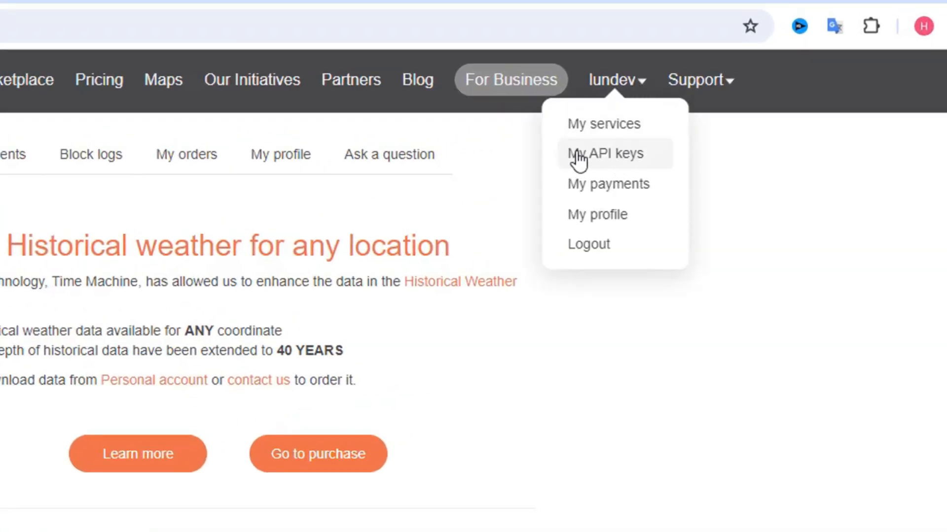
# View My API keys in the account menu and select the API key string in app.js.
pyautogui.click(606, 153)
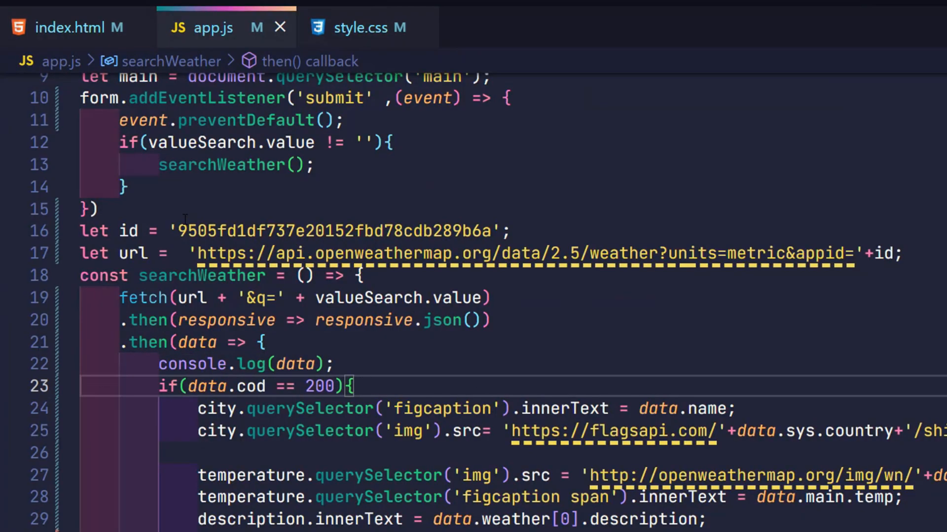
pyautogui.doubleClick(333, 231)
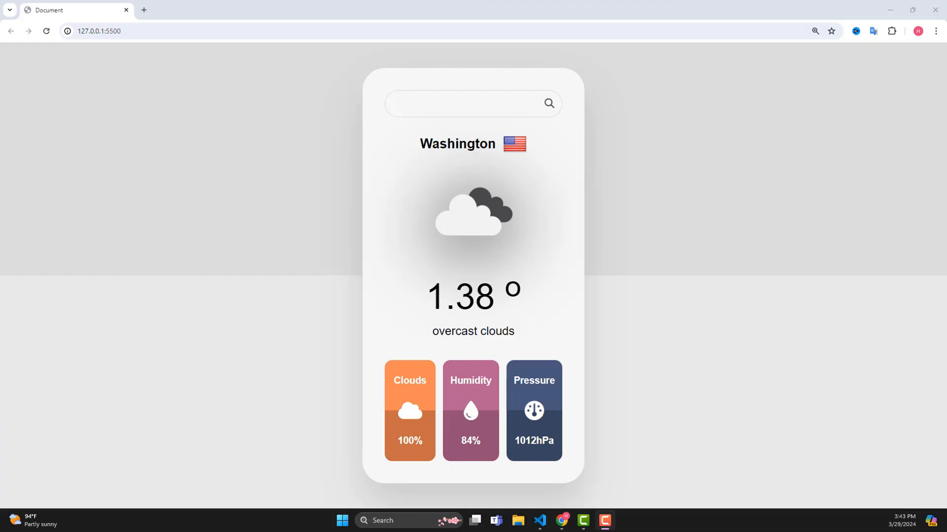
pyautogui.moveTo(587, 97)
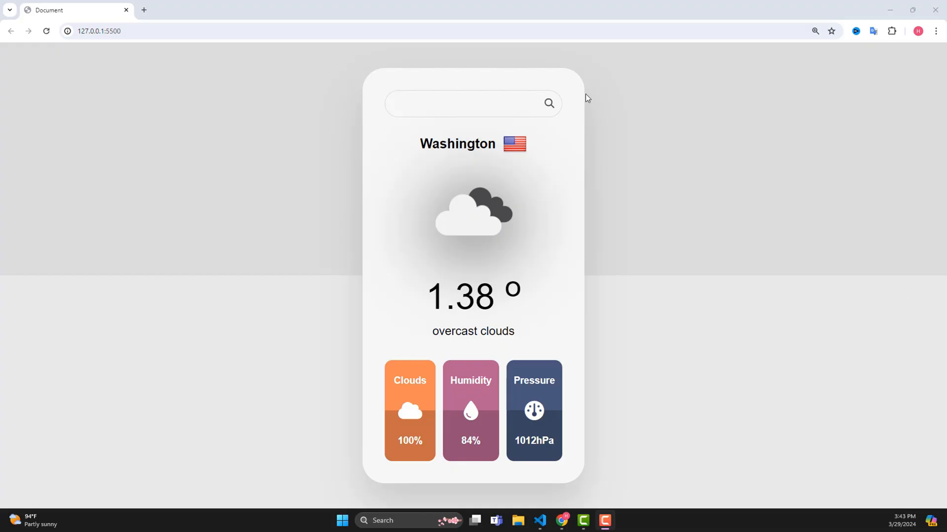
pyautogui.moveTo(377, 162)
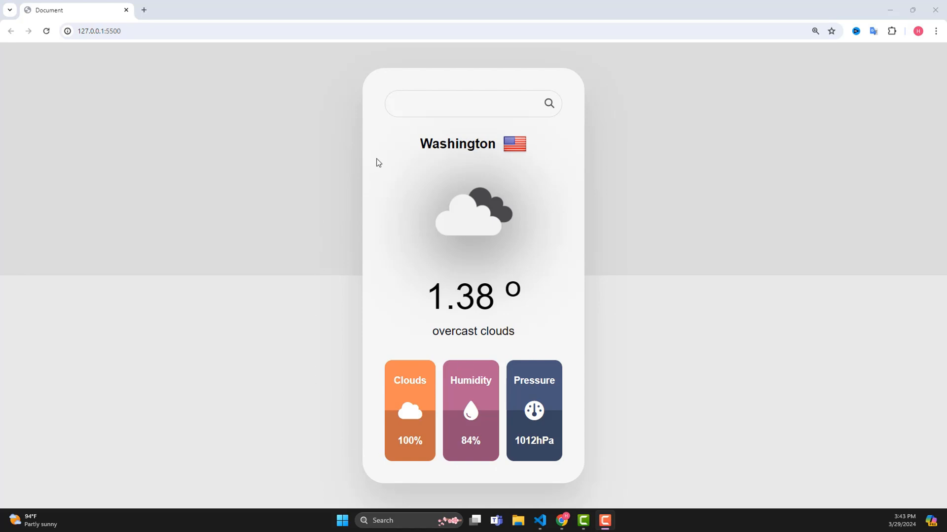
pyautogui.doubleClick(473, 144)
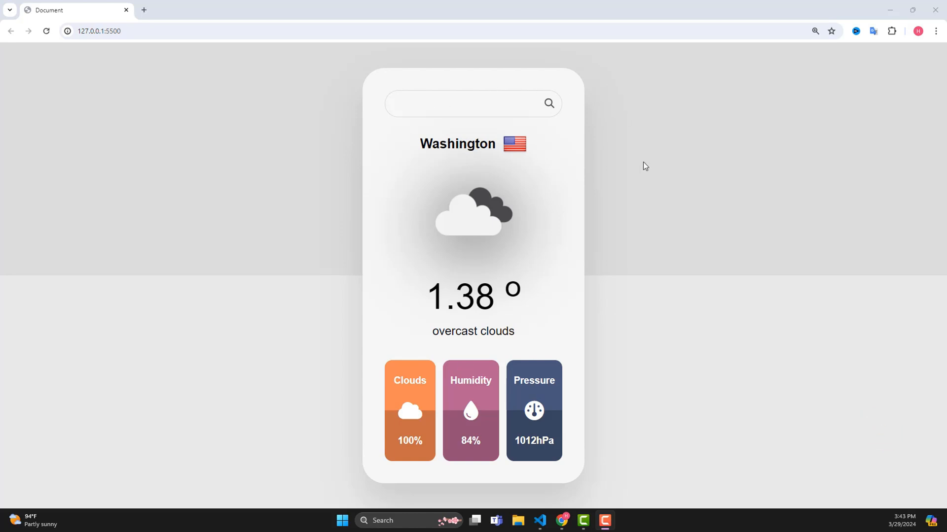
pyautogui.moveTo(410, 159)
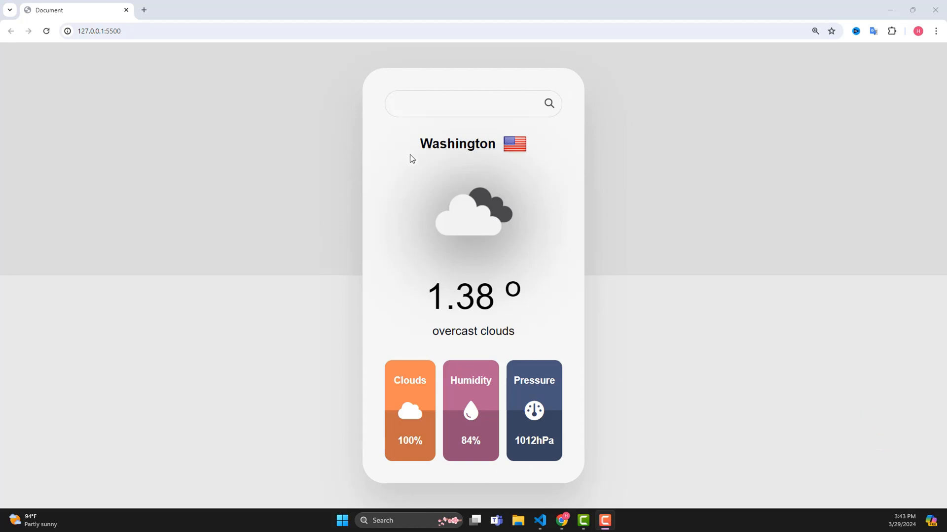